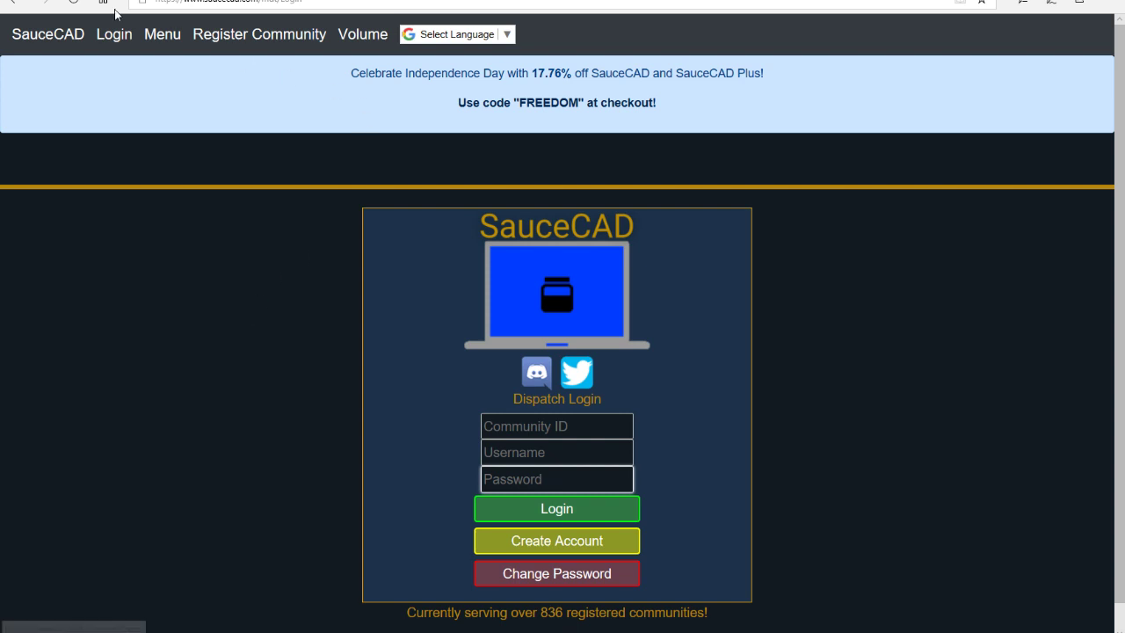
Step: Scroll the SauceCAD login page and enter community ID GMBS
click(228, 2)
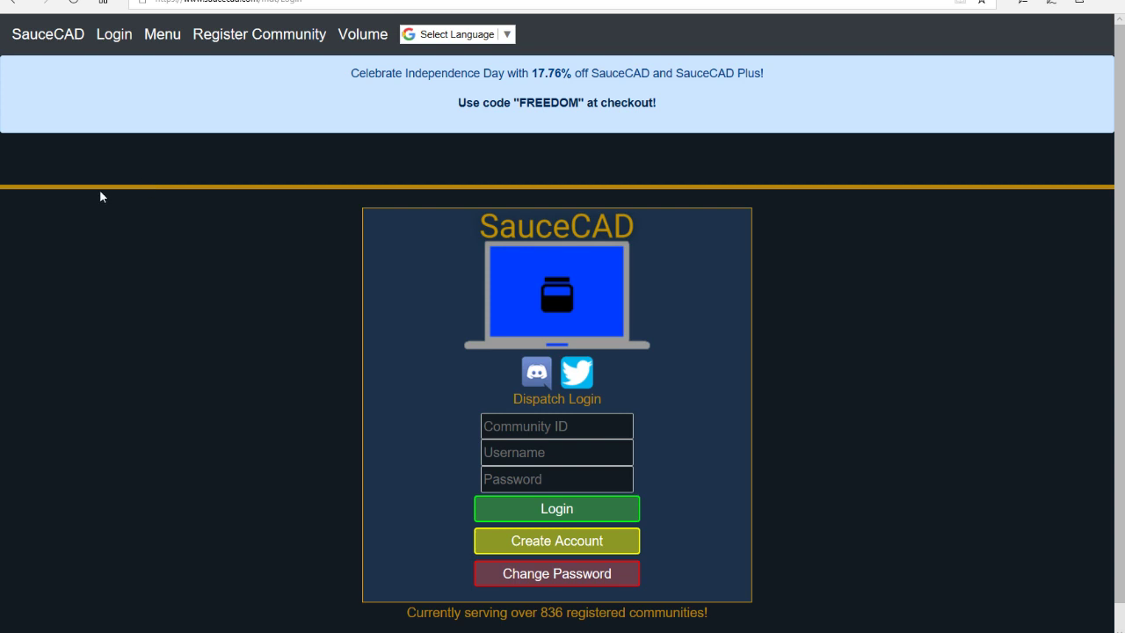
mouse_move(86, 202)
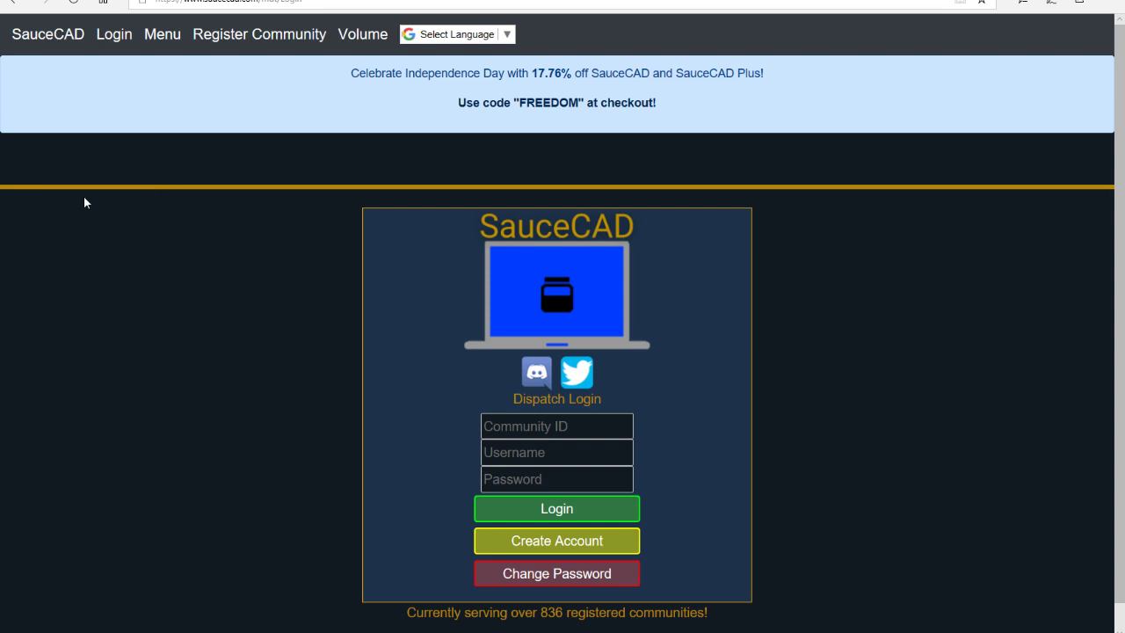
mouse_move(587, 227)
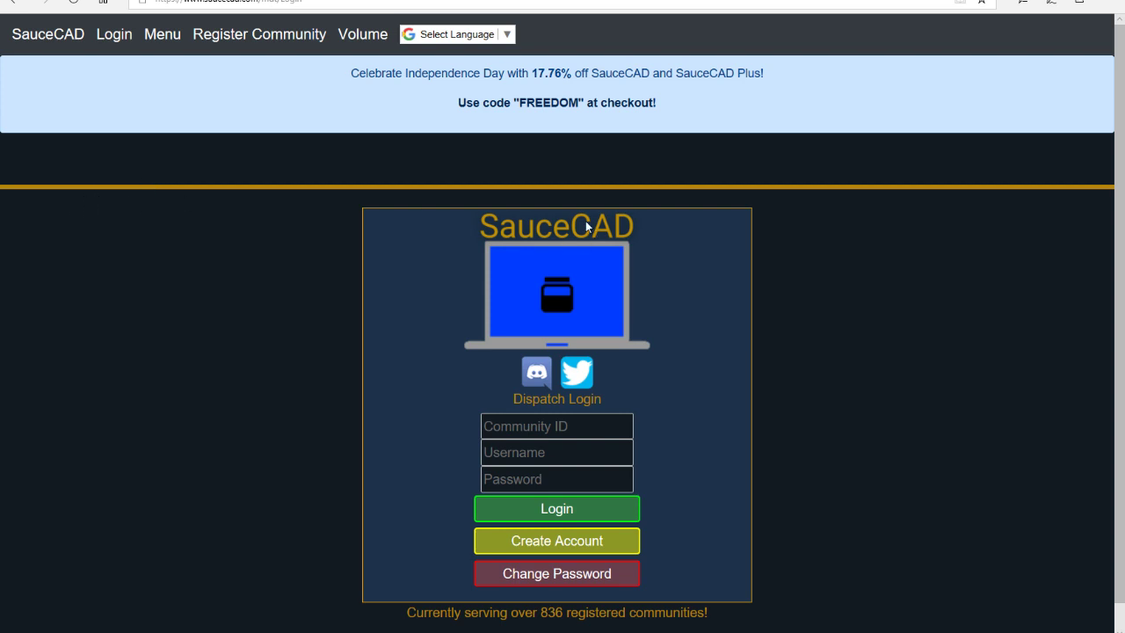
scroll(down, 3)
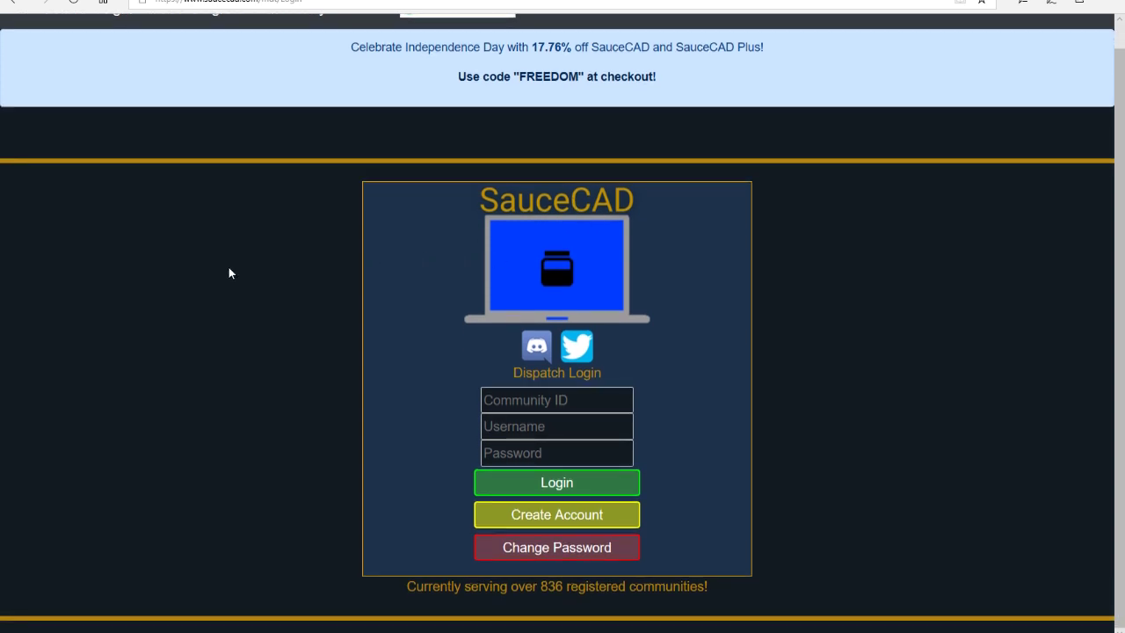
mouse_move(282, 336)
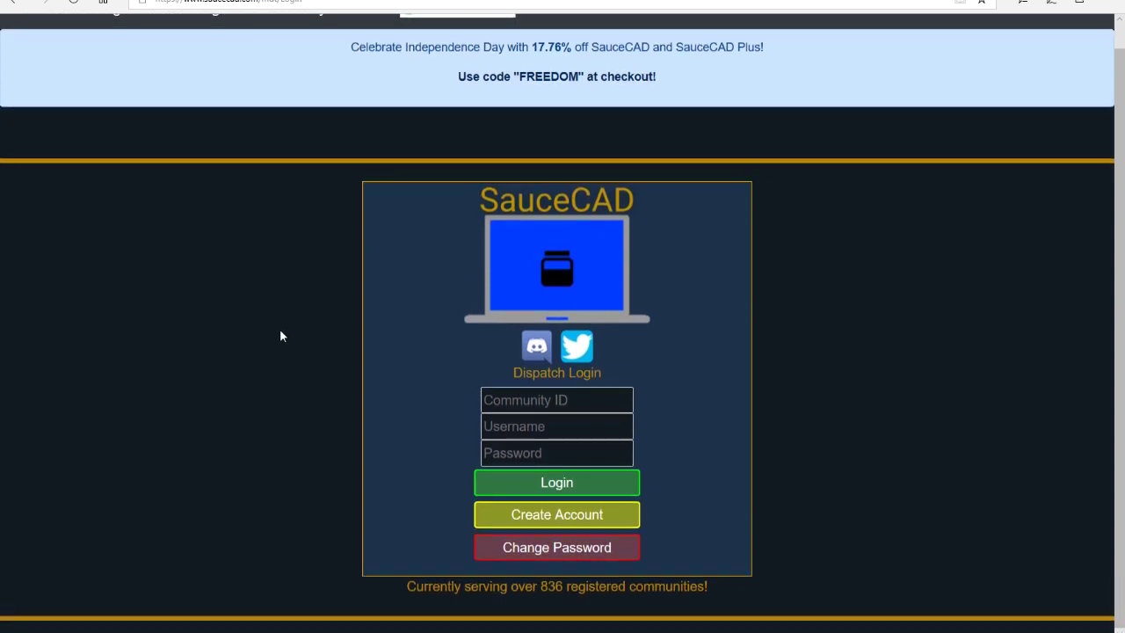
mouse_move(339, 408)
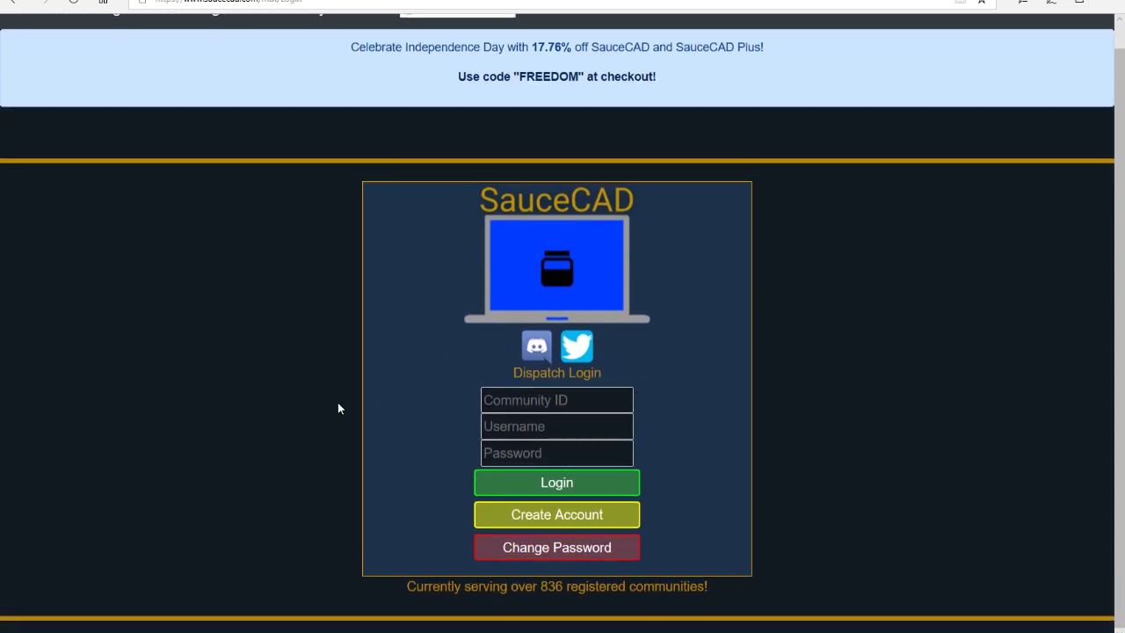
scroll(up, 3)
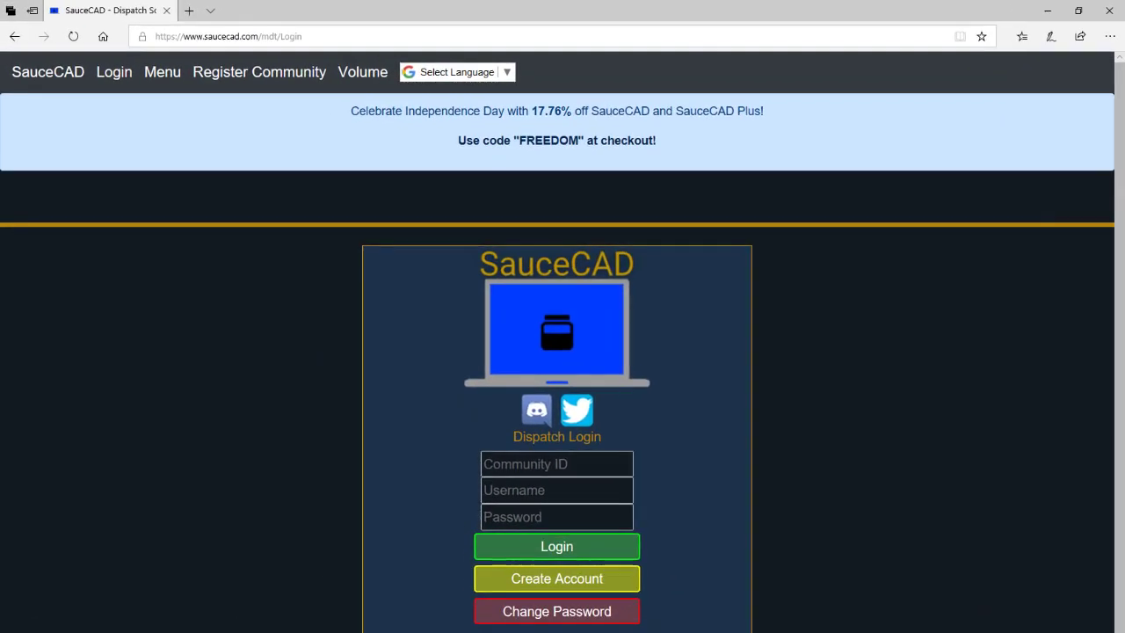
scroll(down, 3)
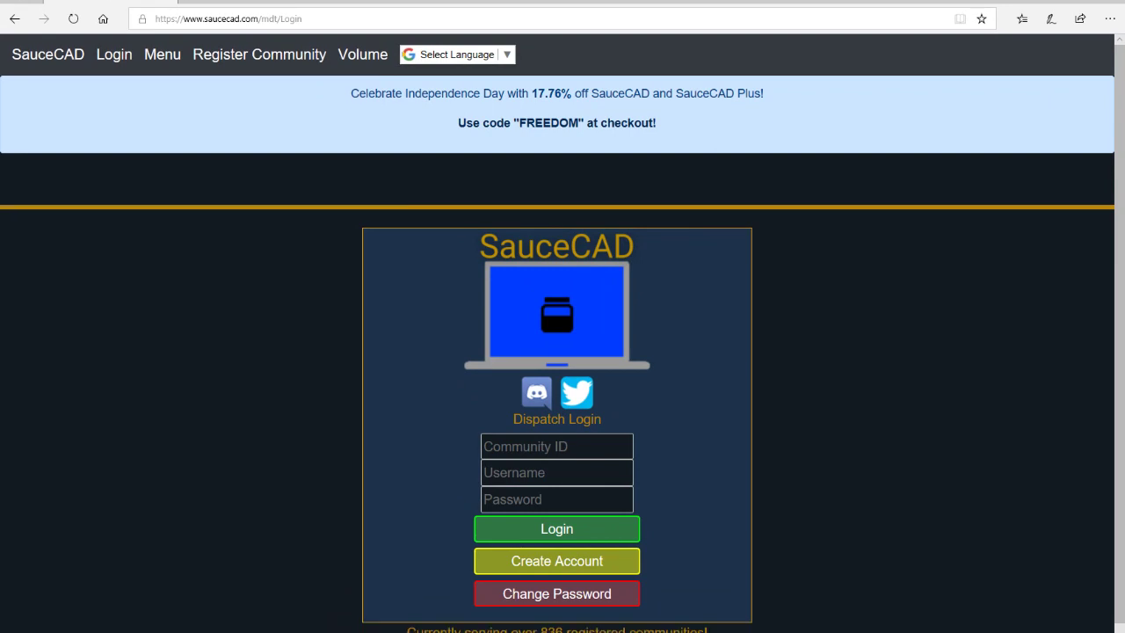
scroll(up, 3)
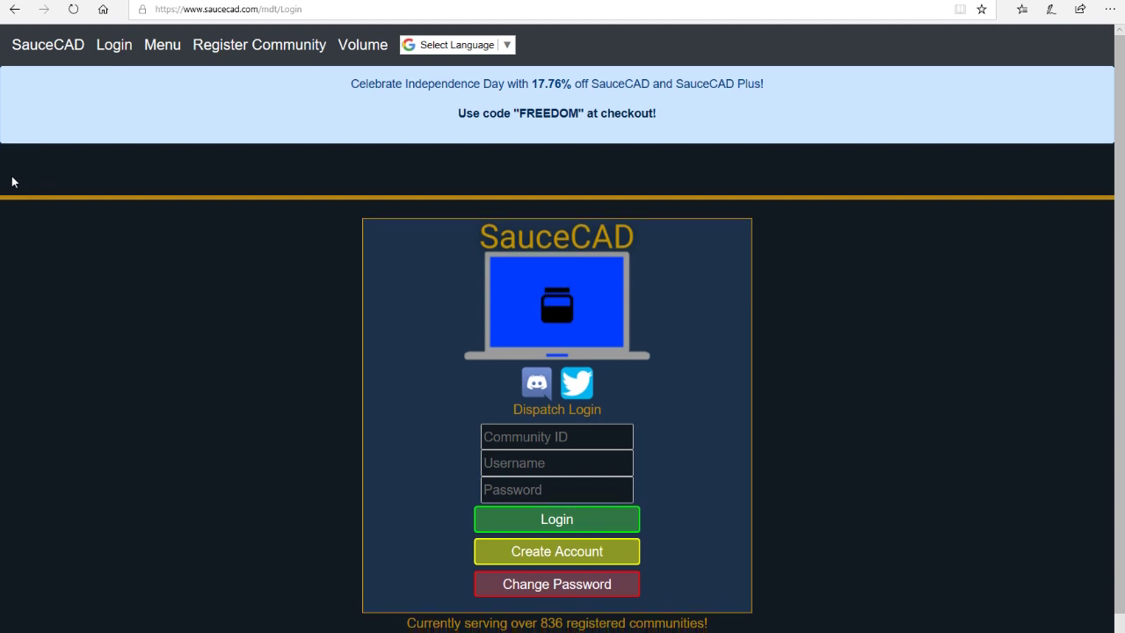
mouse_move(618, 180)
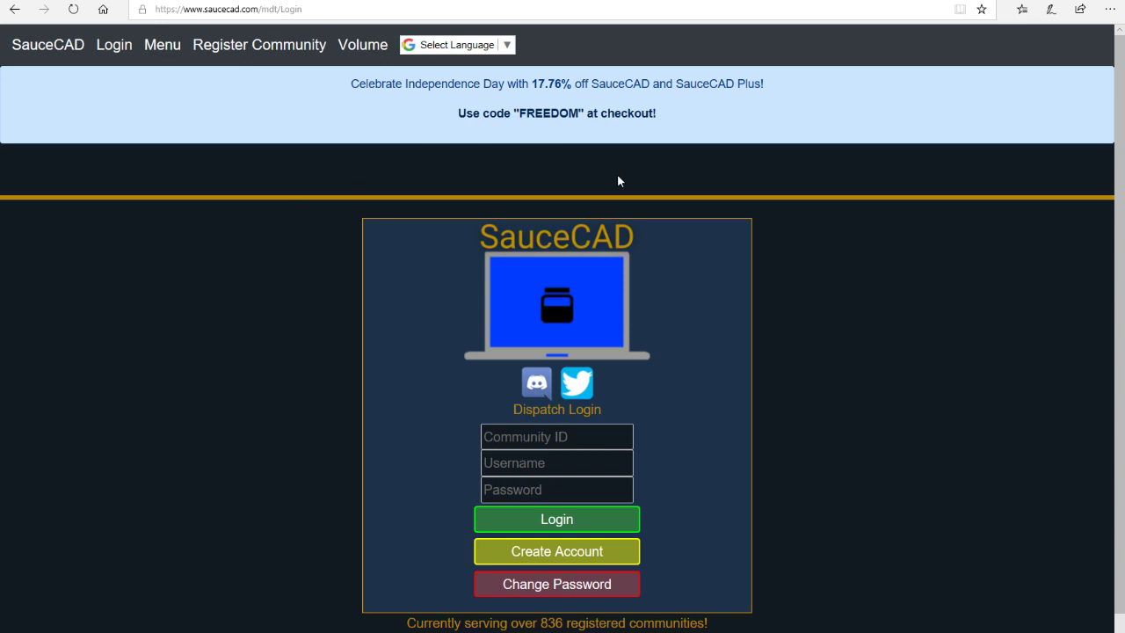
mouse_move(674, 424)
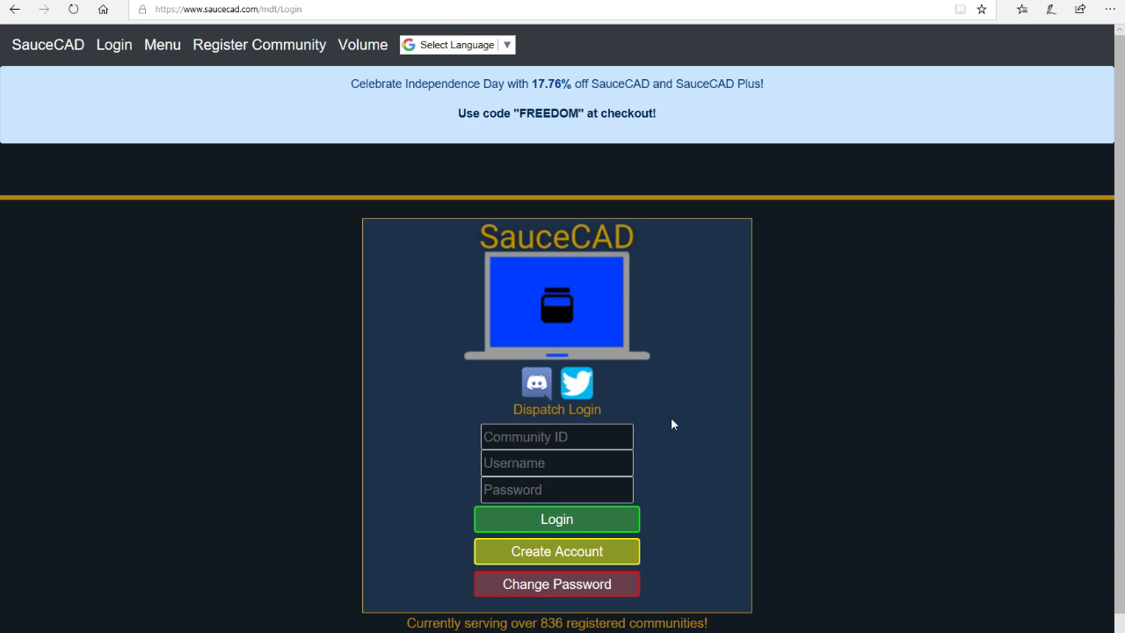
click(557, 436)
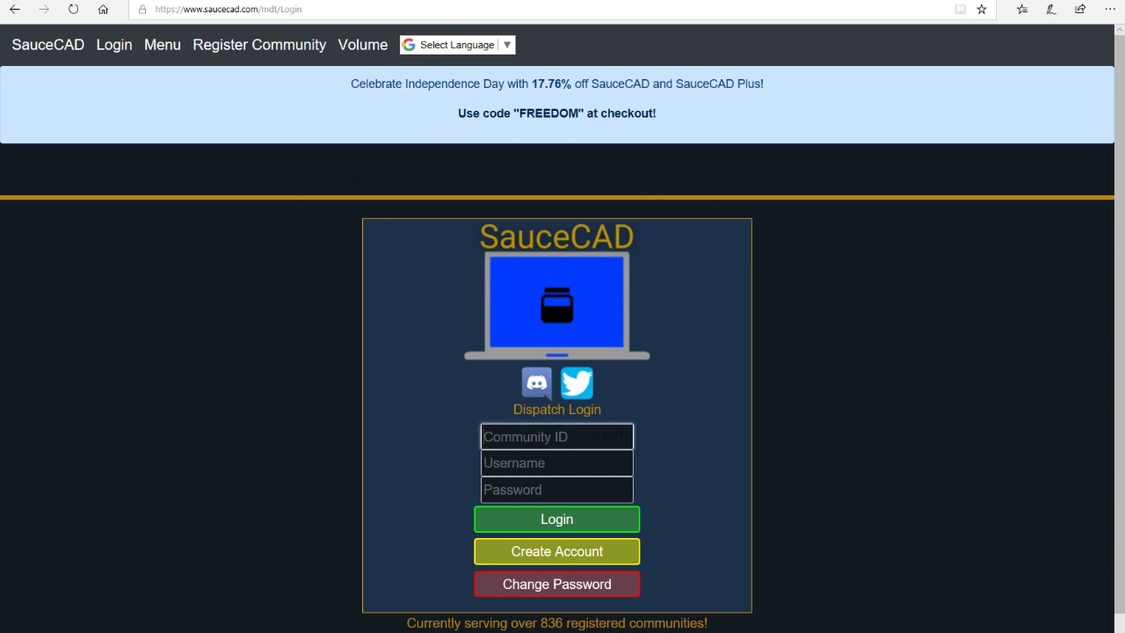
text(GMBS)
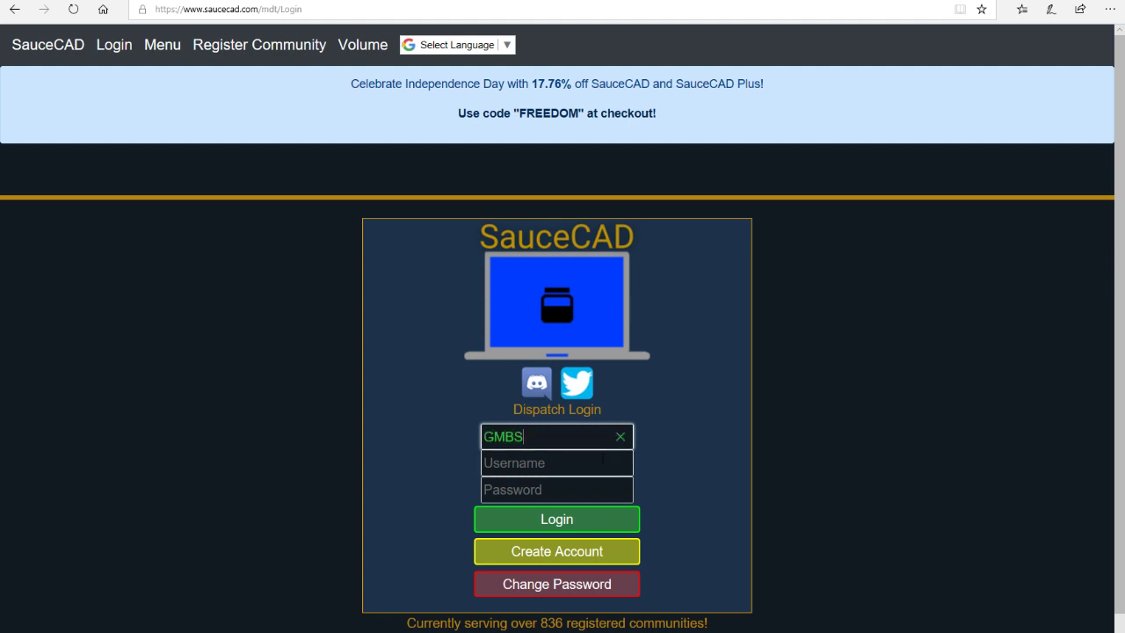
Step: Fill the Create Account form for user TEST in community GMBS and submit it
click(556, 551)
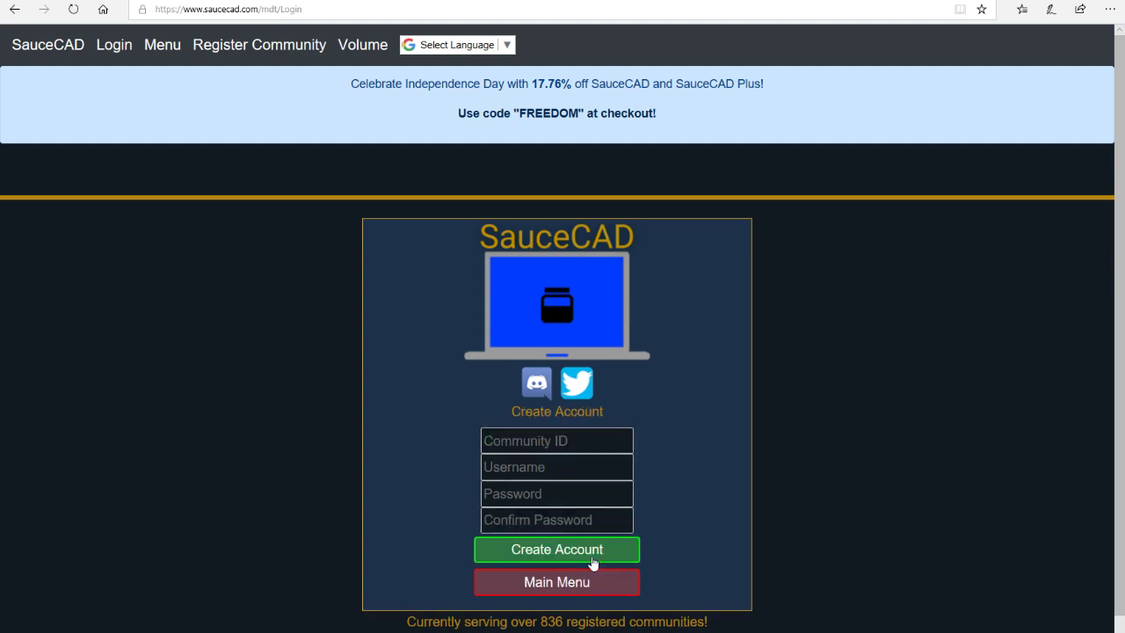
click(556, 440)
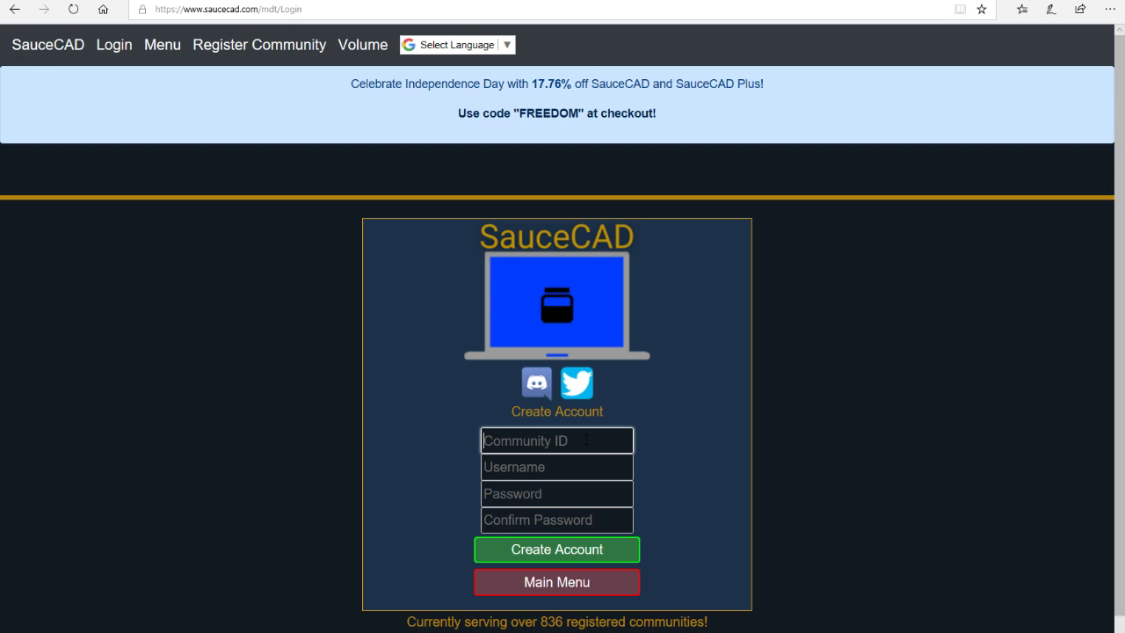
text(GM)
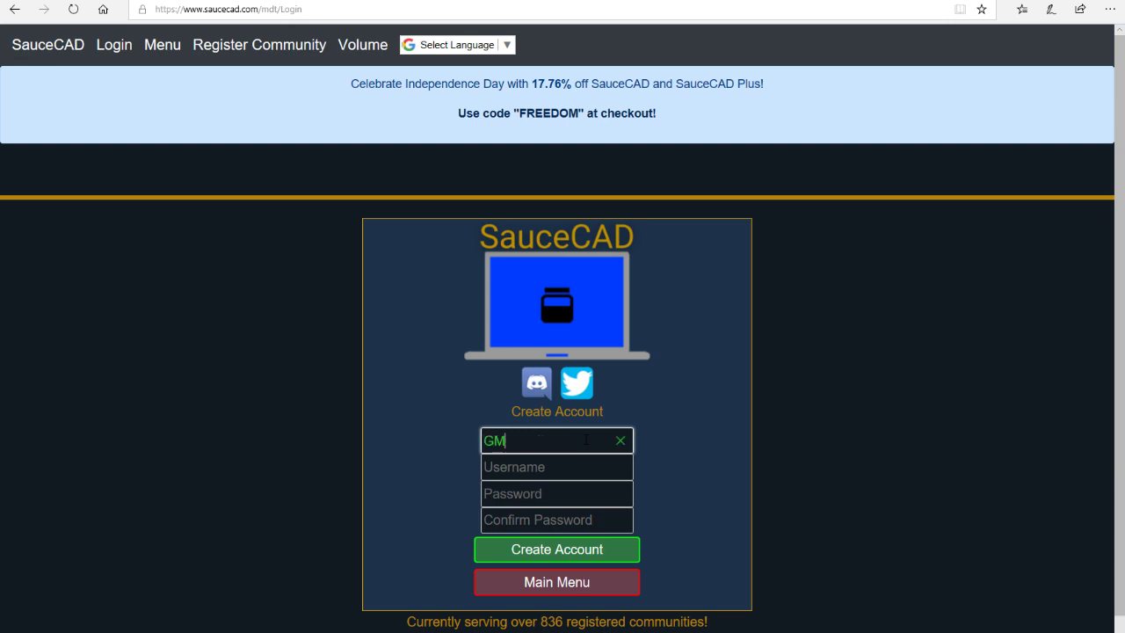
text(BS)
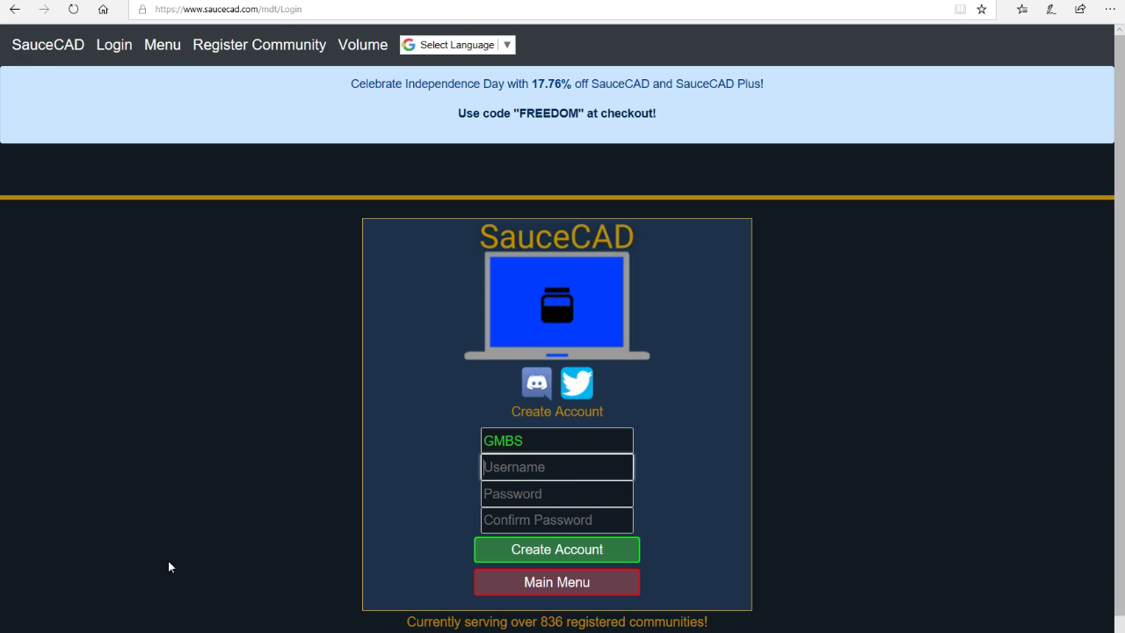
mouse_move(83, 361)
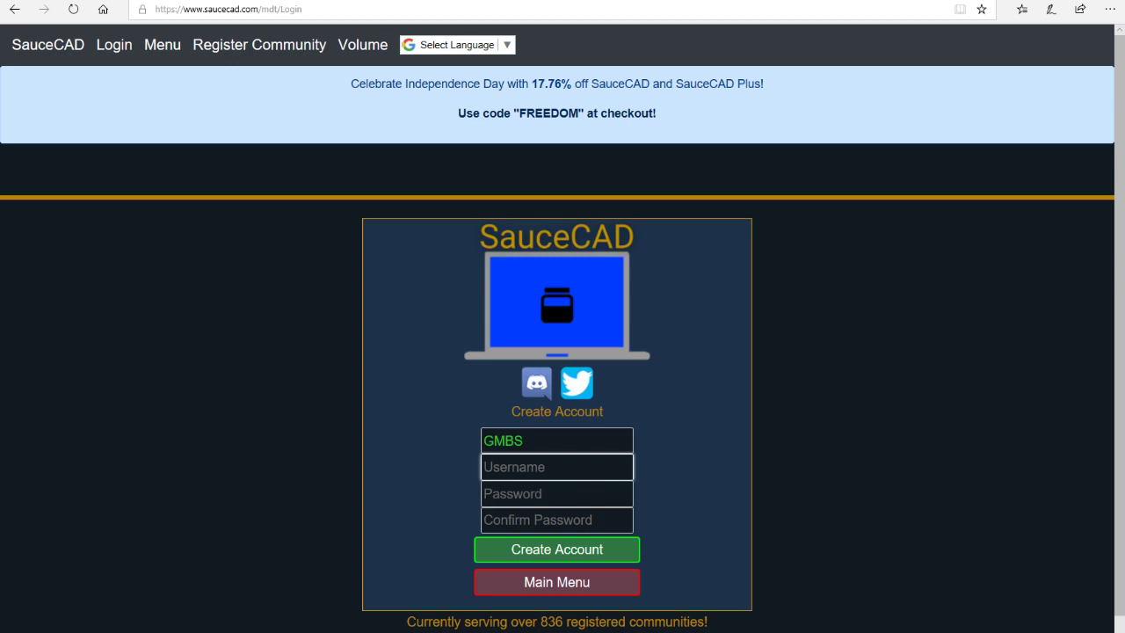
text(TEST)
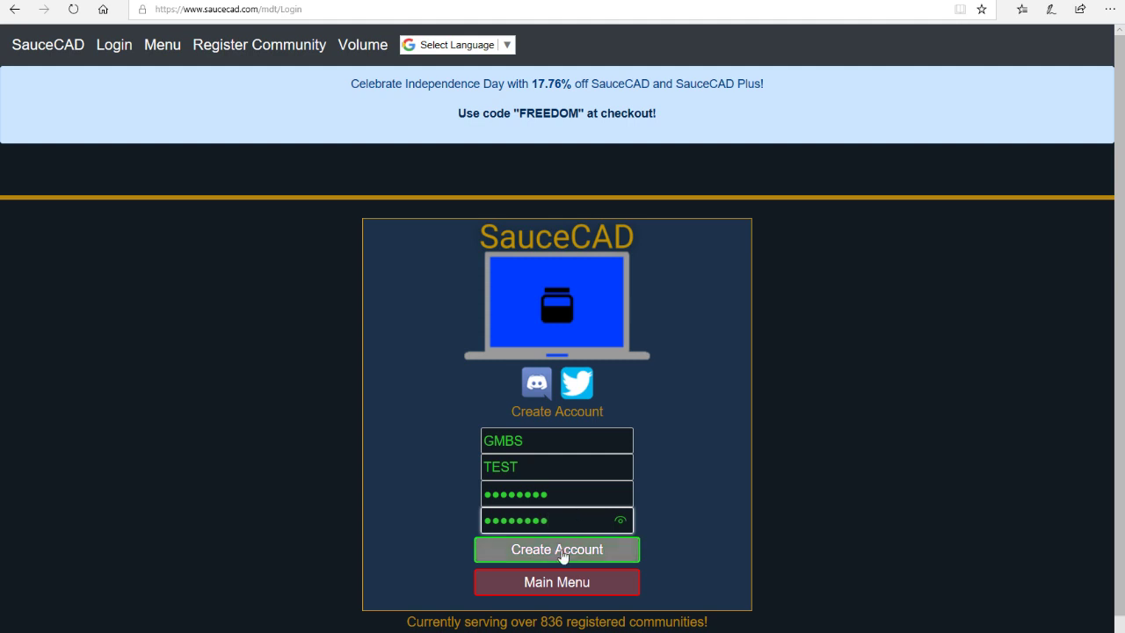
click(556, 548)
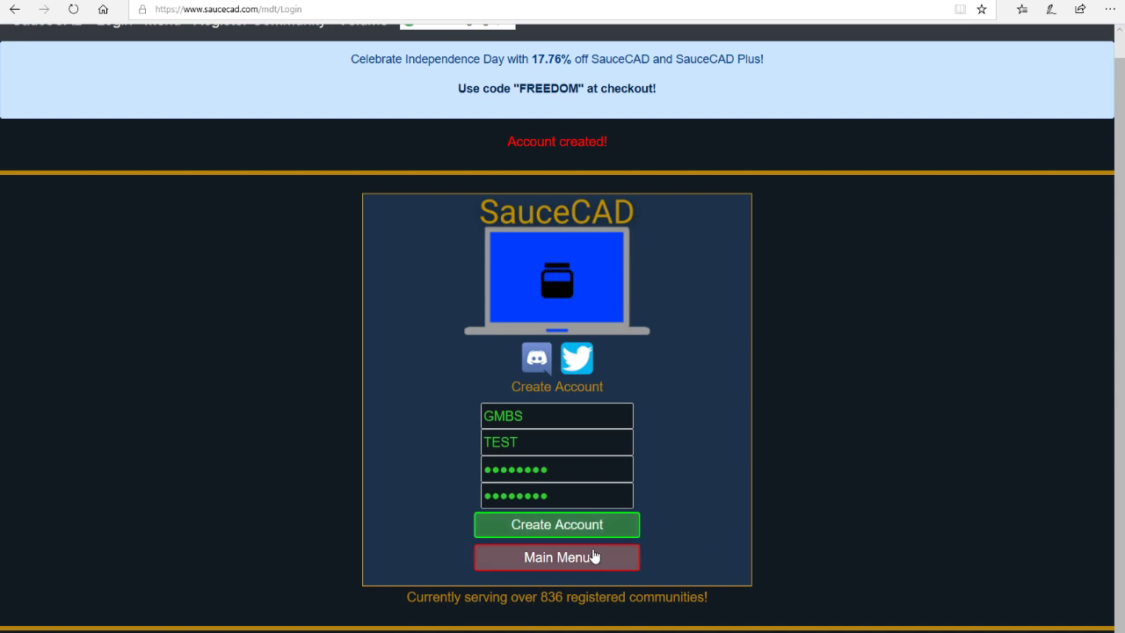
Step: Attempt a dispatch login as TEST with its password
click(556, 557)
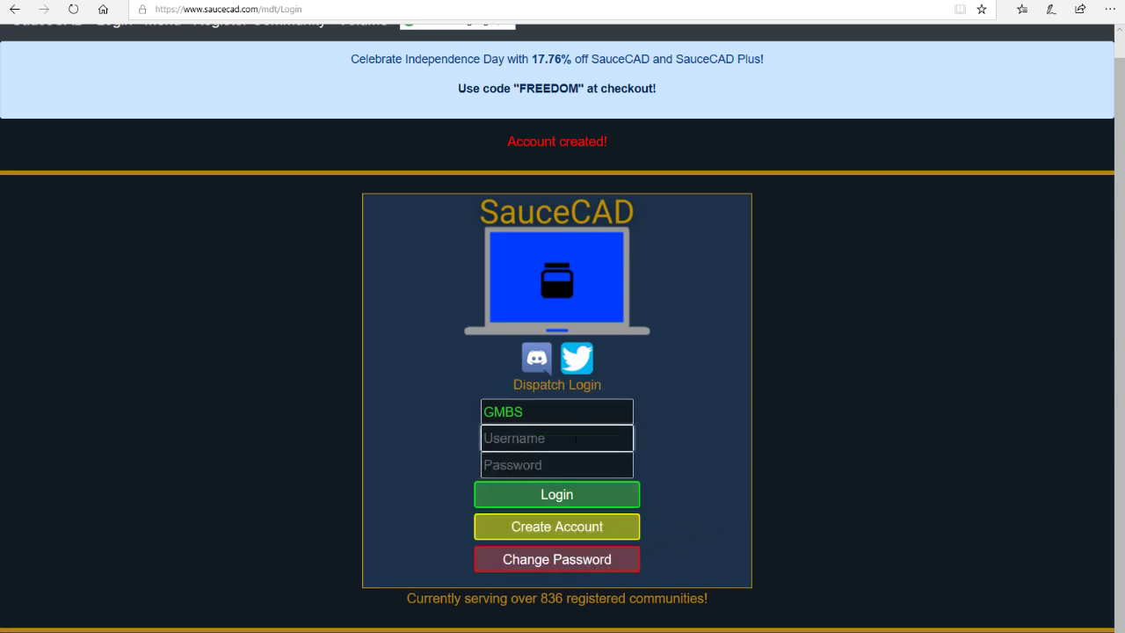
text(TEST)
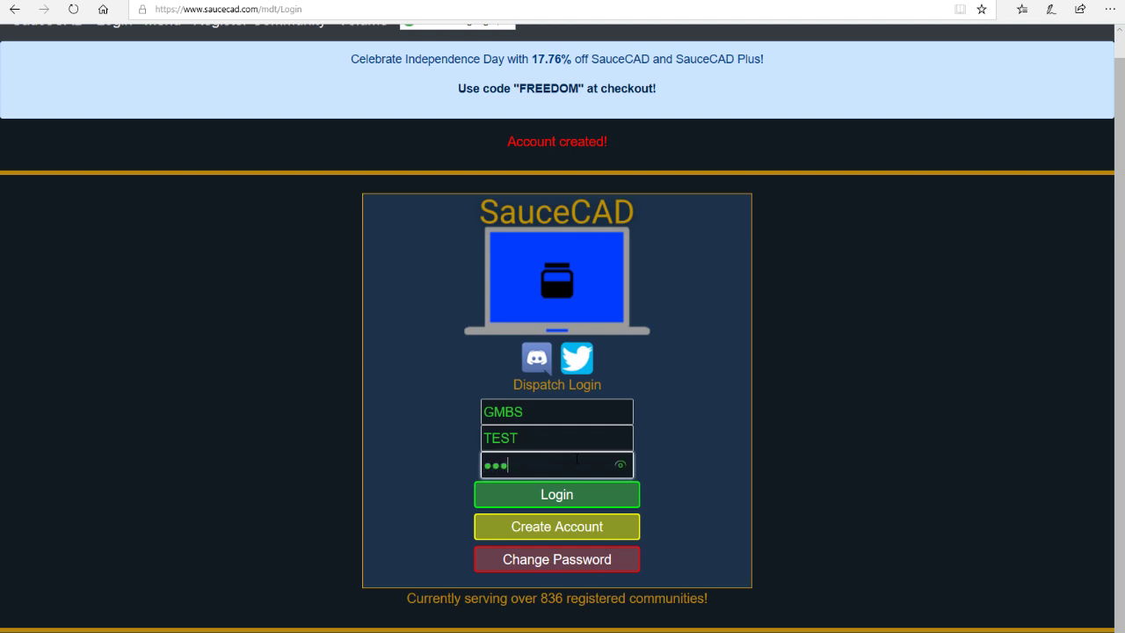
click(557, 494)
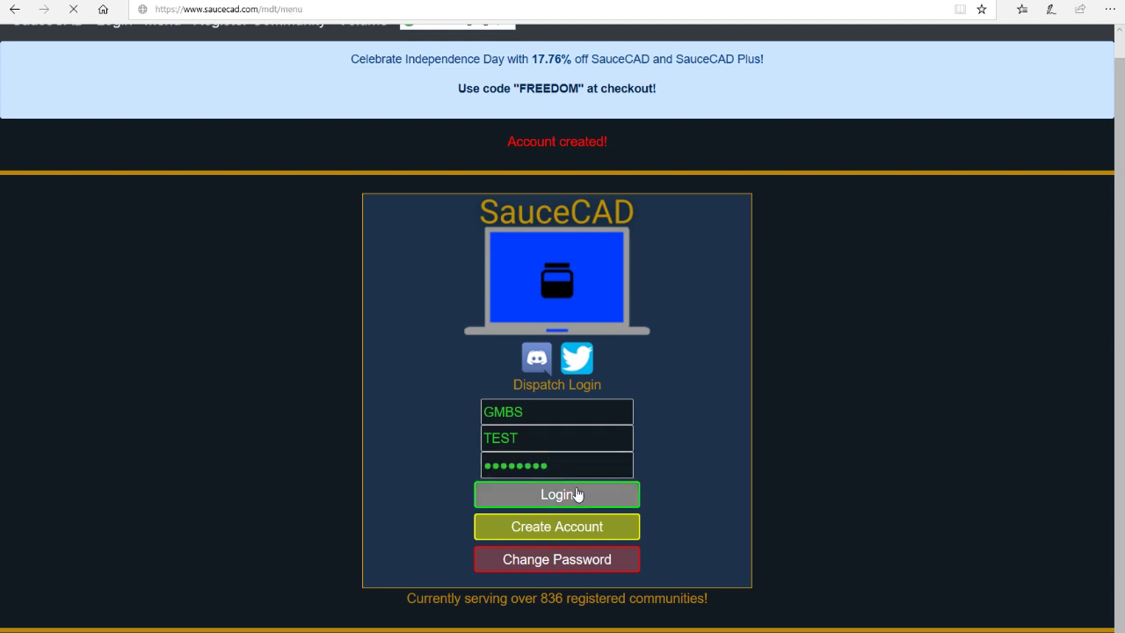
click(556, 494)
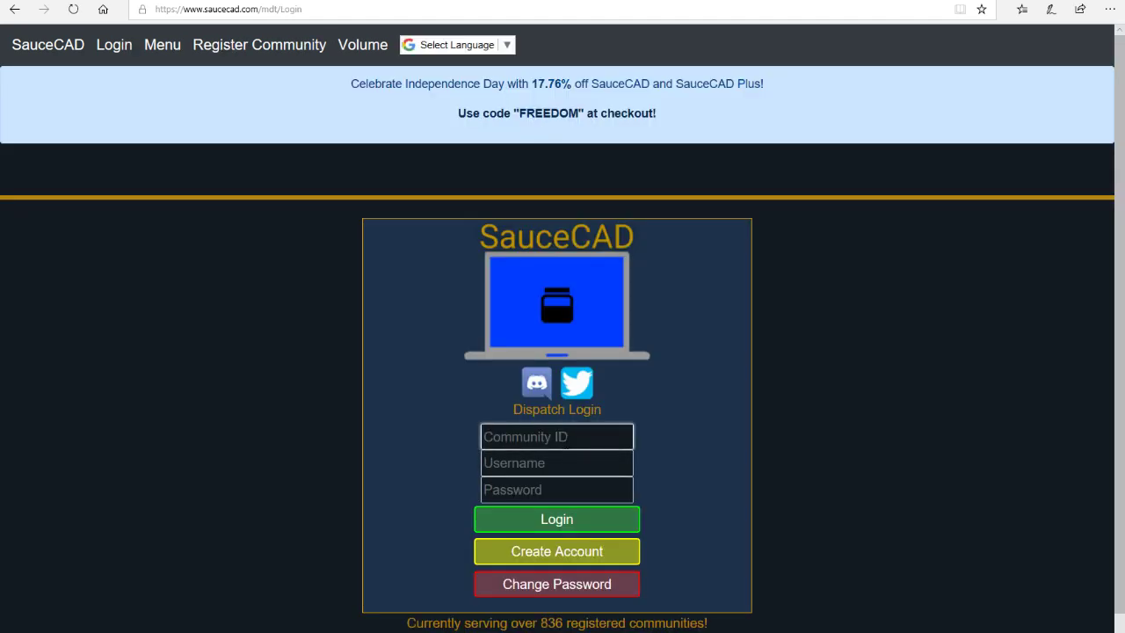
Step: Log in to community GMBS as user Shane with the password
text(GMBS)
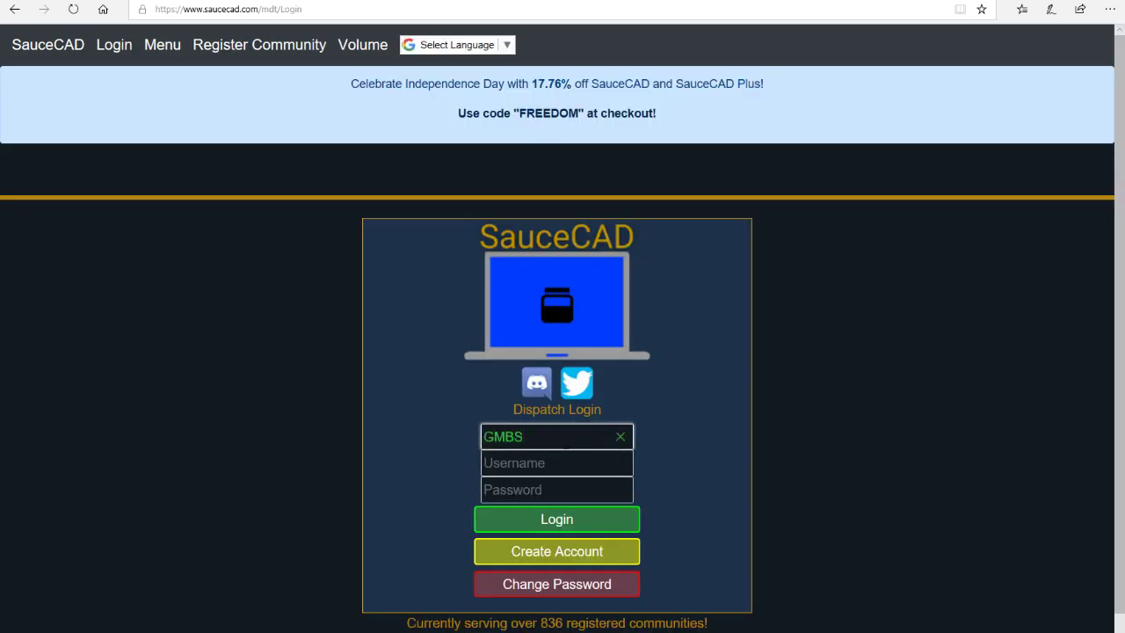
text(Shane)
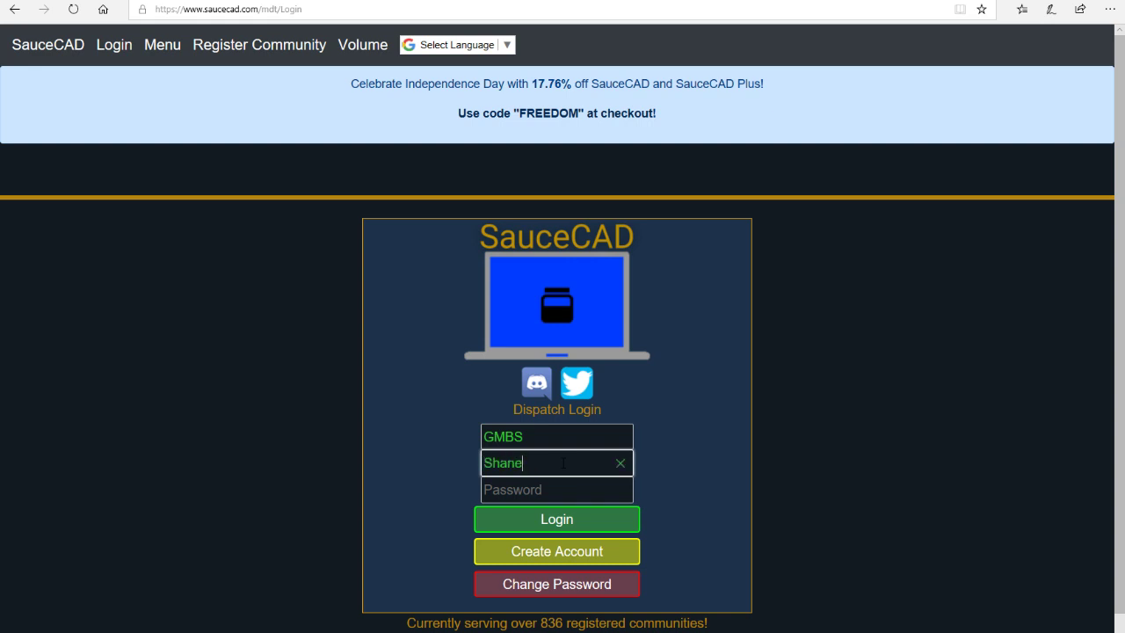
click(556, 490)
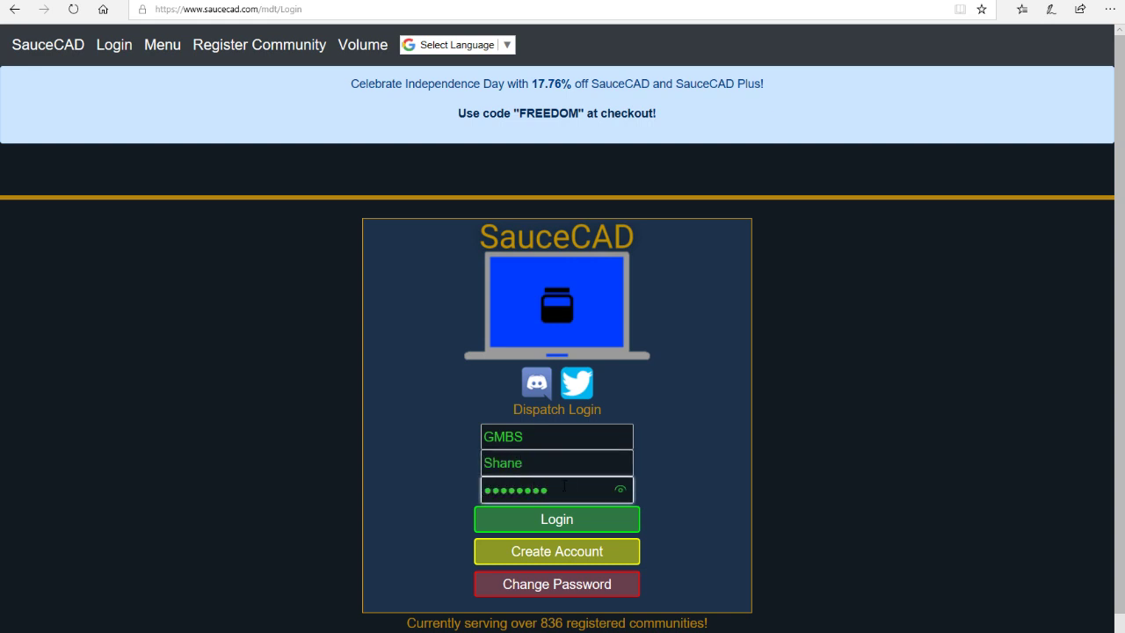
click(556, 519)
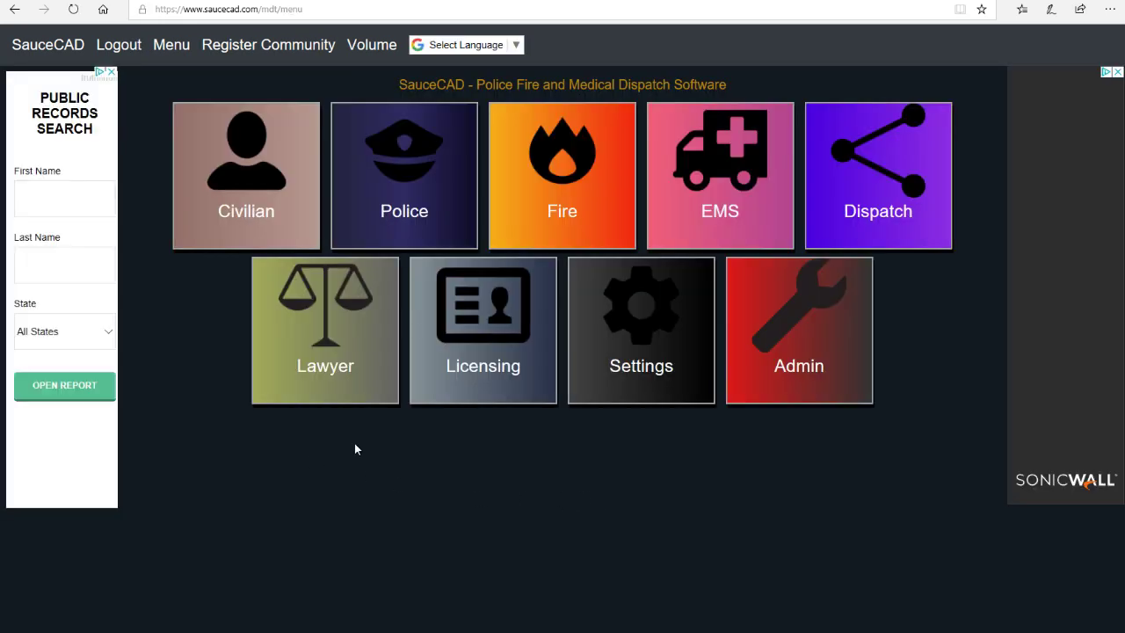
mouse_move(646, 414)
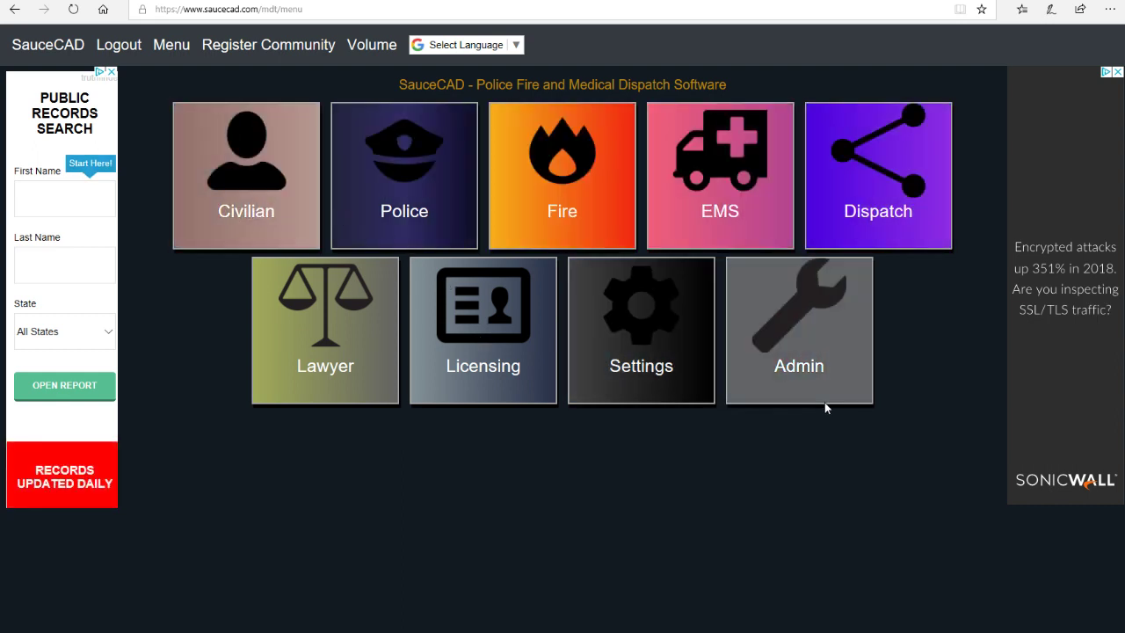
Step: In Admin, select the TEST account to show its User Settings, Civilian and Licensing permissions
click(798, 329)
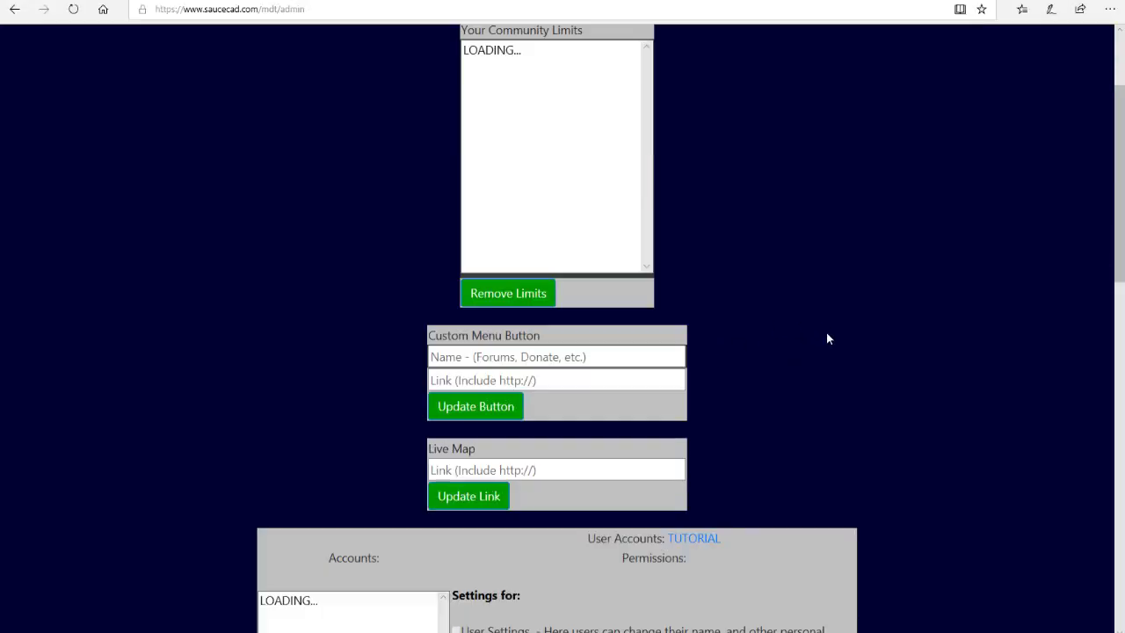
scroll(down, 3)
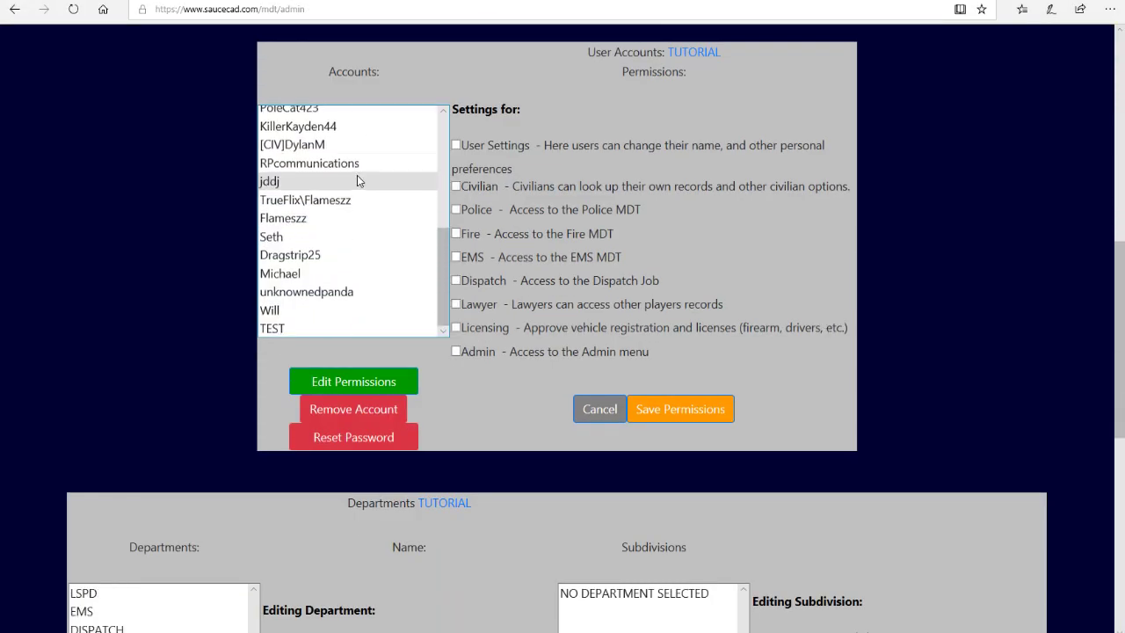
scroll(up, 3)
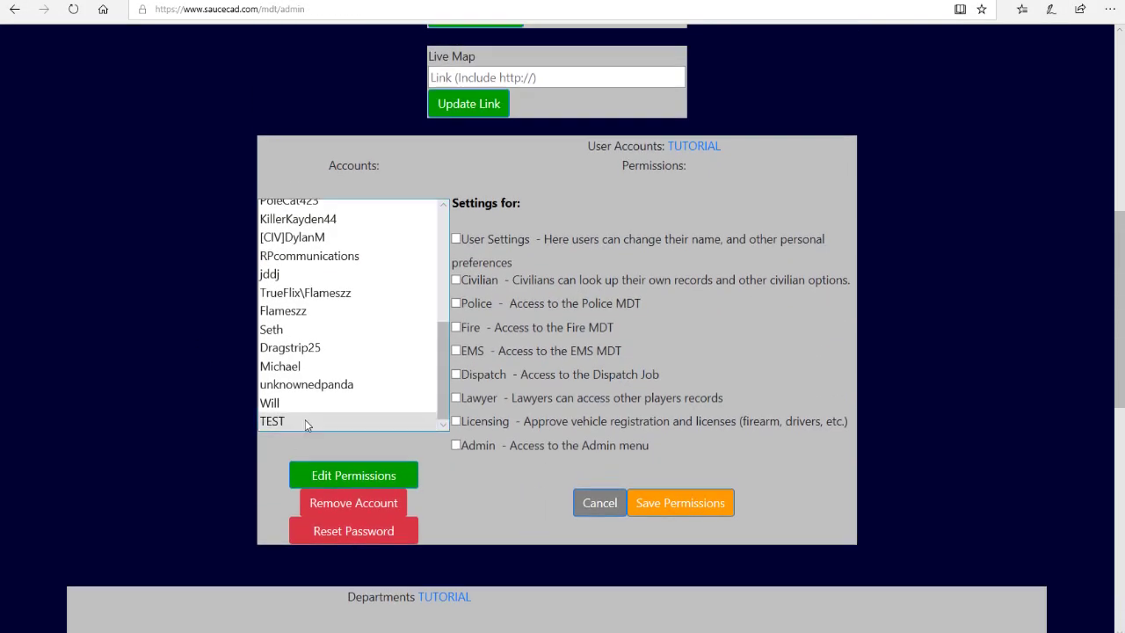
click(272, 421)
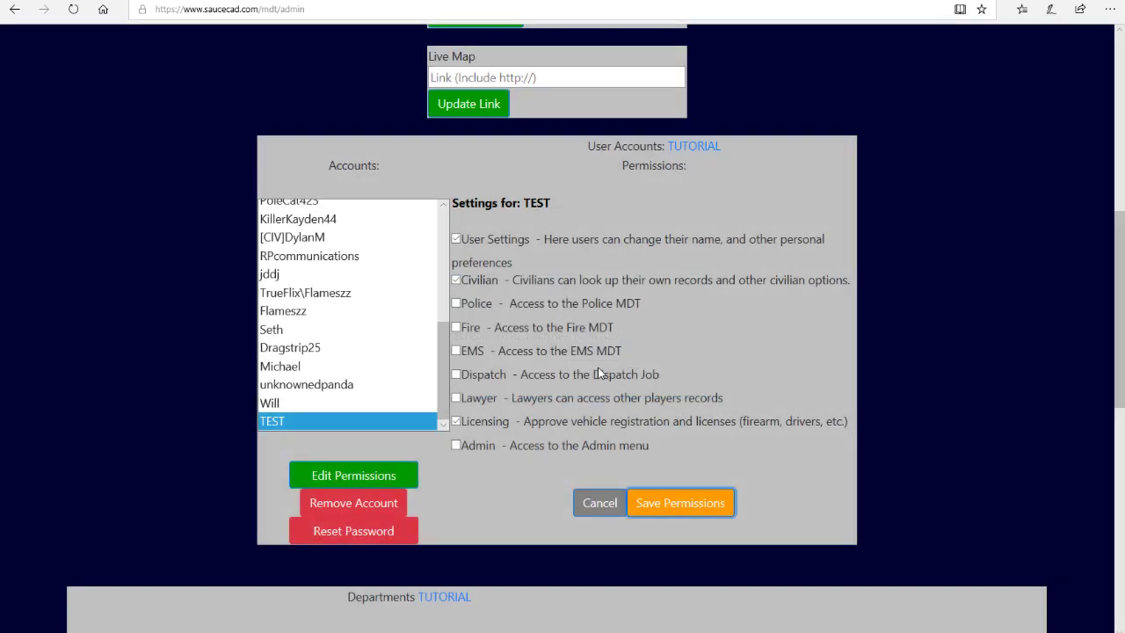
scroll(up, 3)
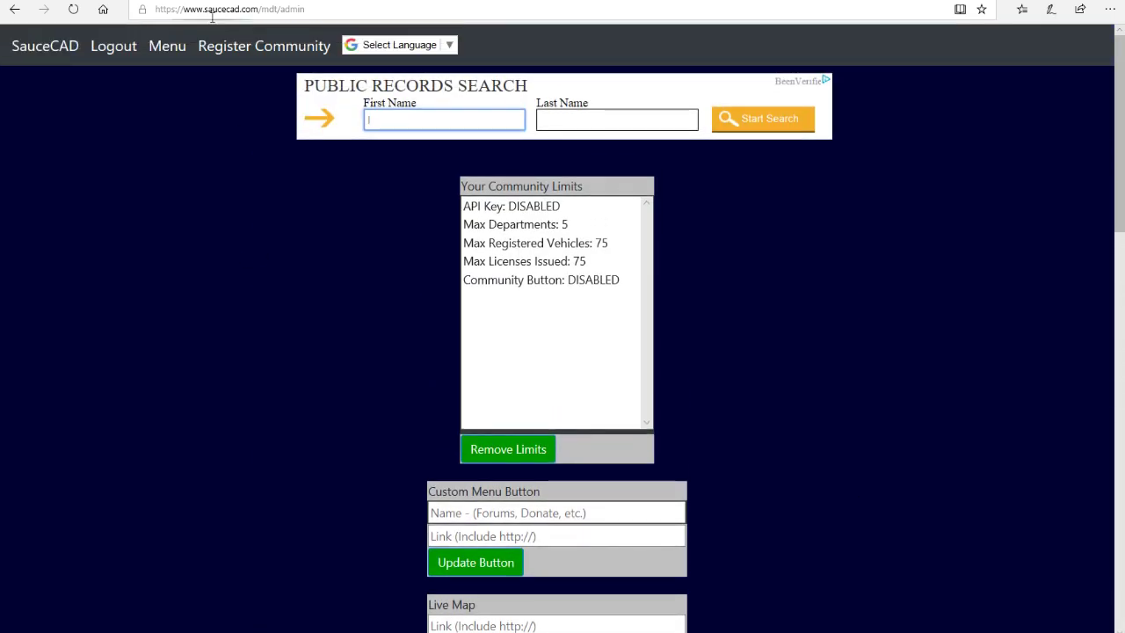
Step: Log out, then sign in to GMBS as TEST, correcting the mistyped community ID
click(112, 45)
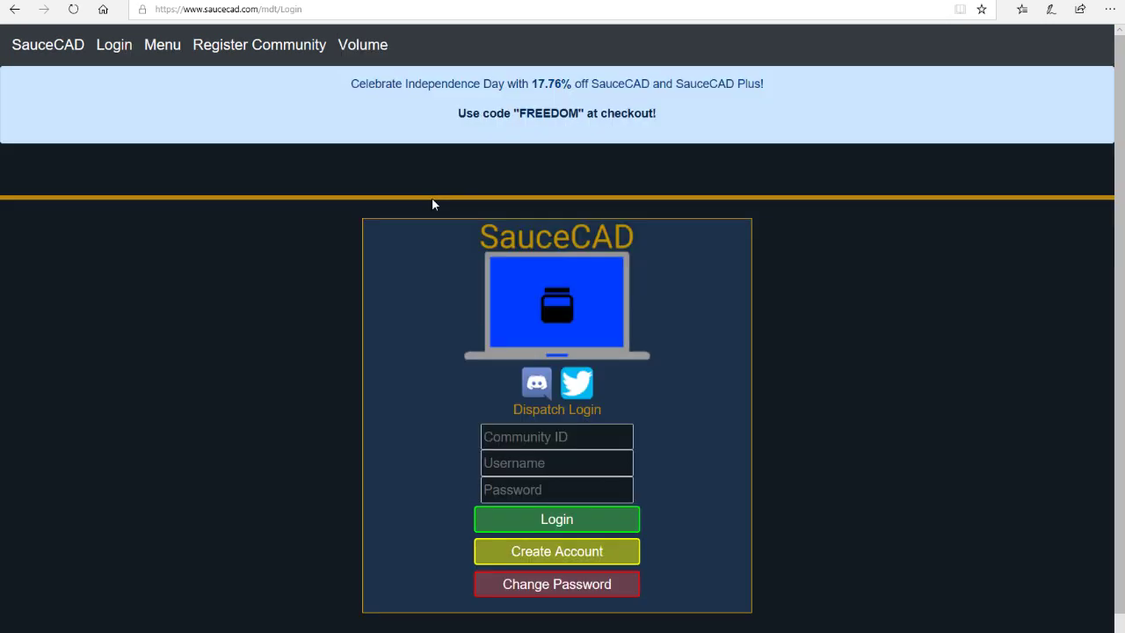
click(556, 436)
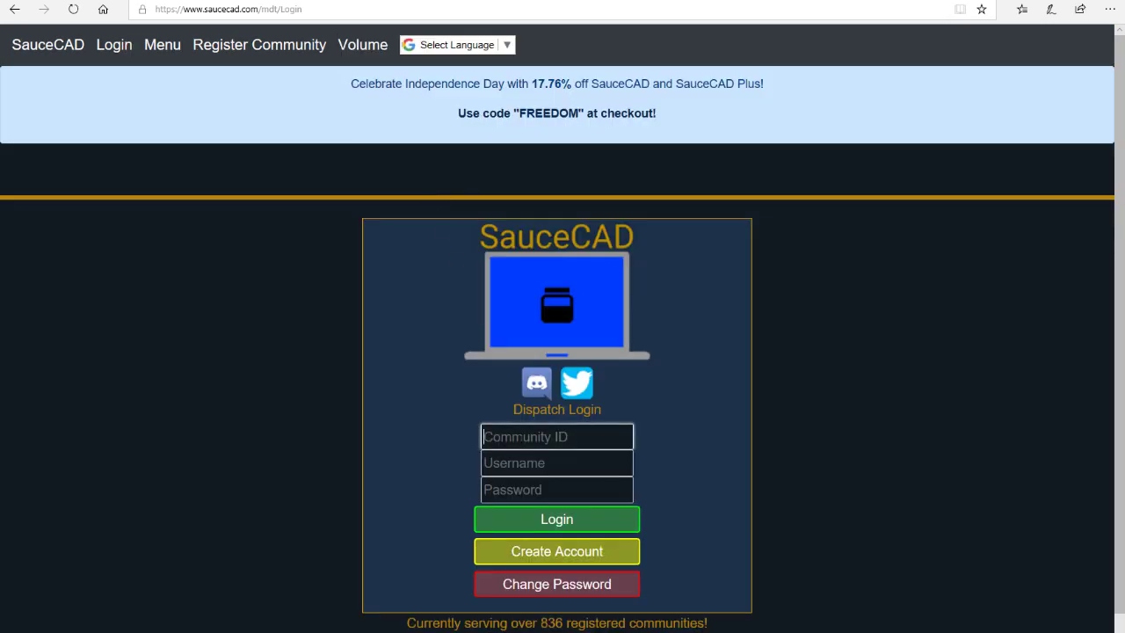
text(GMVB)
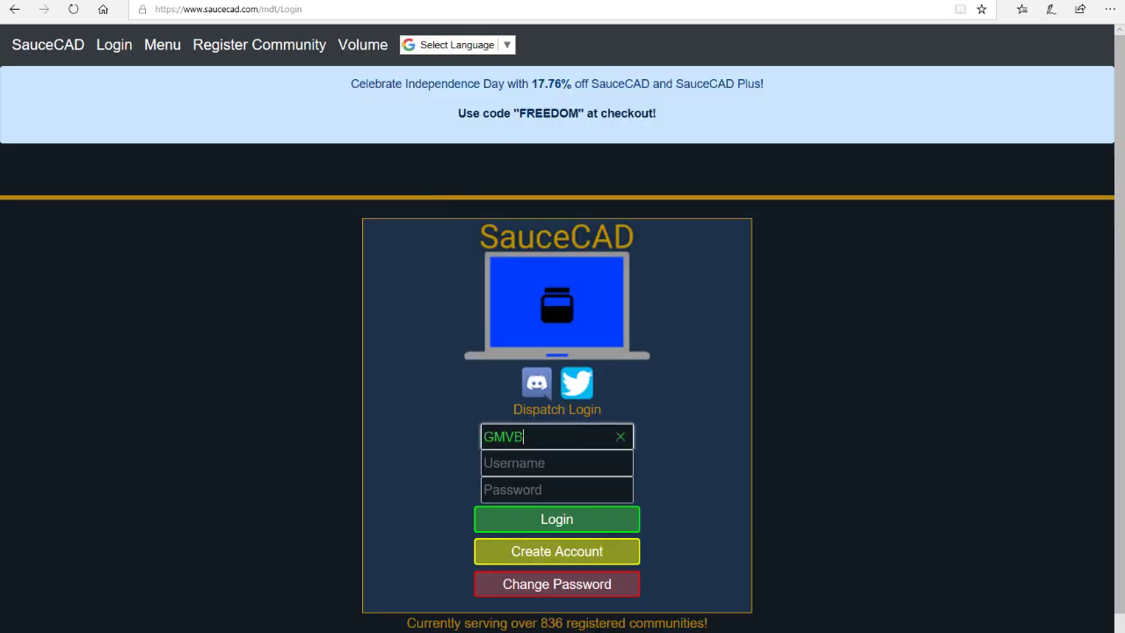
text(GMBS)
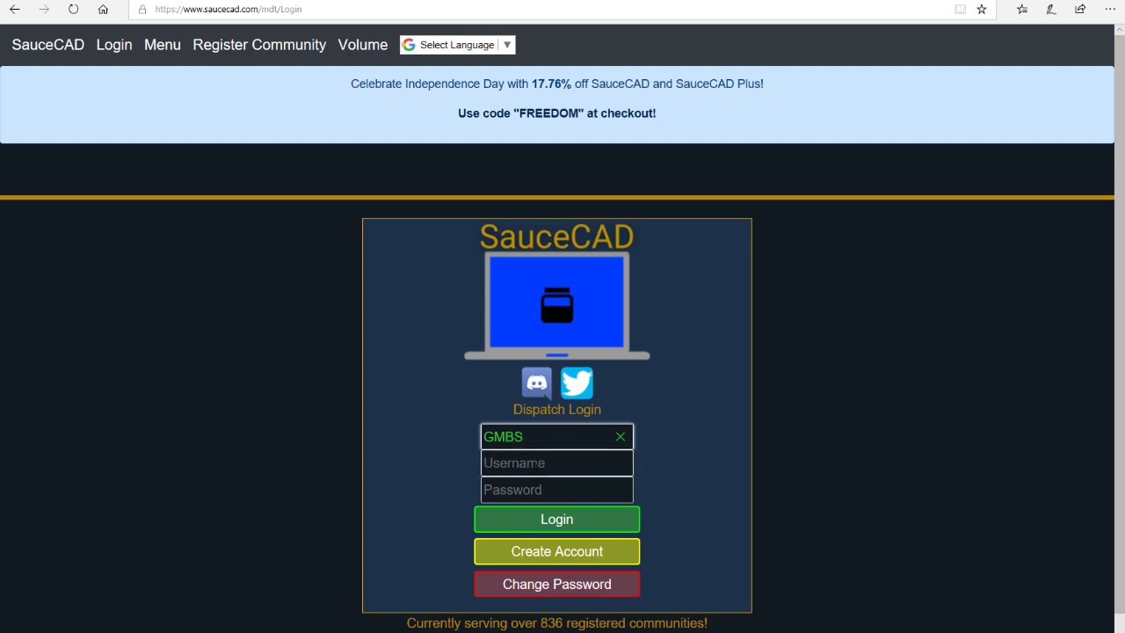
text(TEST)
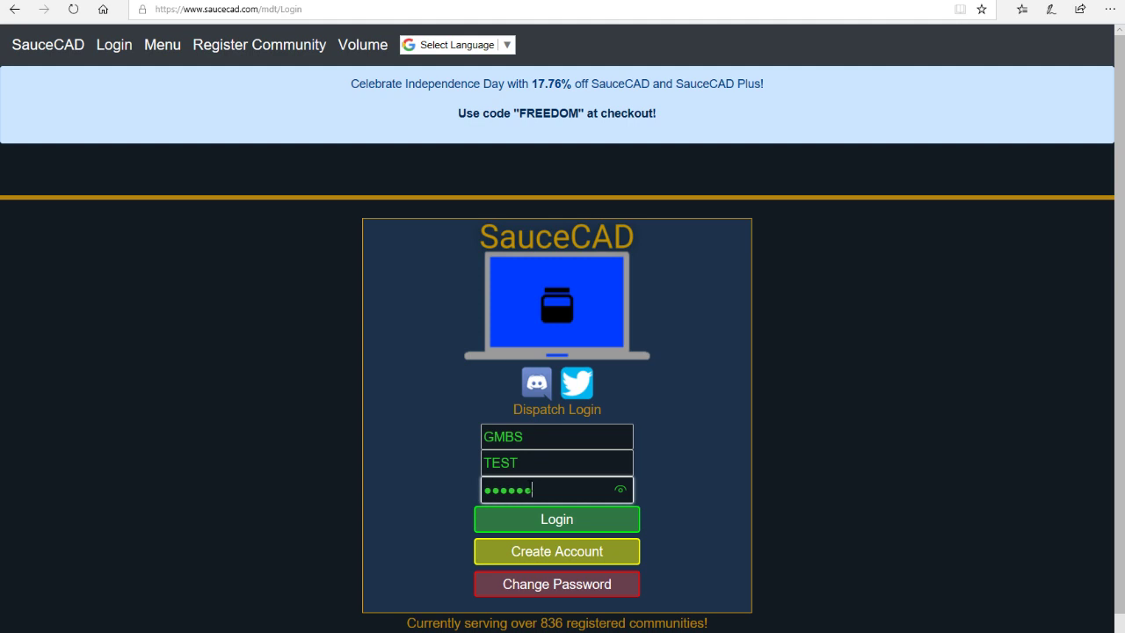
click(557, 519)
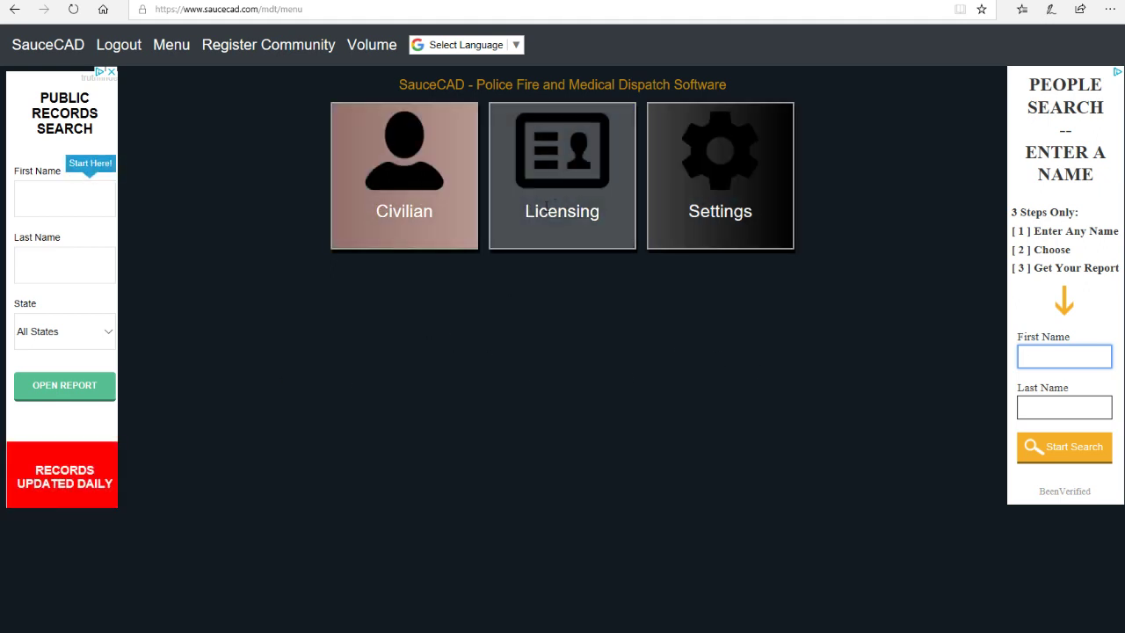
Step: Open the Civilian tile from the TEST user's main menu
click(403, 175)
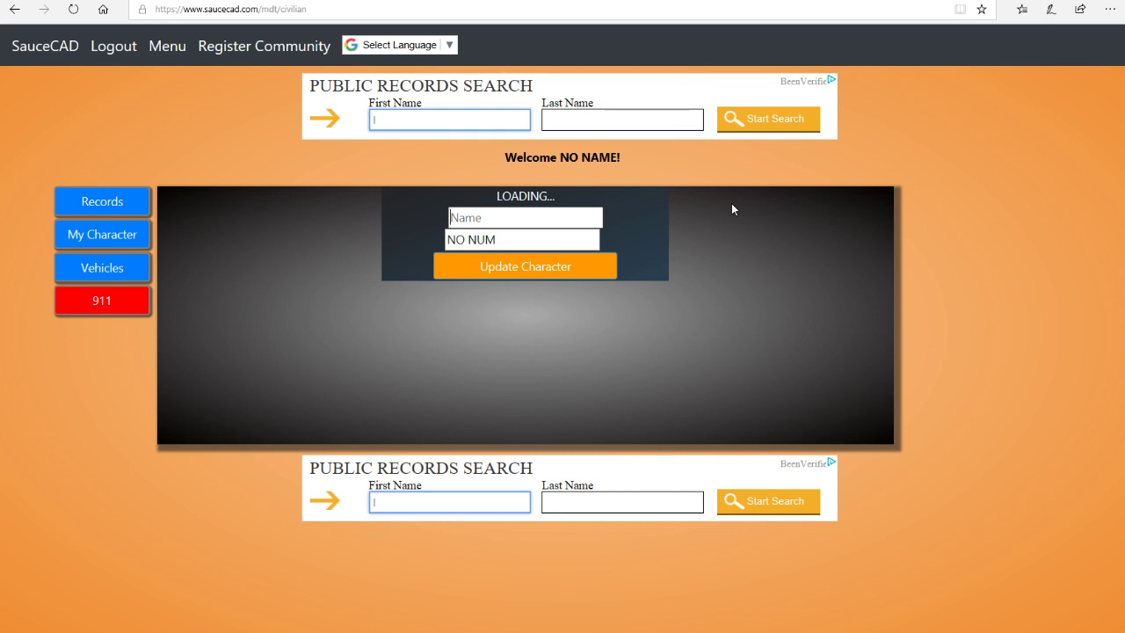
mouse_move(817, 231)
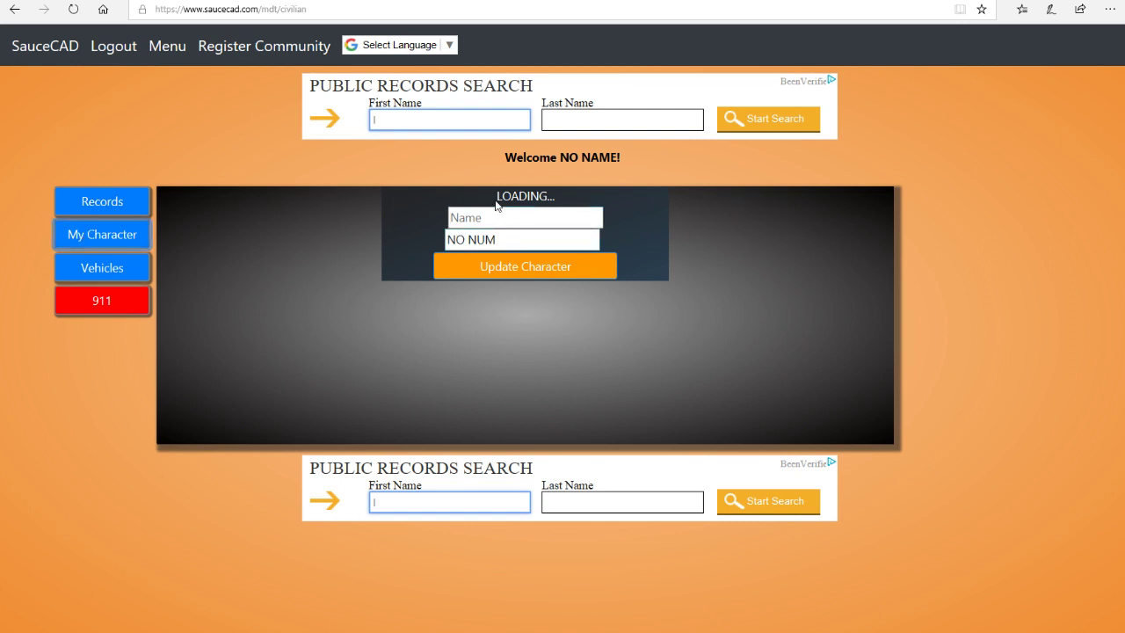
mouse_move(127, 202)
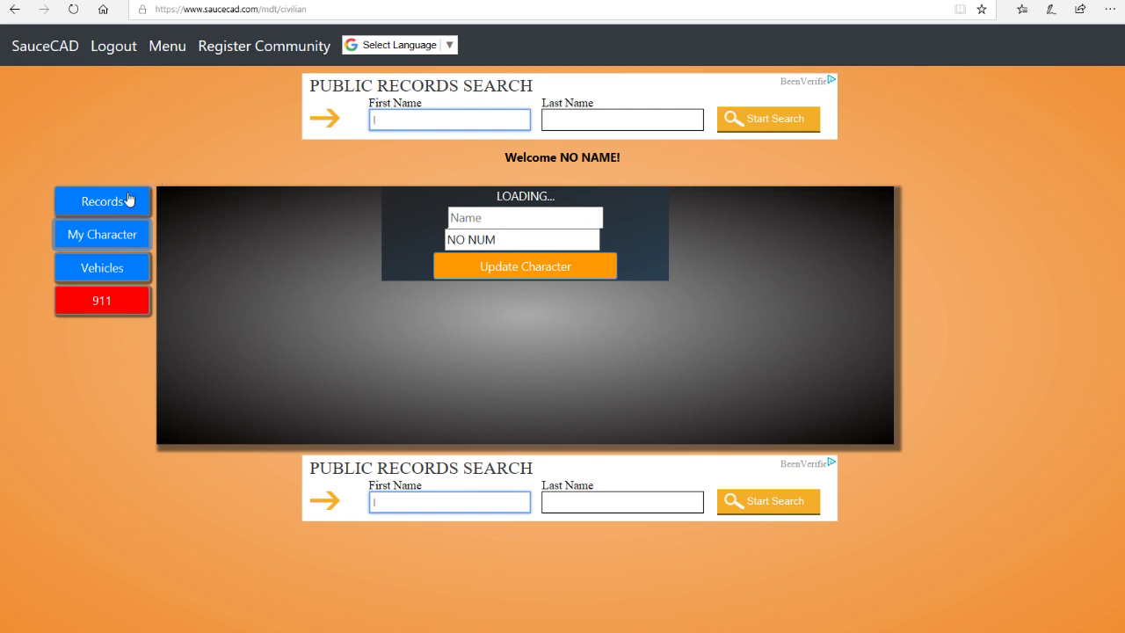
Step: Open the character's Records and view, then close, a case
click(102, 202)
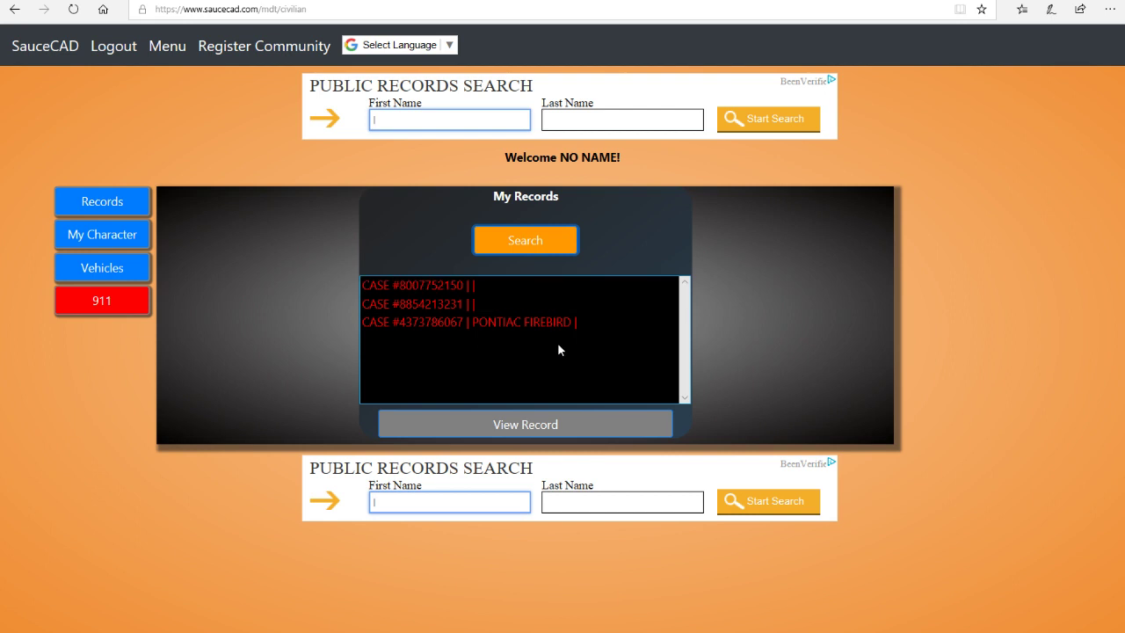
click(469, 322)
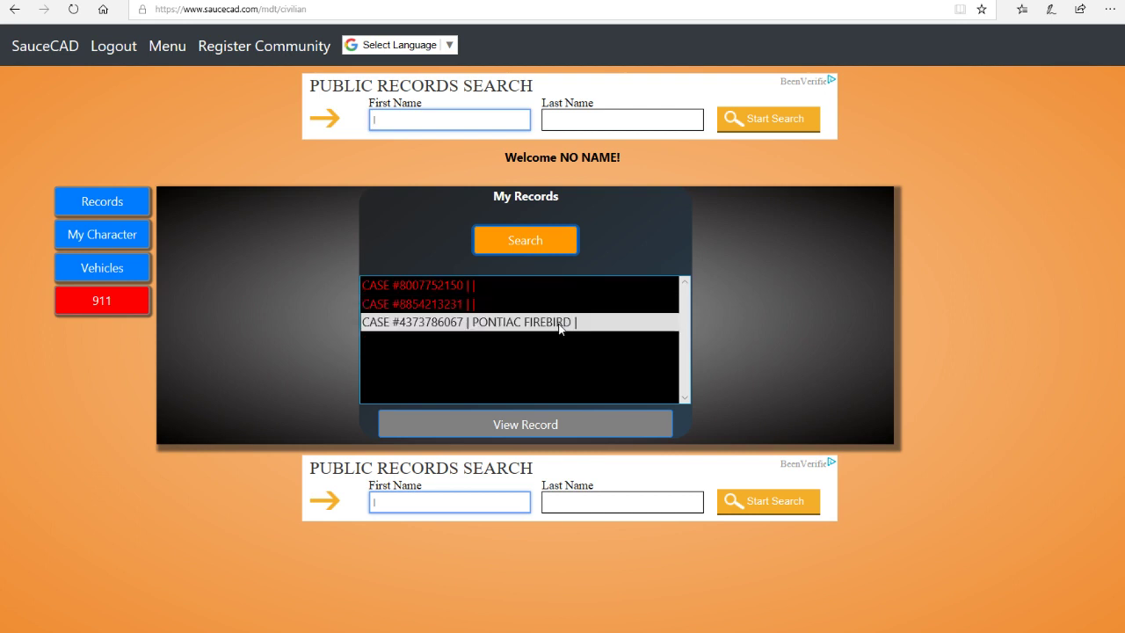
mouse_move(482, 356)
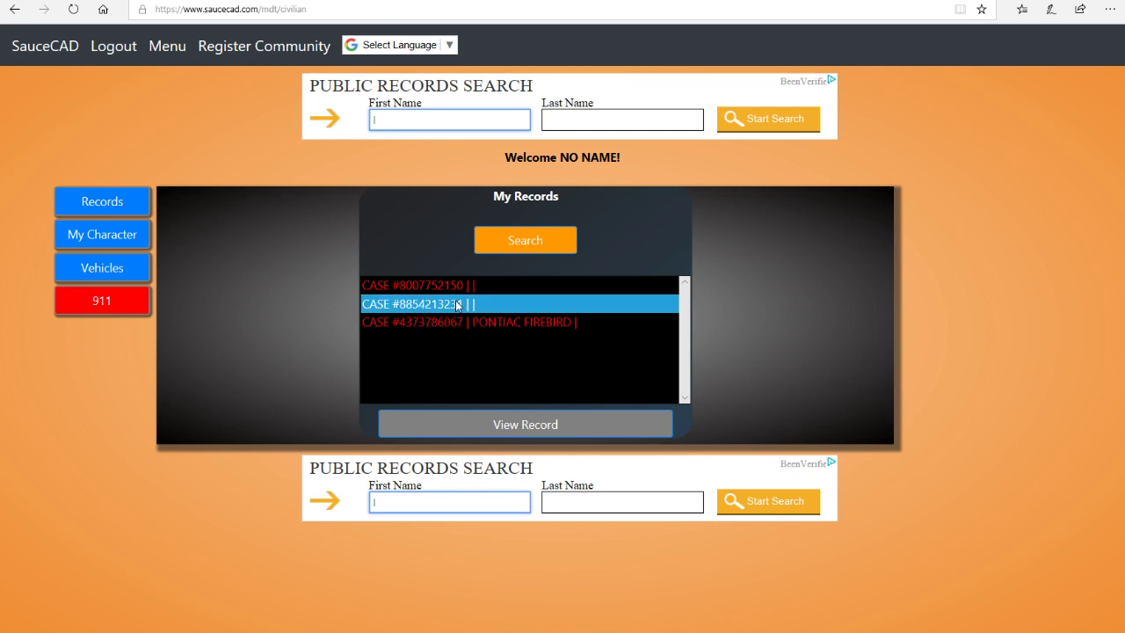
click(525, 424)
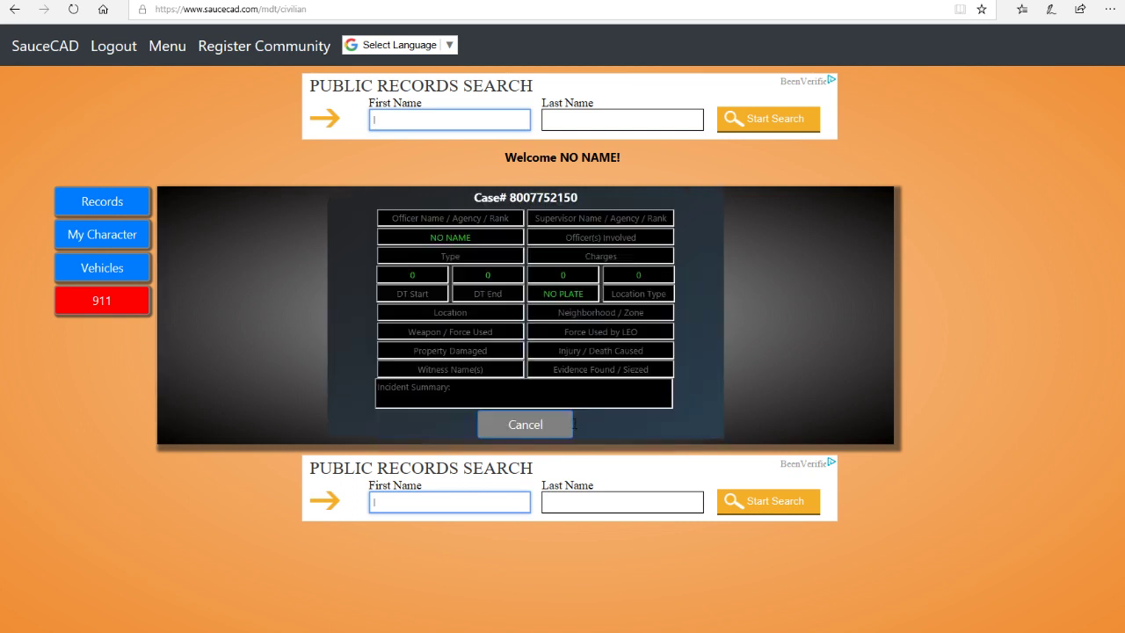
mouse_move(515, 242)
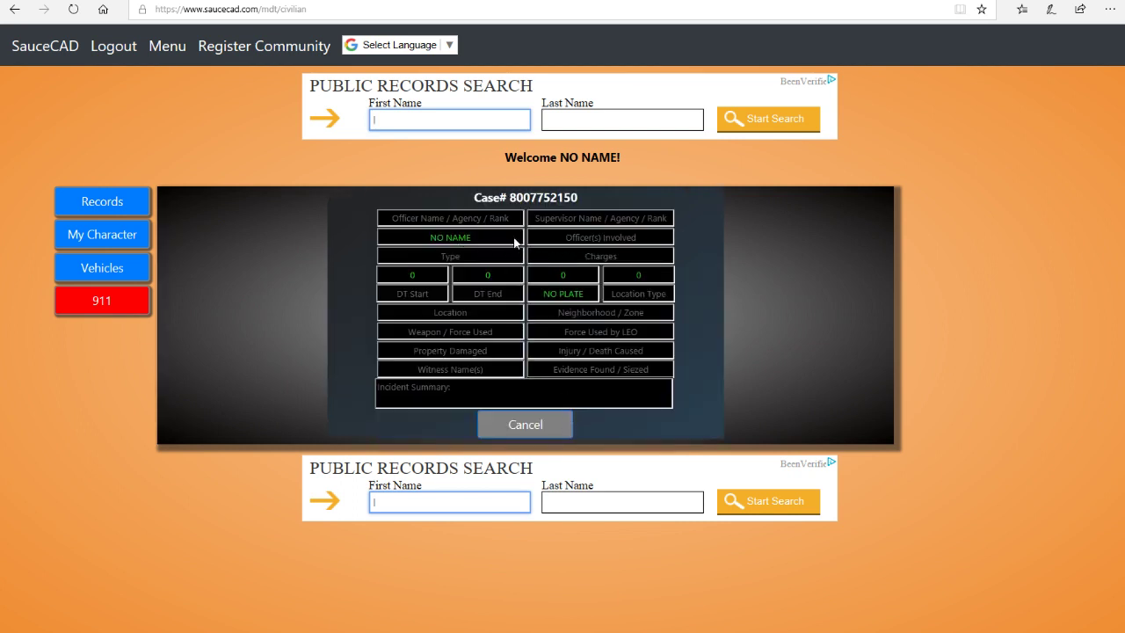
mouse_move(514, 286)
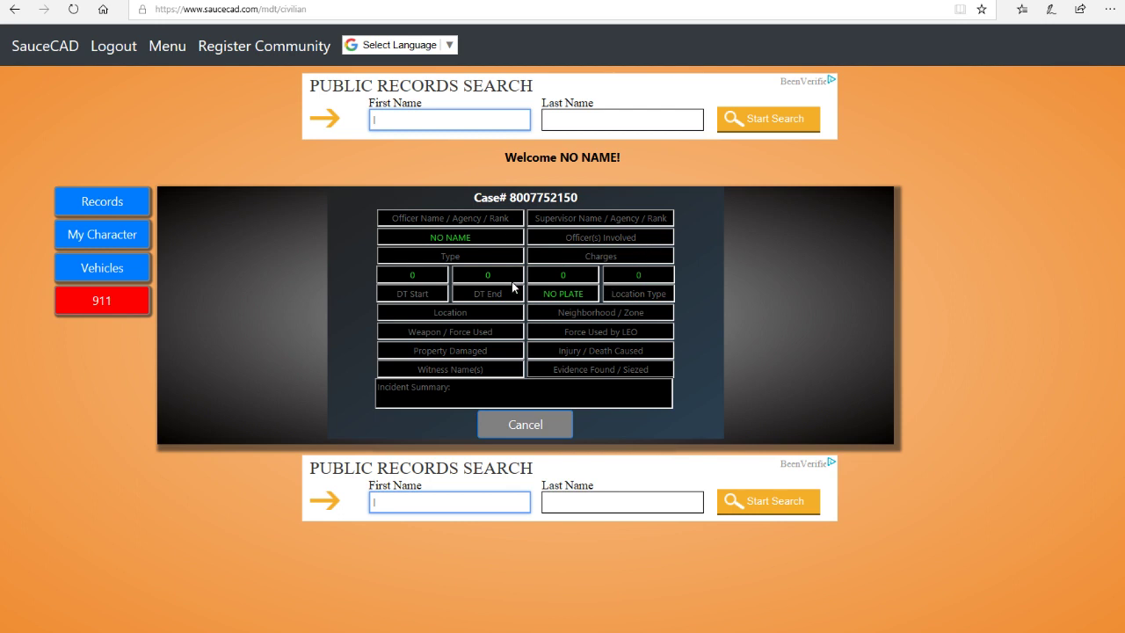
click(525, 424)
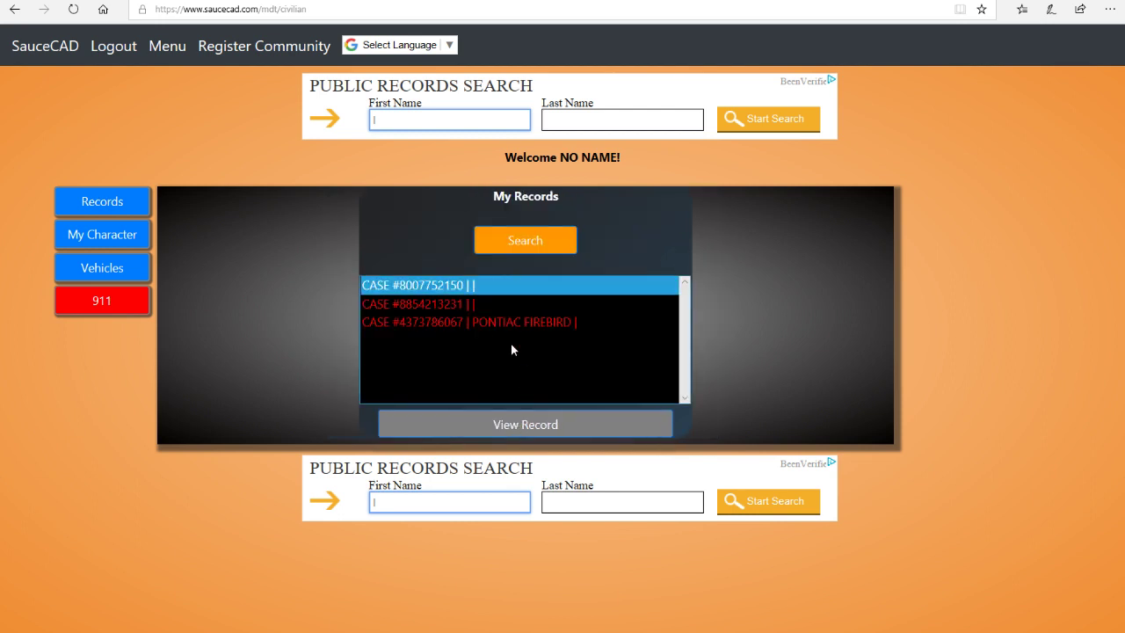
click(525, 423)
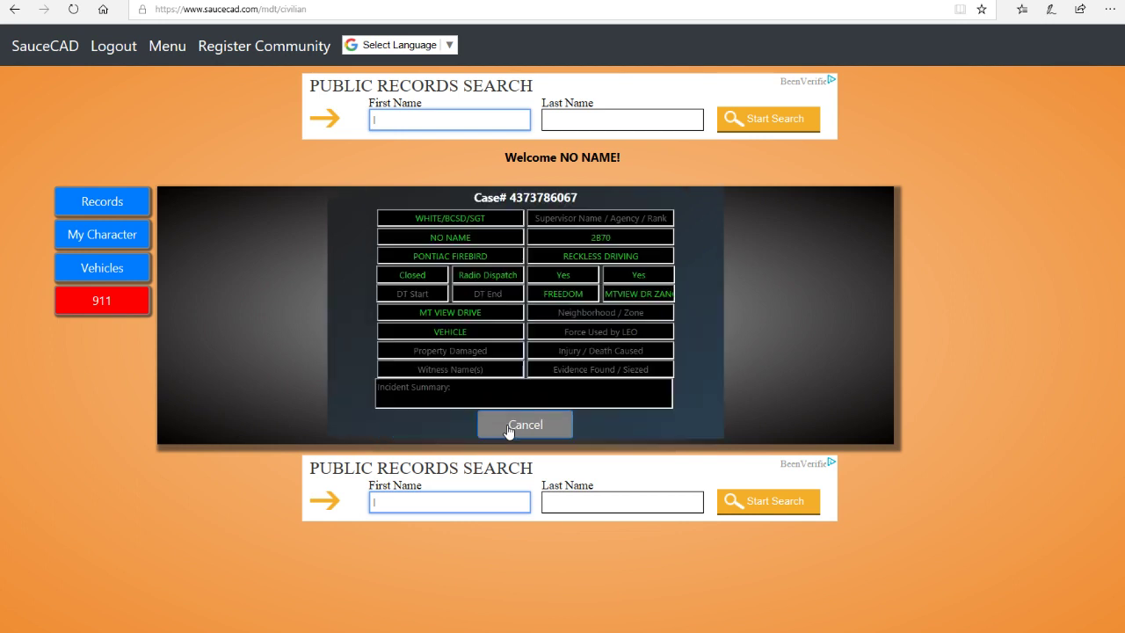
double_click(449, 236)
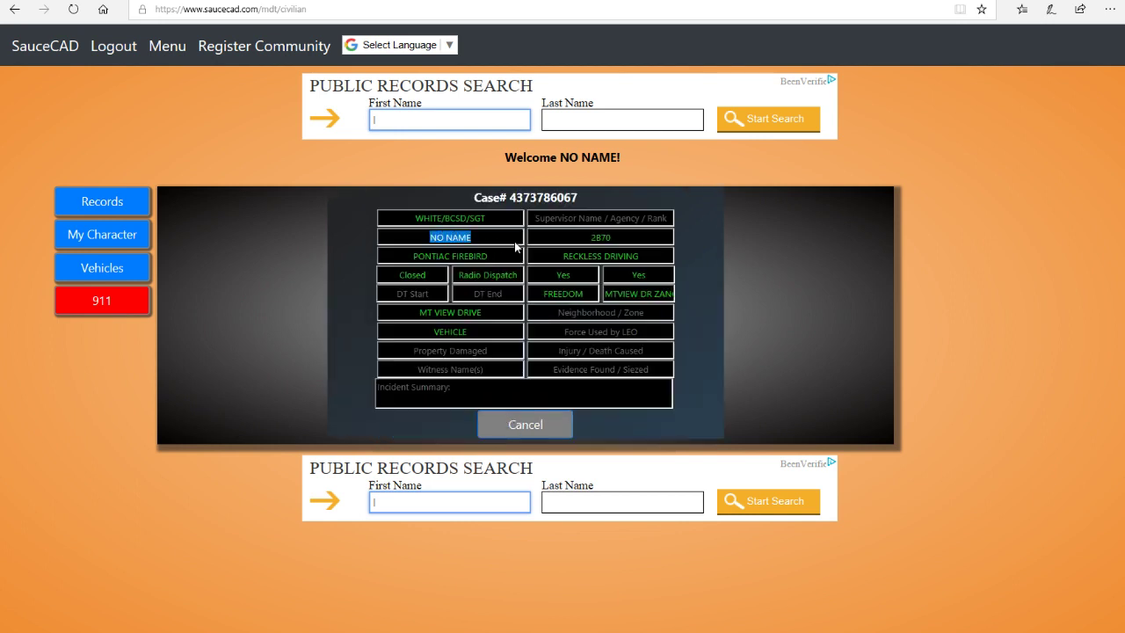
click(450, 256)
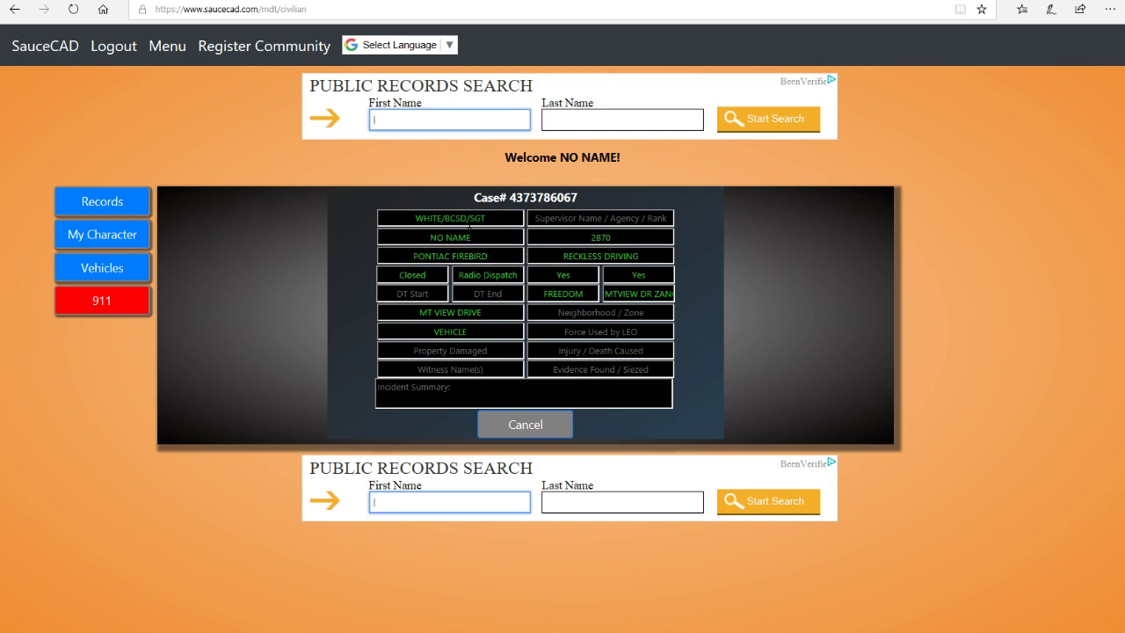
mouse_move(558, 237)
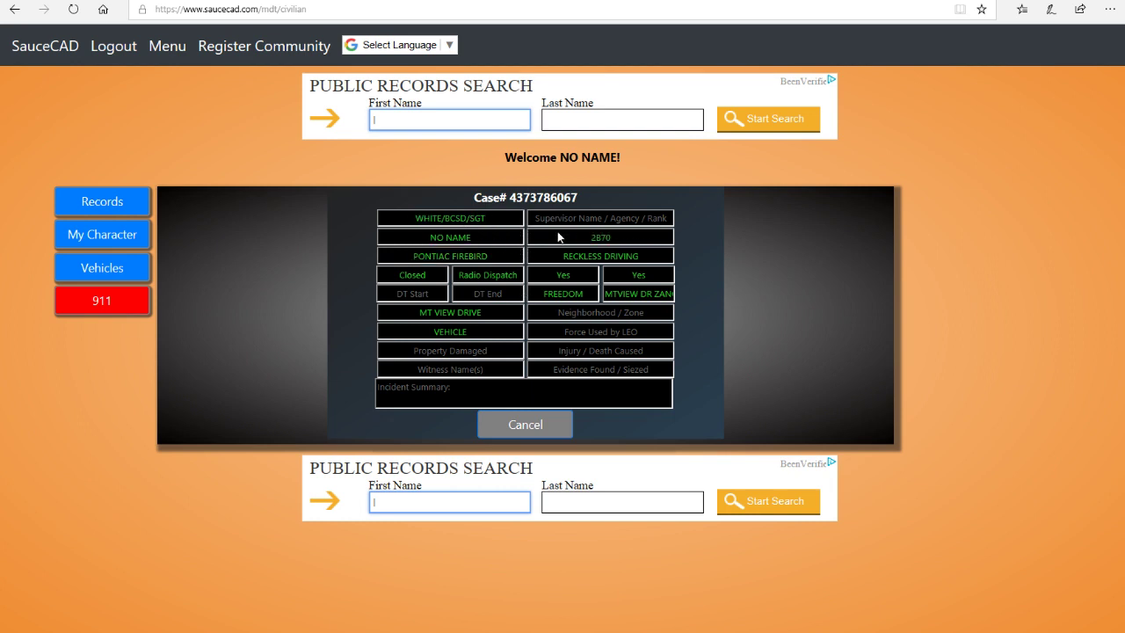
double_click(600, 256)
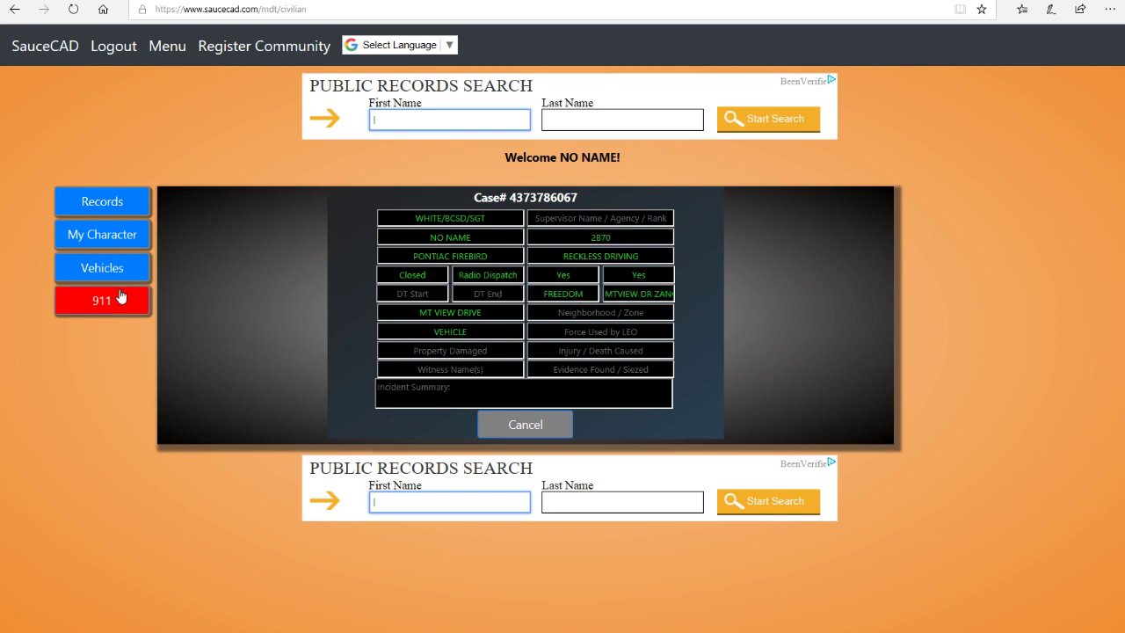
Step: Check Records and My Character's NO NUM phone field, then return to Vehicles
click(102, 267)
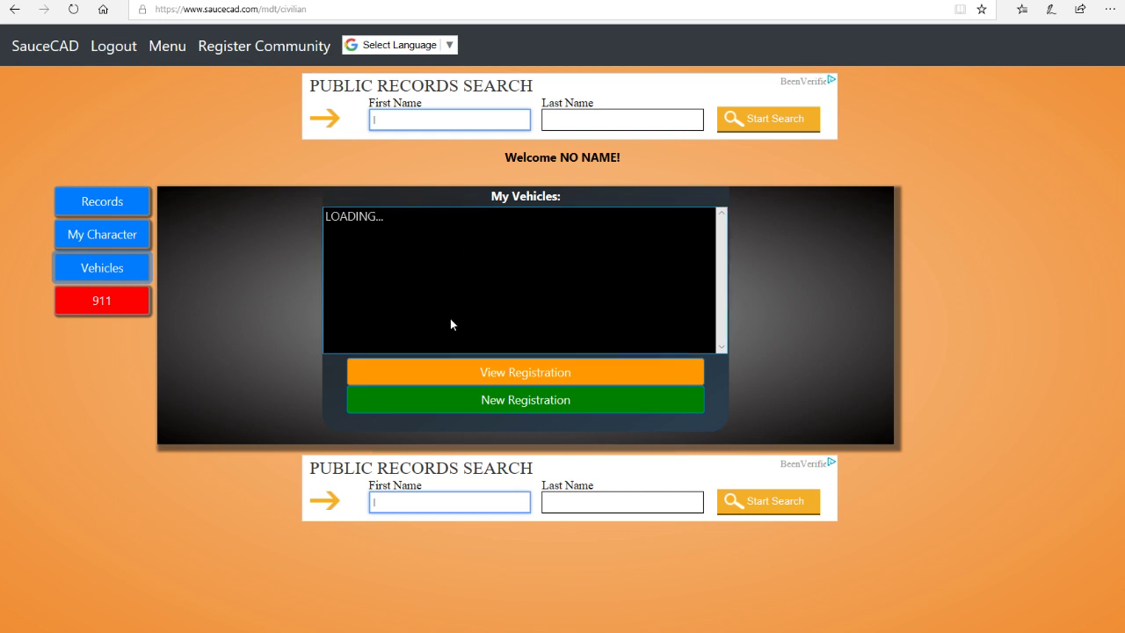
click(102, 202)
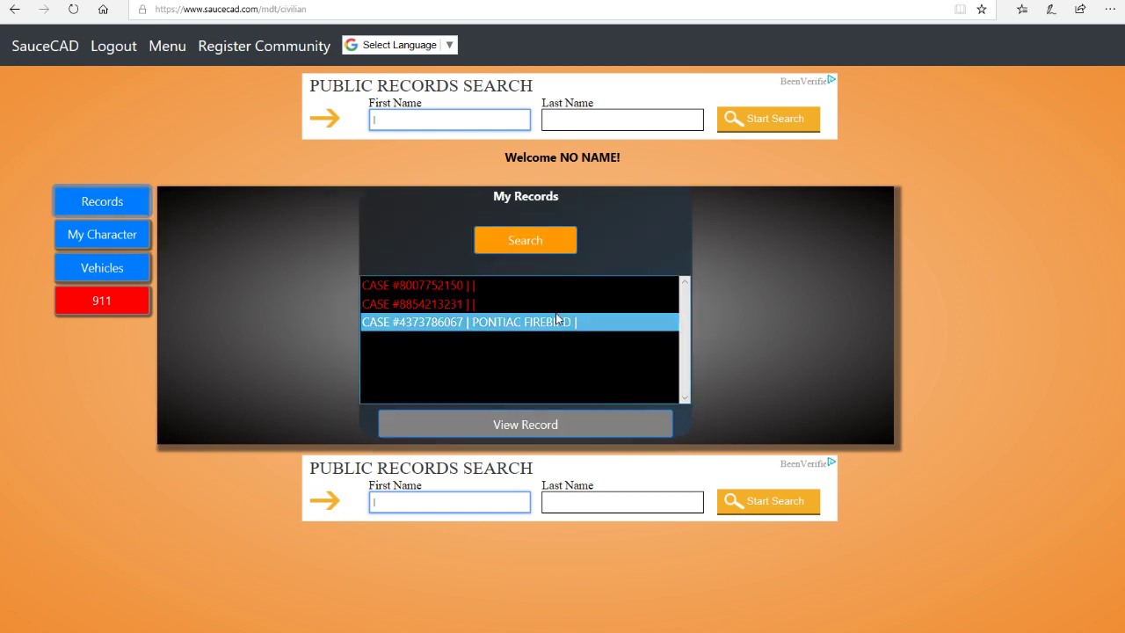
click(102, 233)
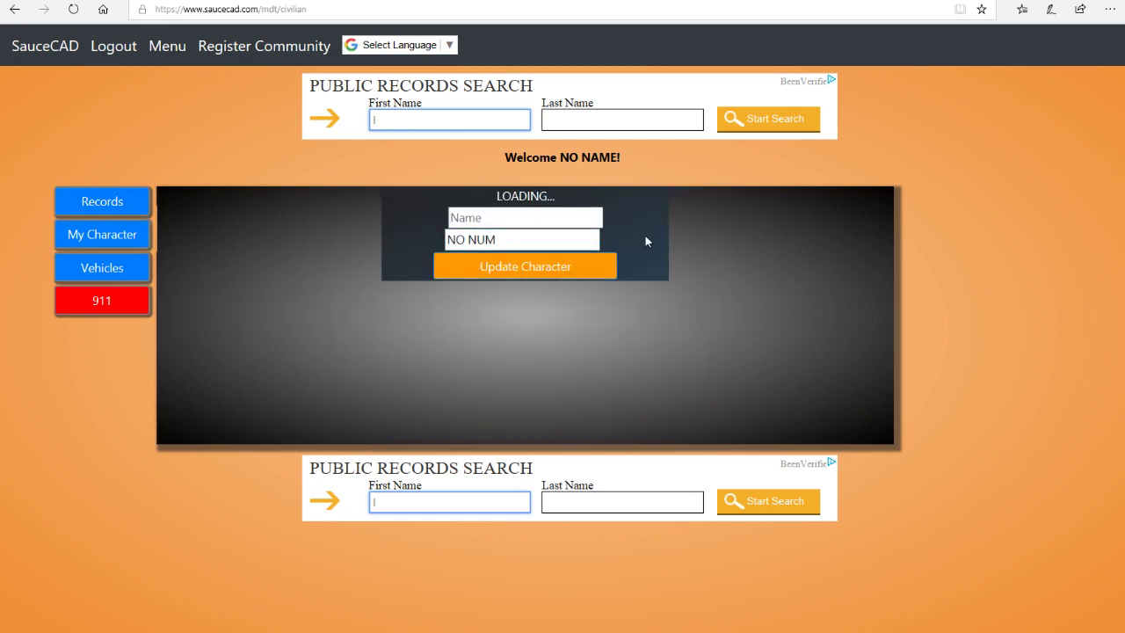
triple_click(522, 239)
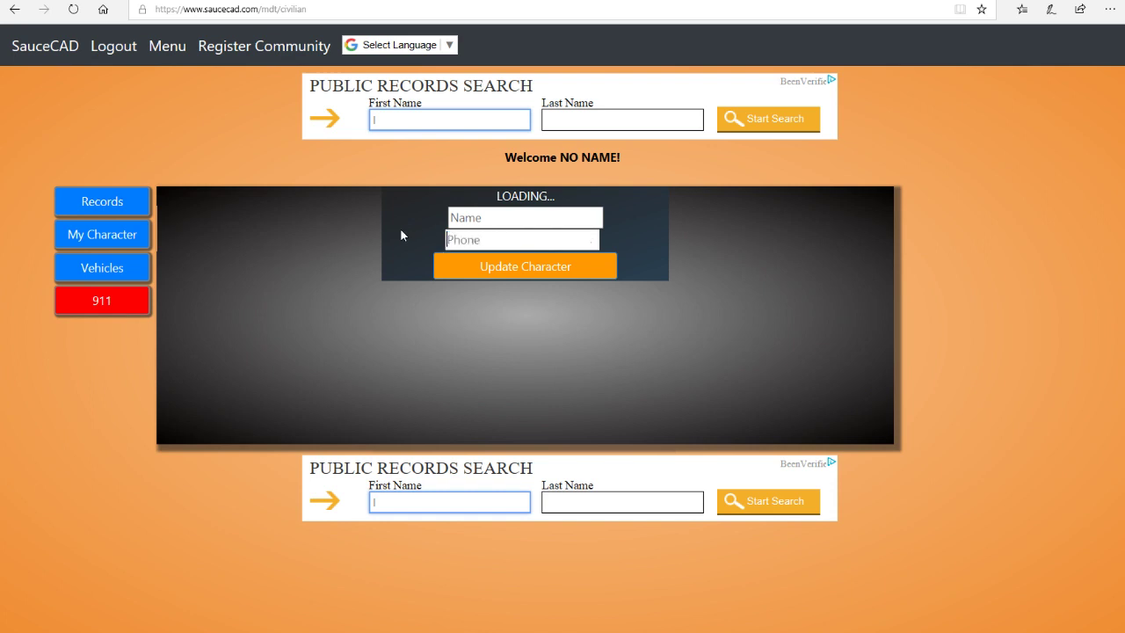
mouse_move(301, 234)
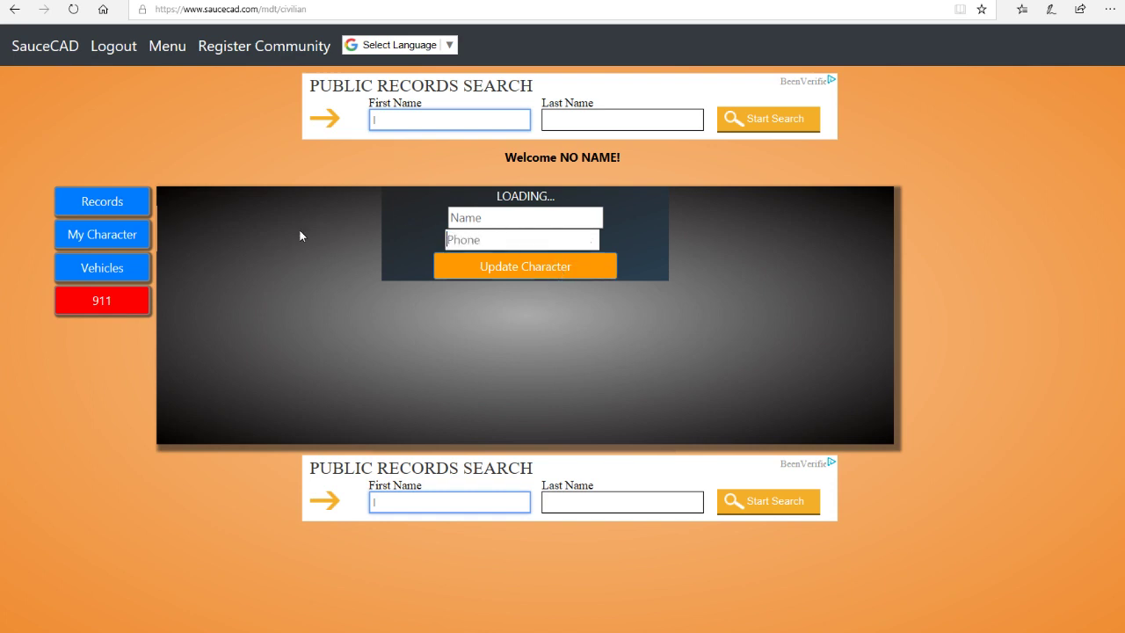
mouse_move(102, 234)
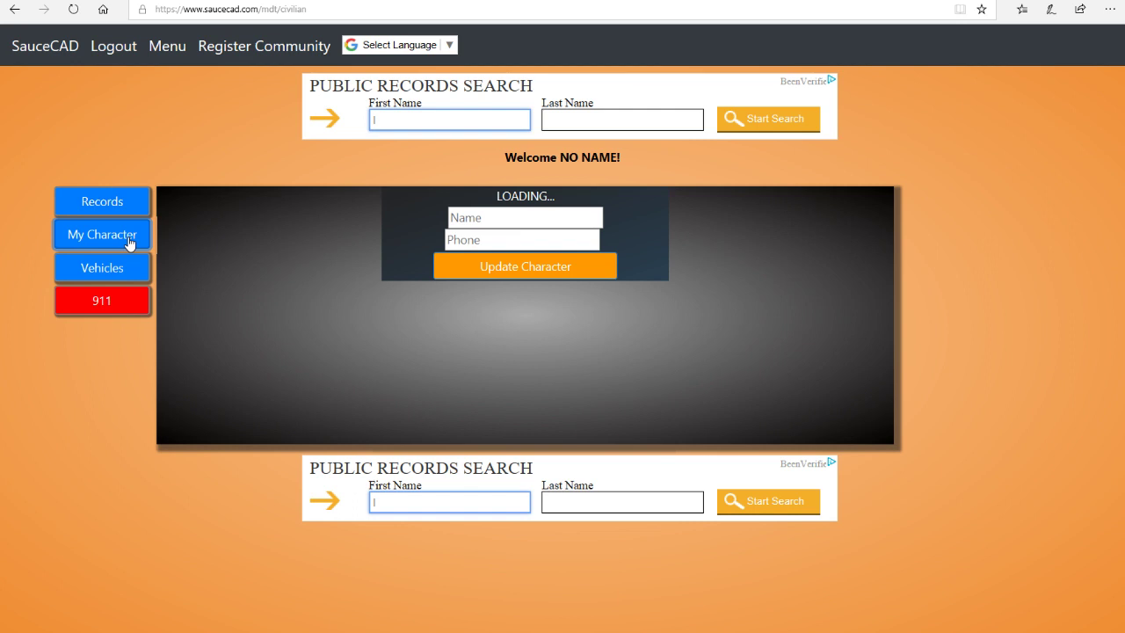
click(102, 269)
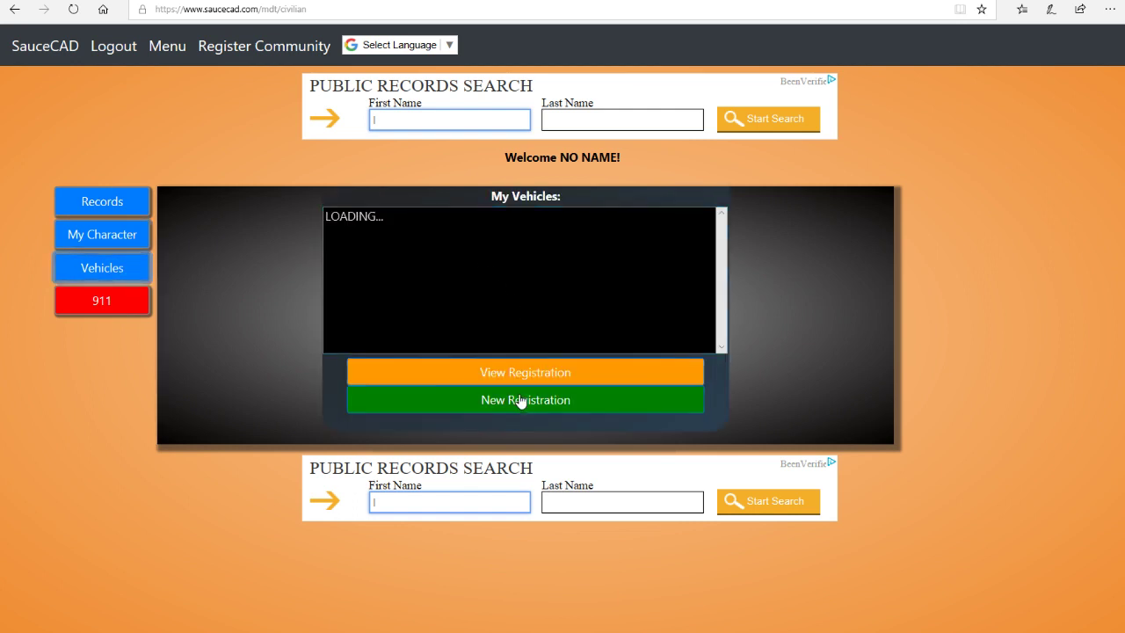
Step: Start a new vehicle registration with expiration date 07/07/2018
click(524, 400)
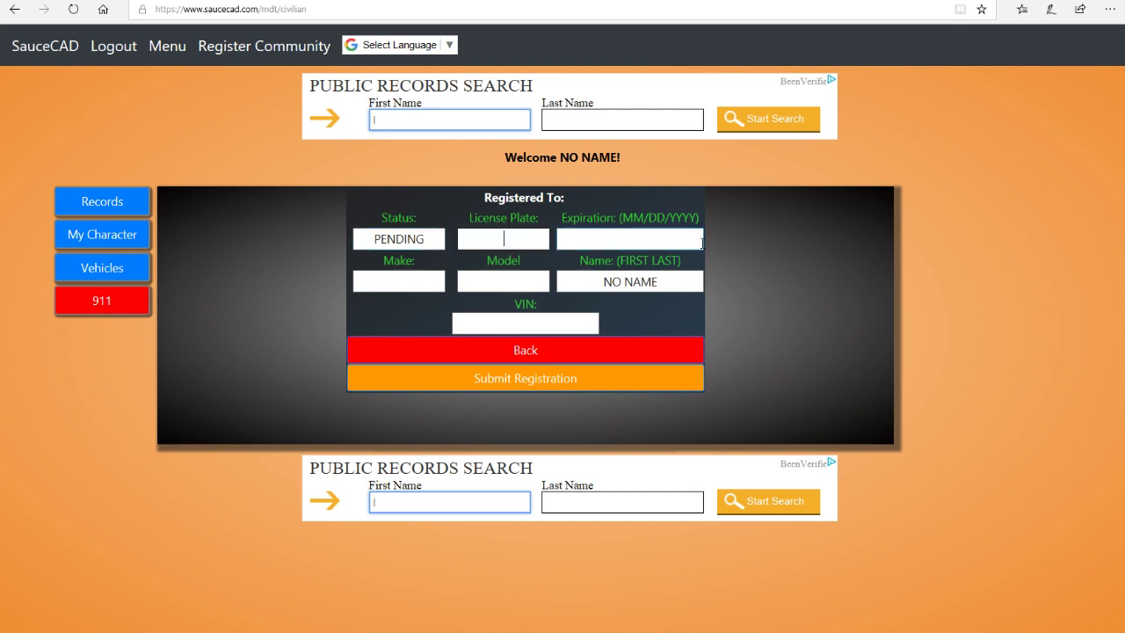
click(629, 238)
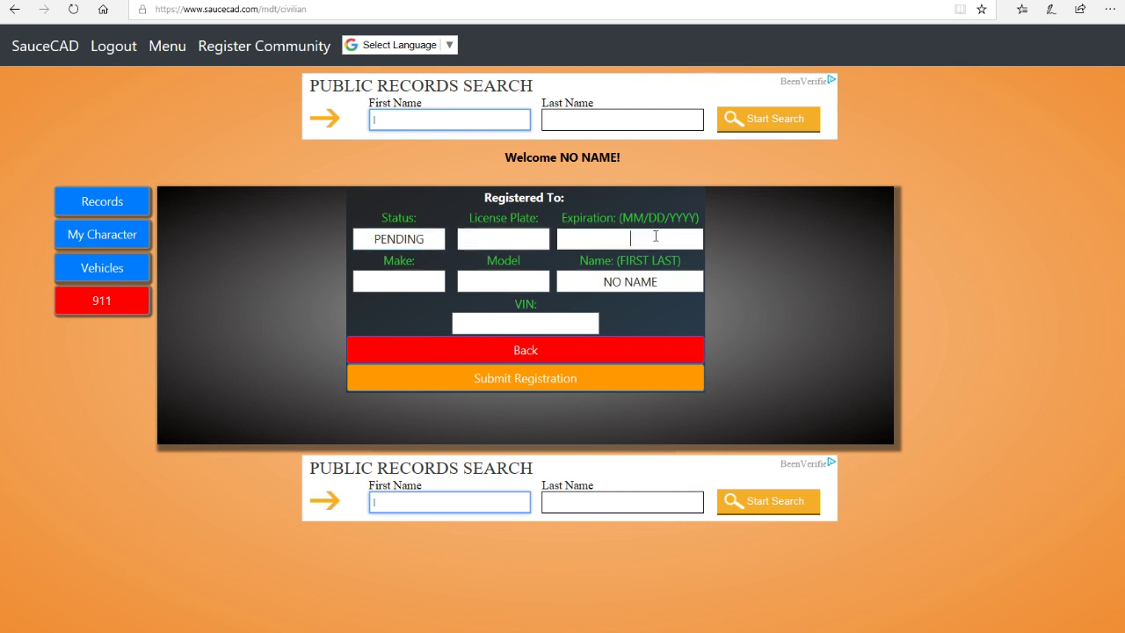
mouse_move(720, 220)
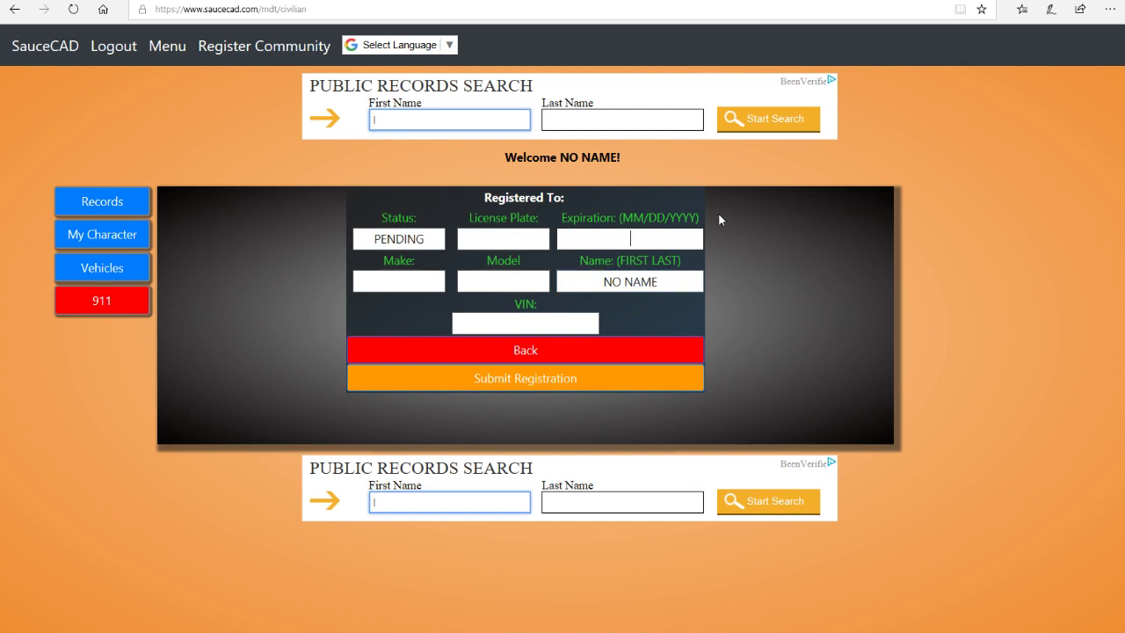
mouse_move(930, 230)
text(07)
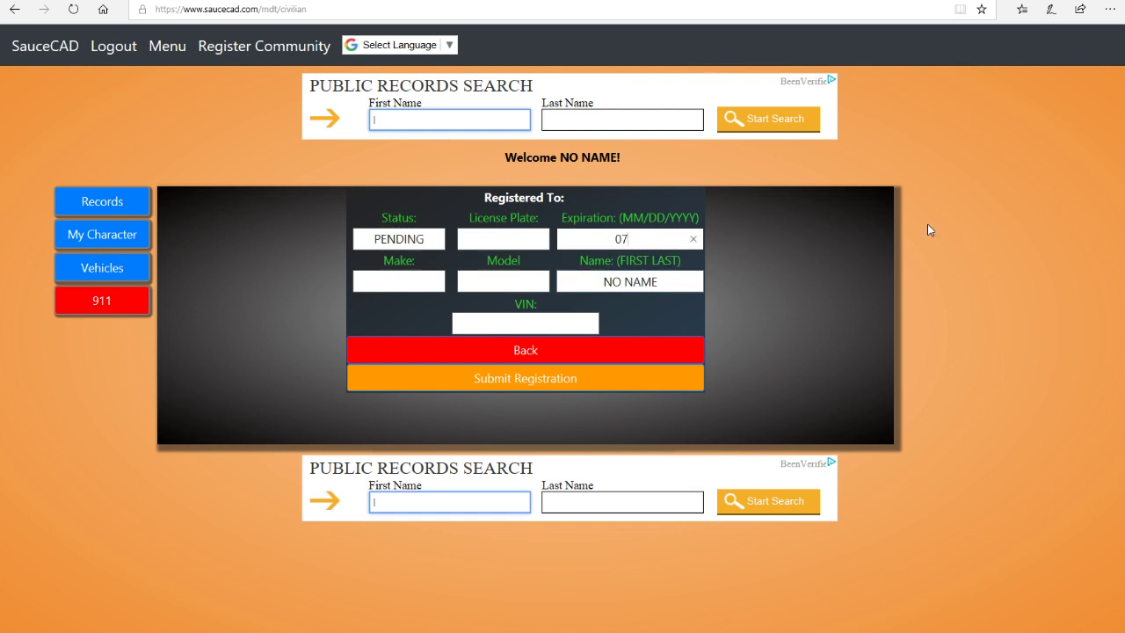
text(/07)
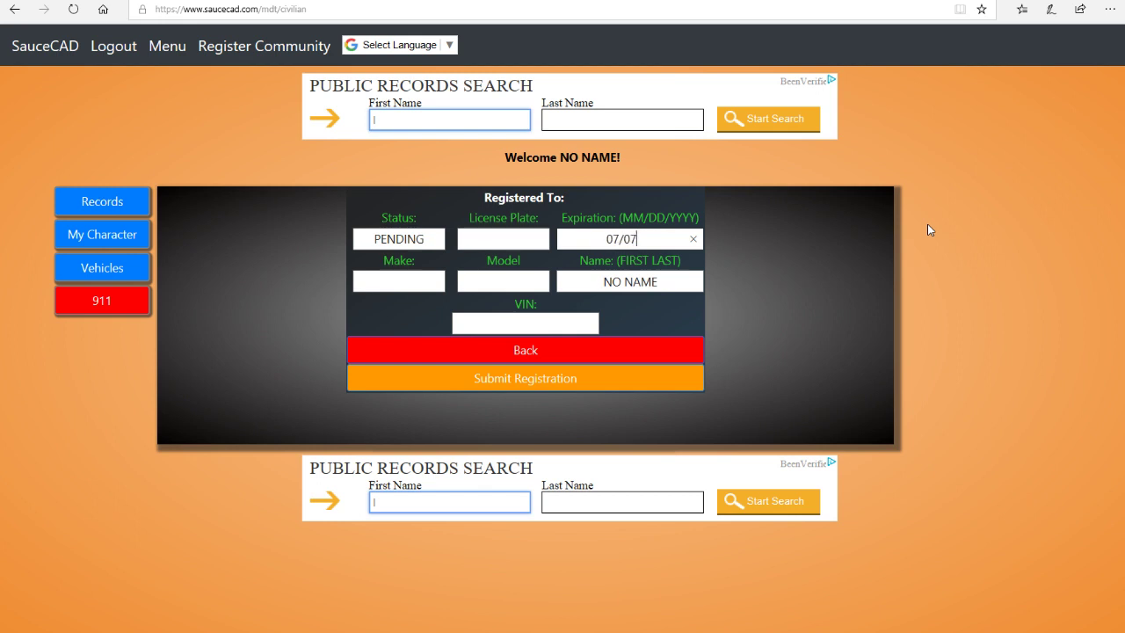
text(/)
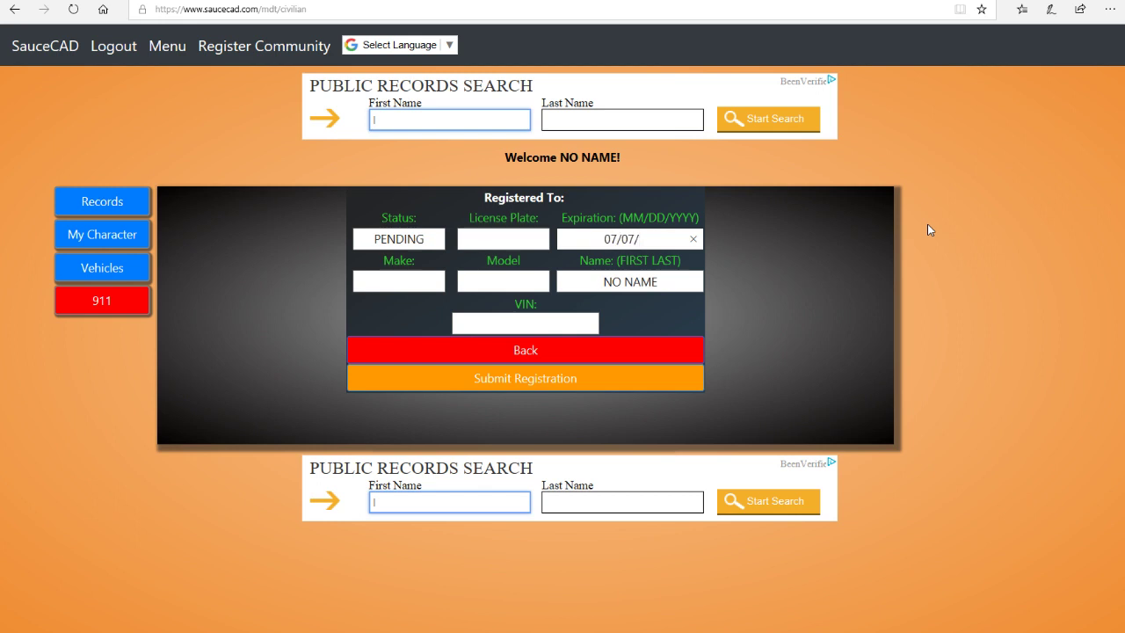
text(2)
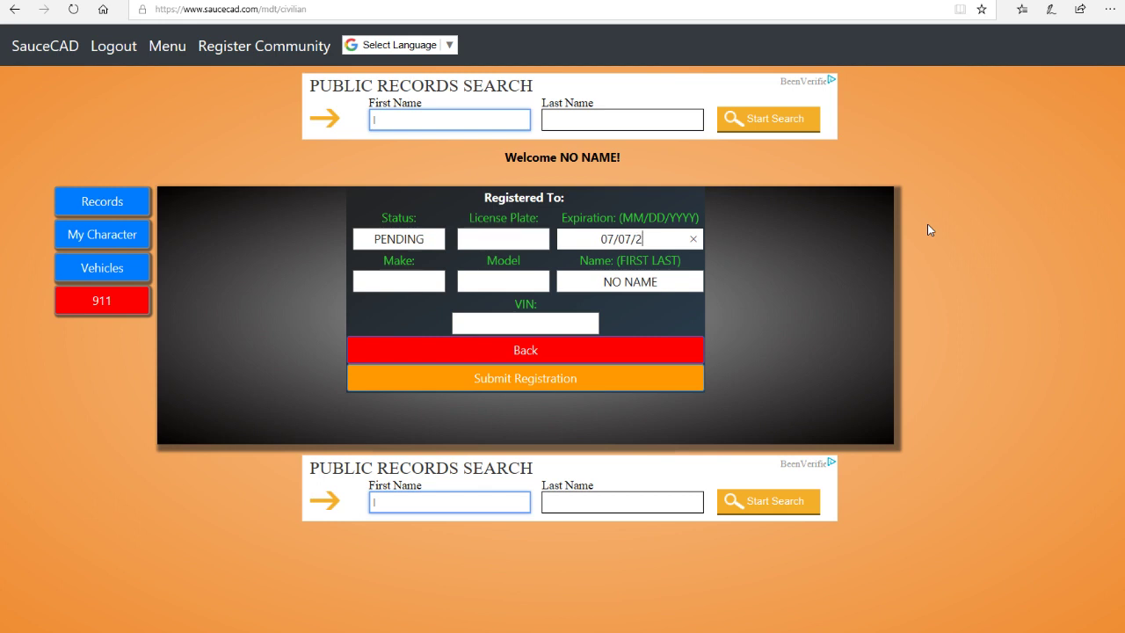
text(018)
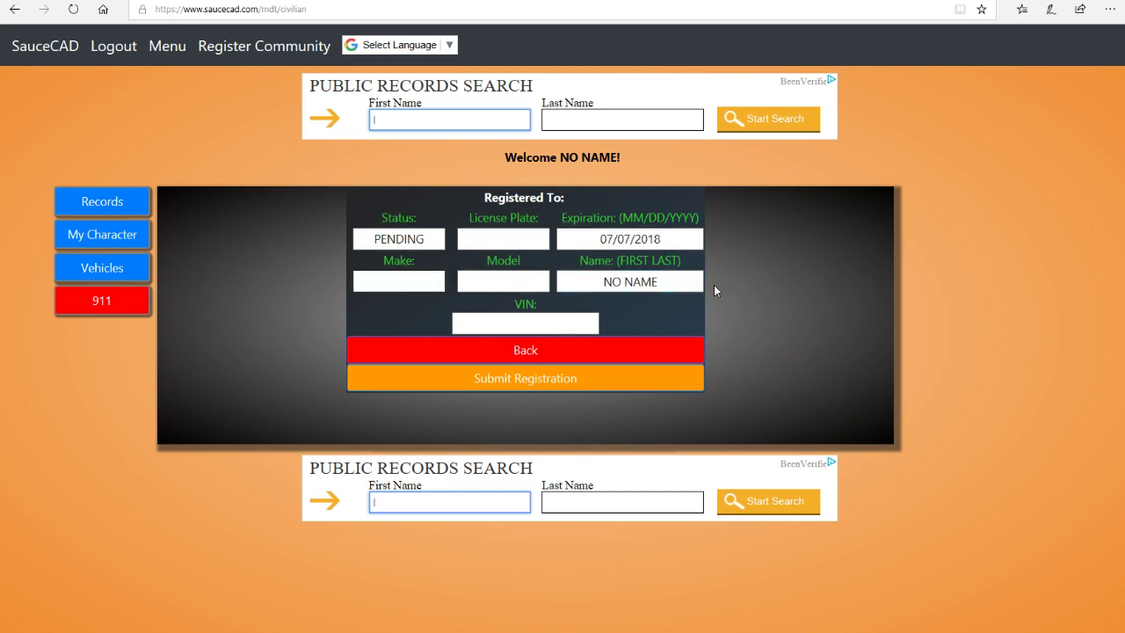
text(92)
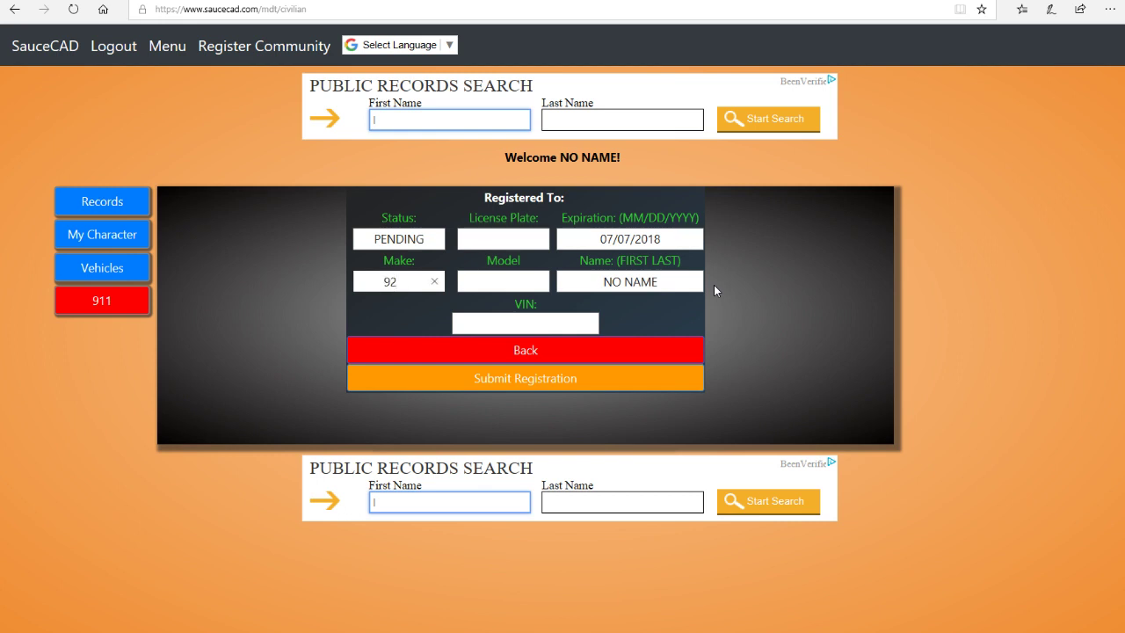
Step: Enter make Dodge and model Ram 3500, fixing typing mistakes
text(doge)
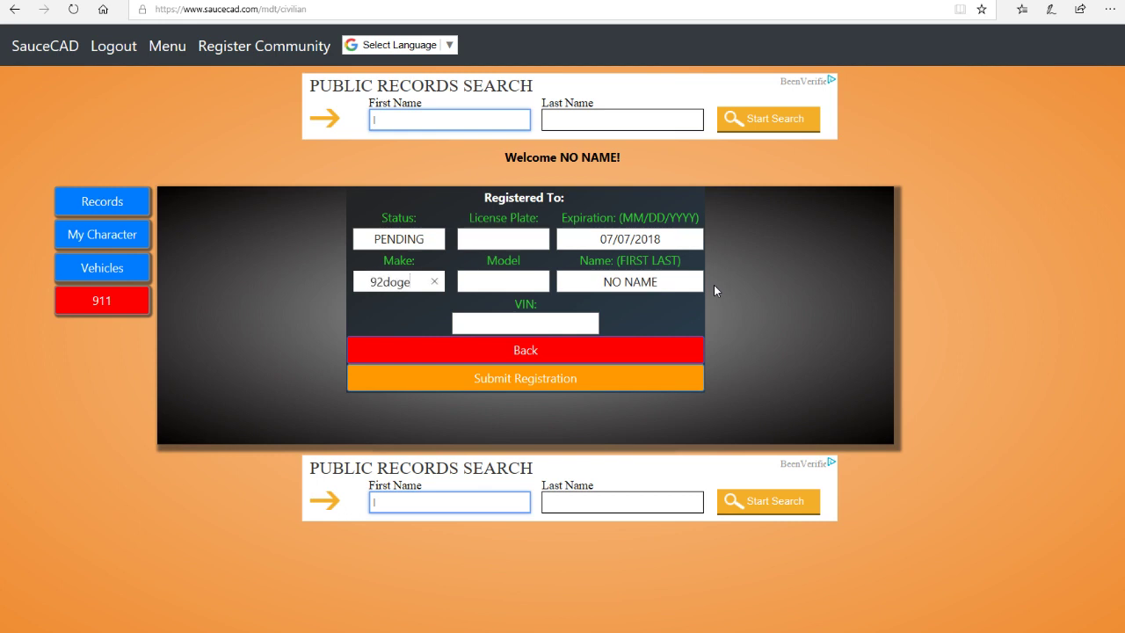
text(ram)
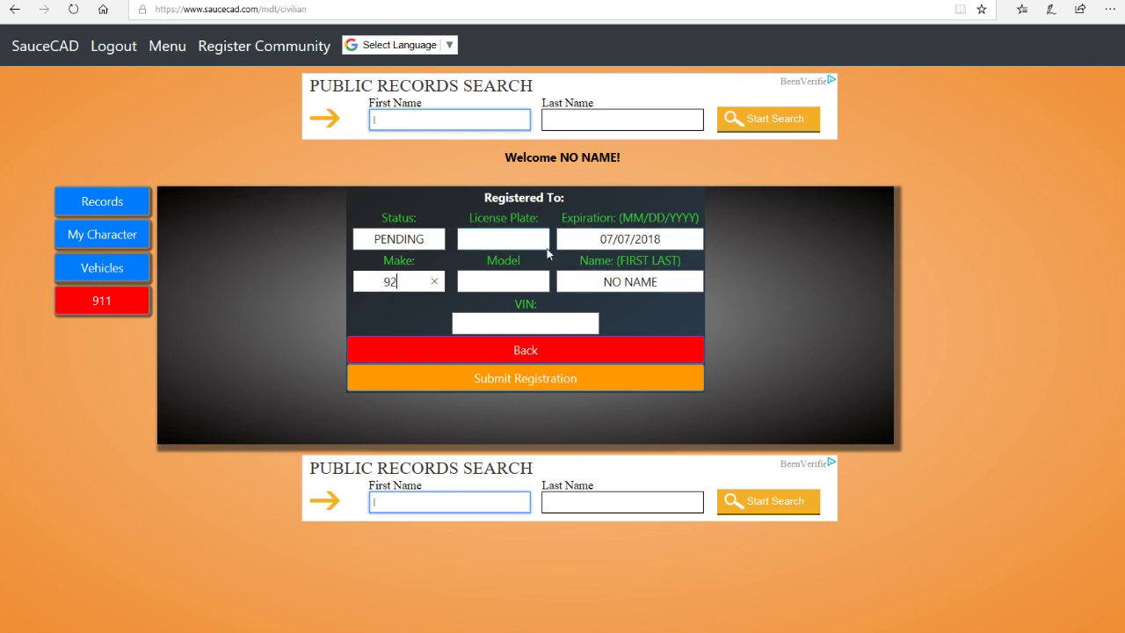
text(Do)
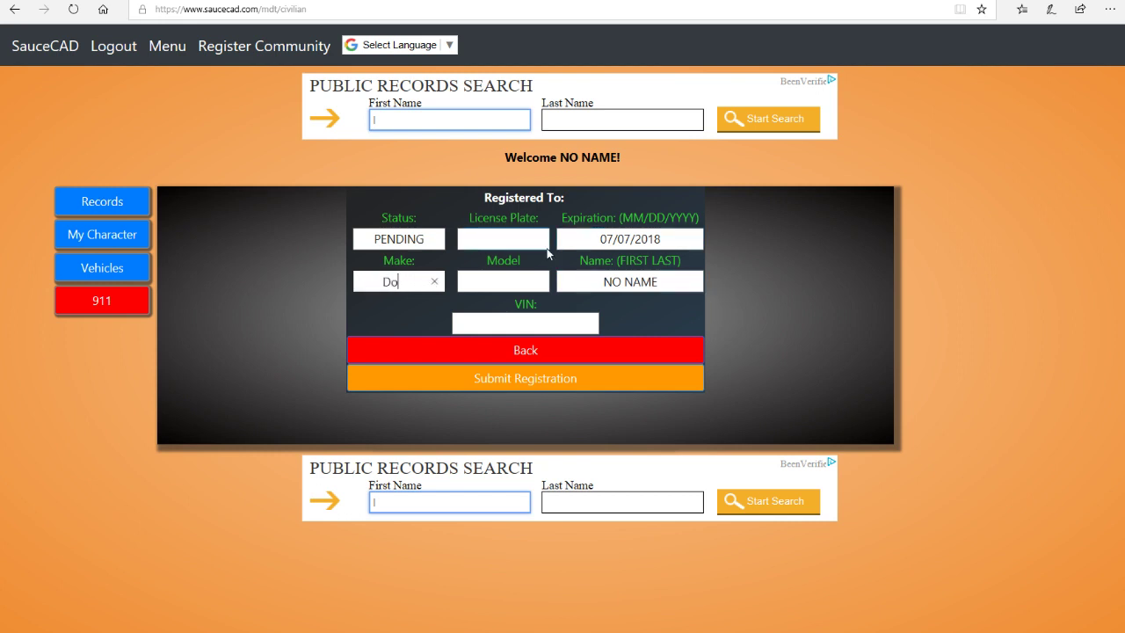
text(dge)
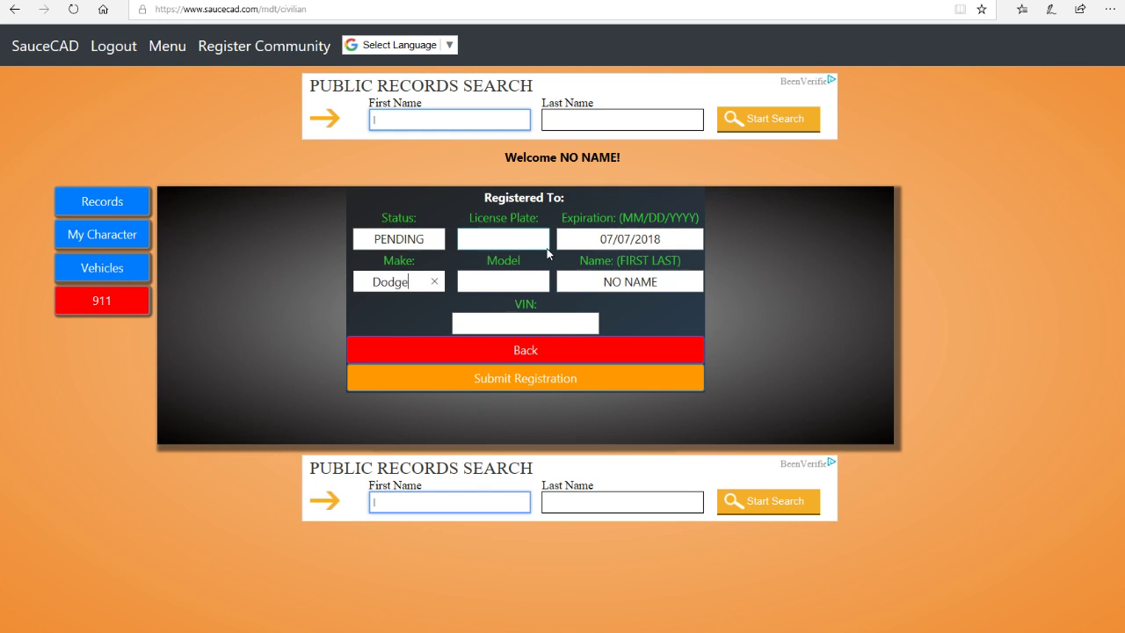
click(503, 281)
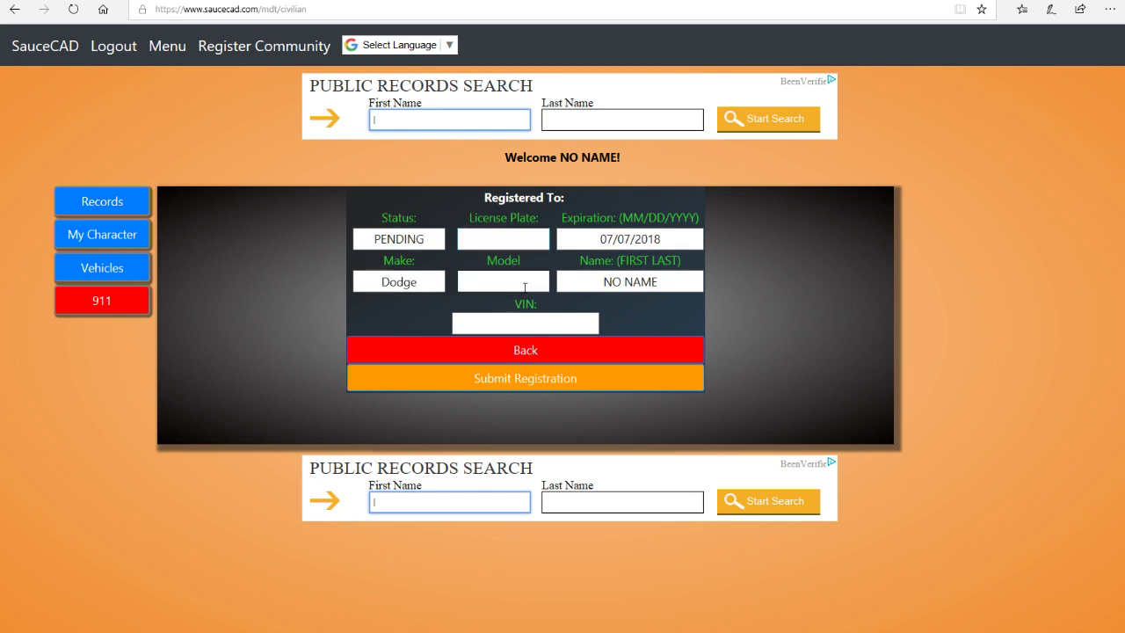
text(Ram)
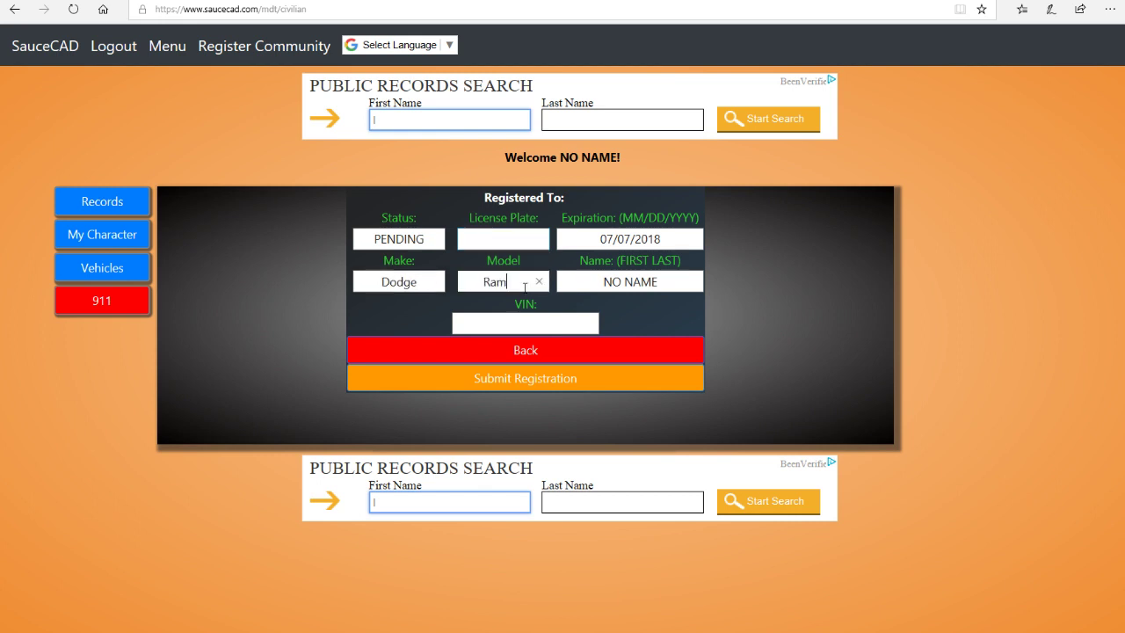
text(34500)
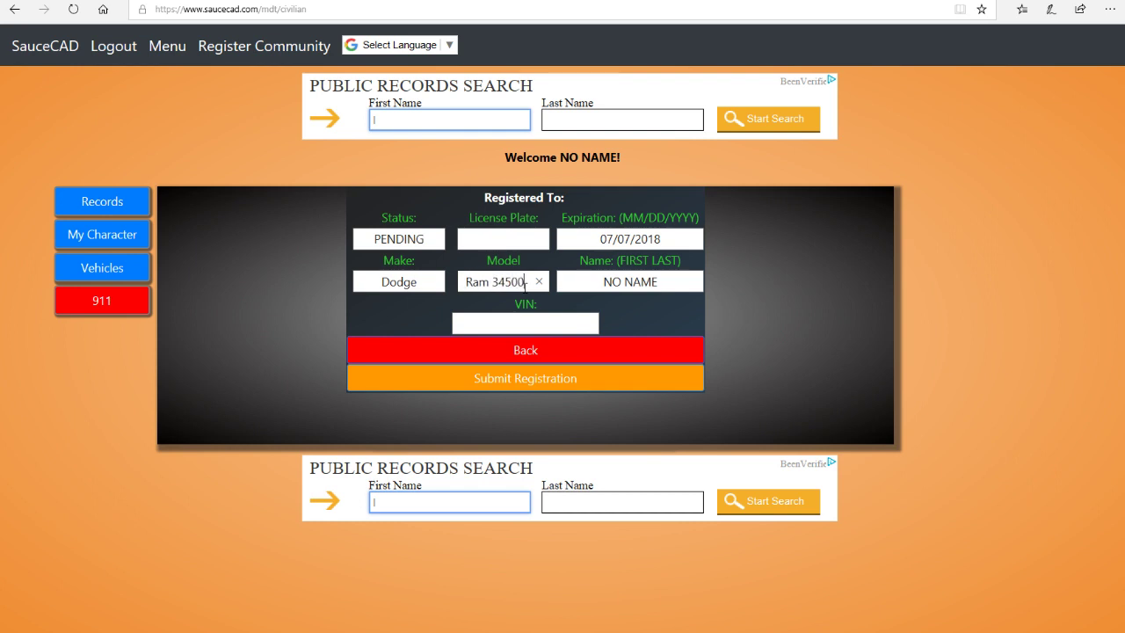
key(Backspace)
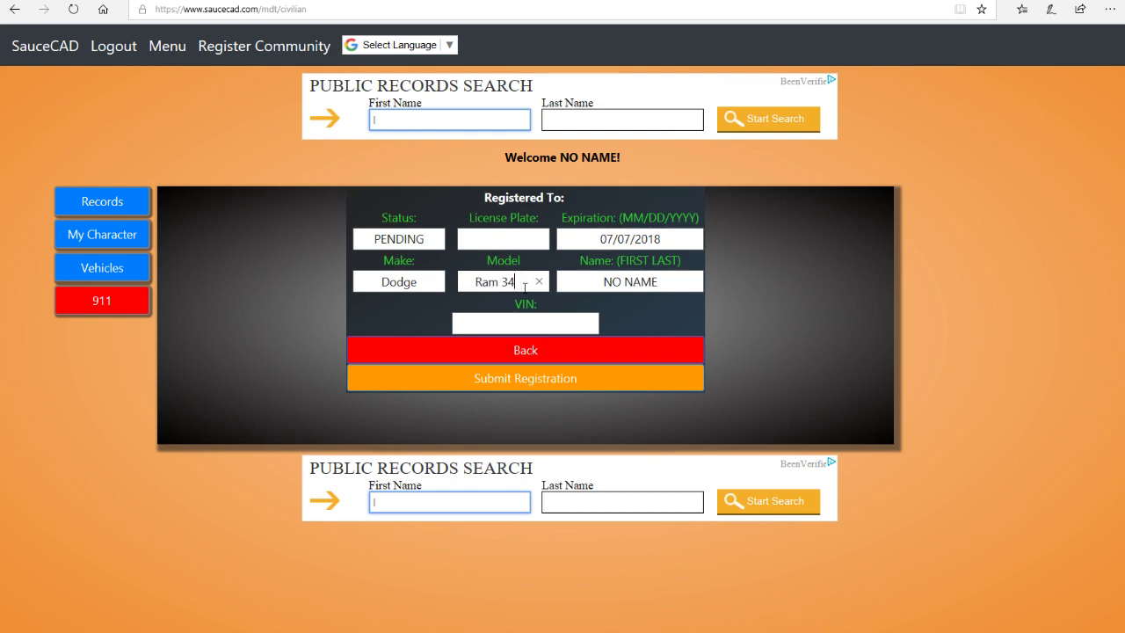
text(00)
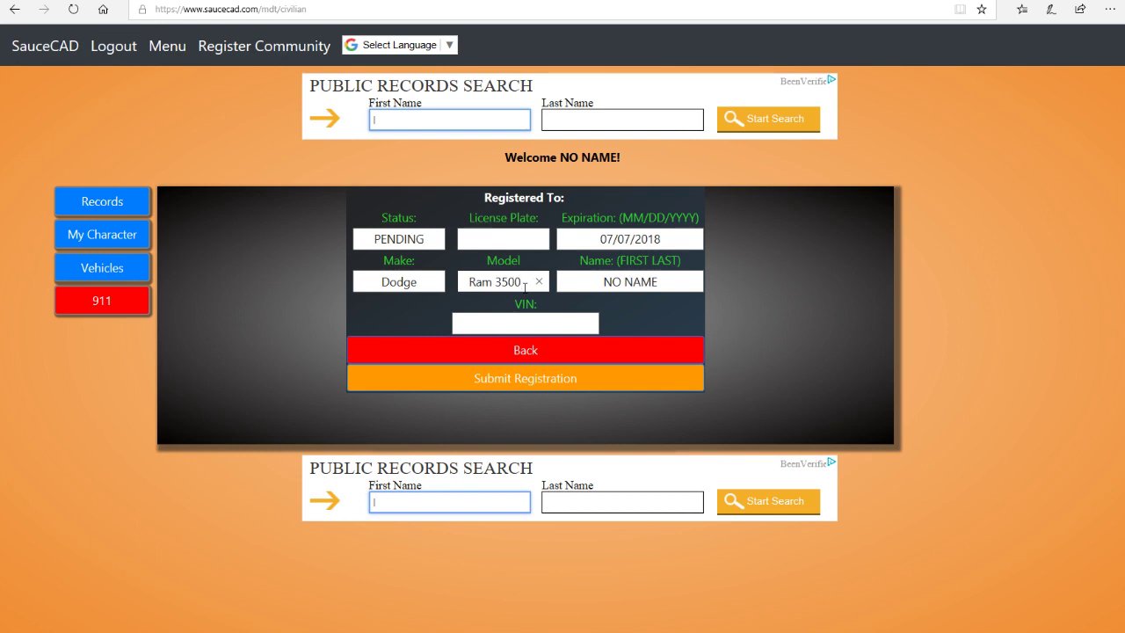
double_click(640, 282)
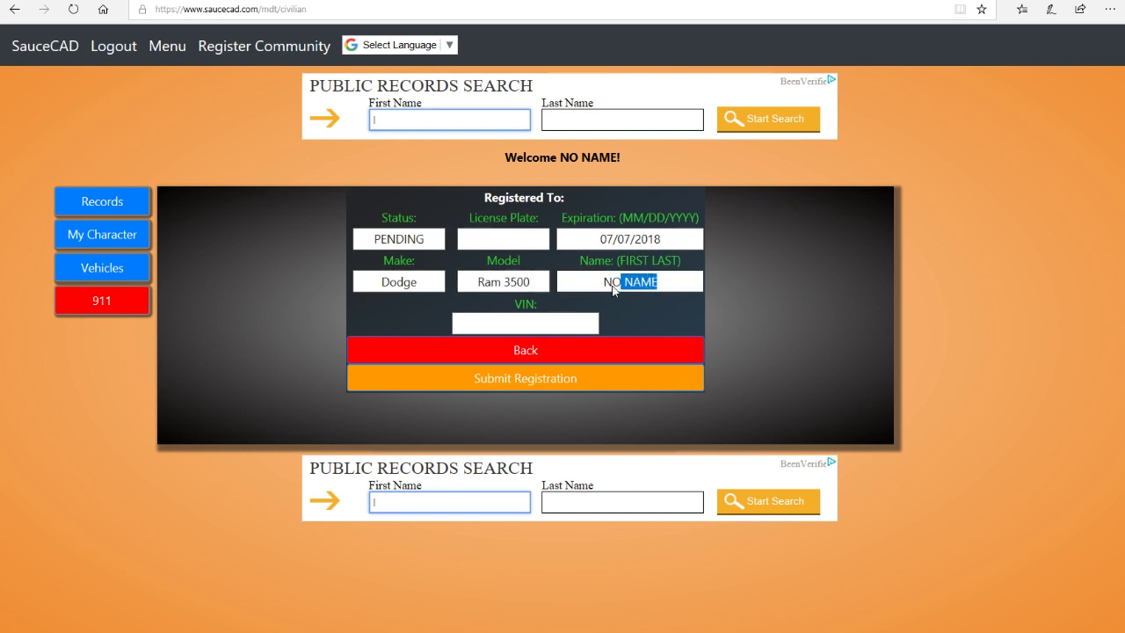
Step: Enter VIN 564156456 and head back to the main menu
click(525, 323)
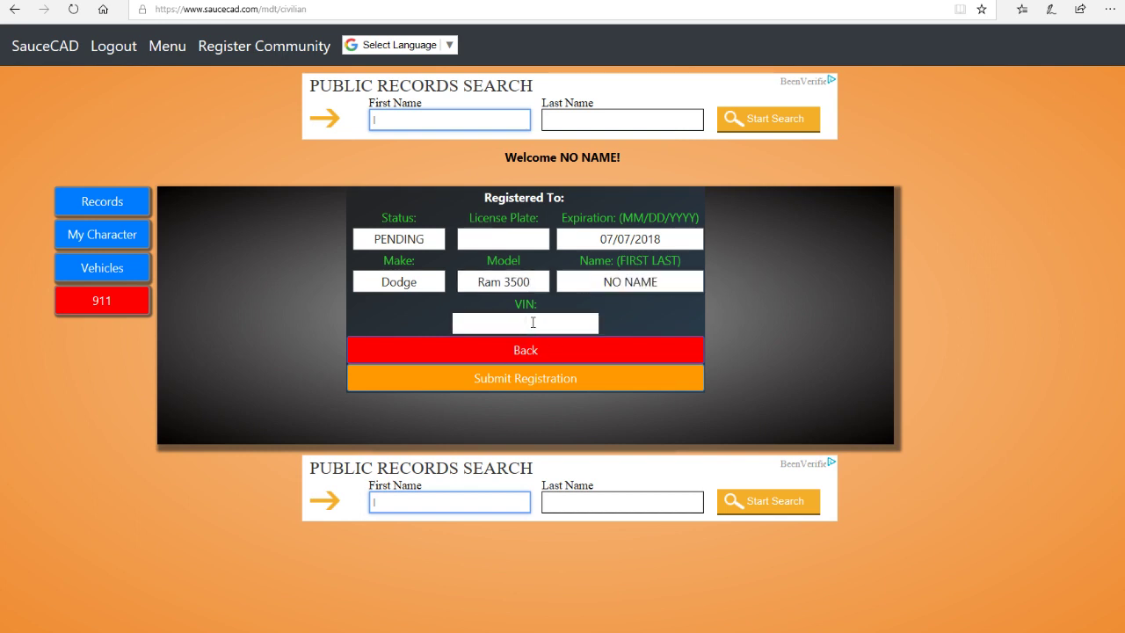
text(564156456)
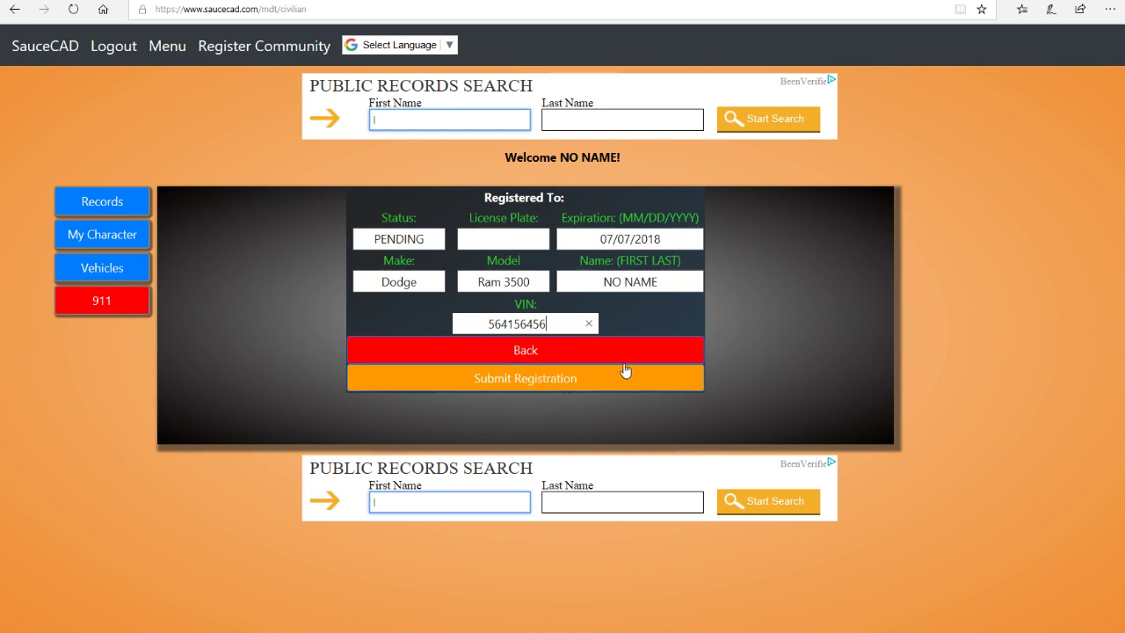
mouse_move(131, 62)
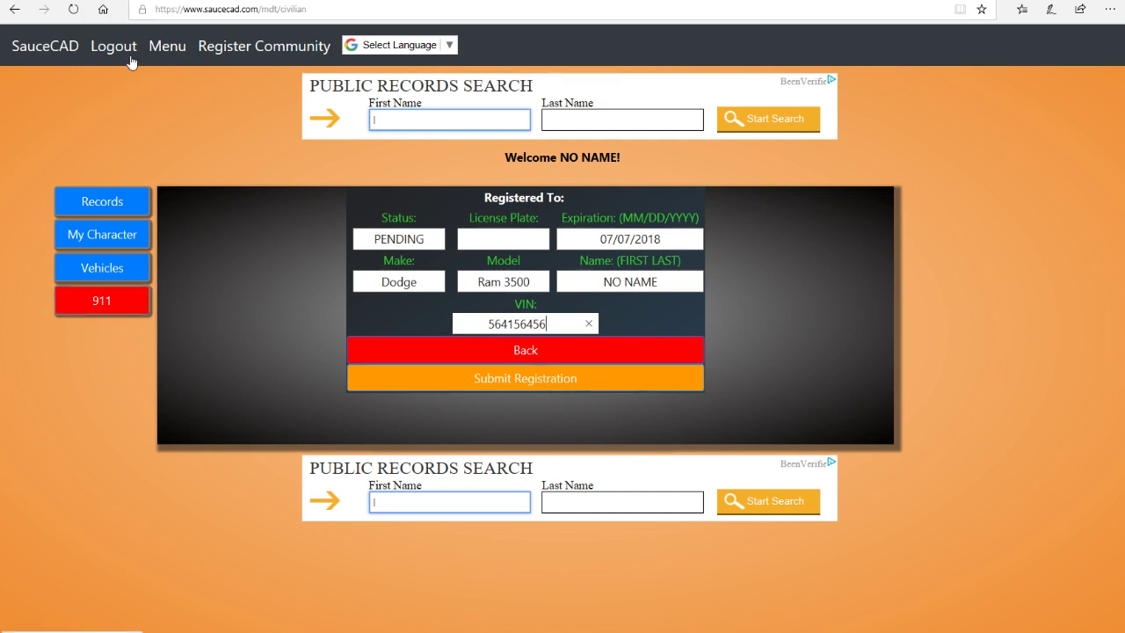
click(167, 46)
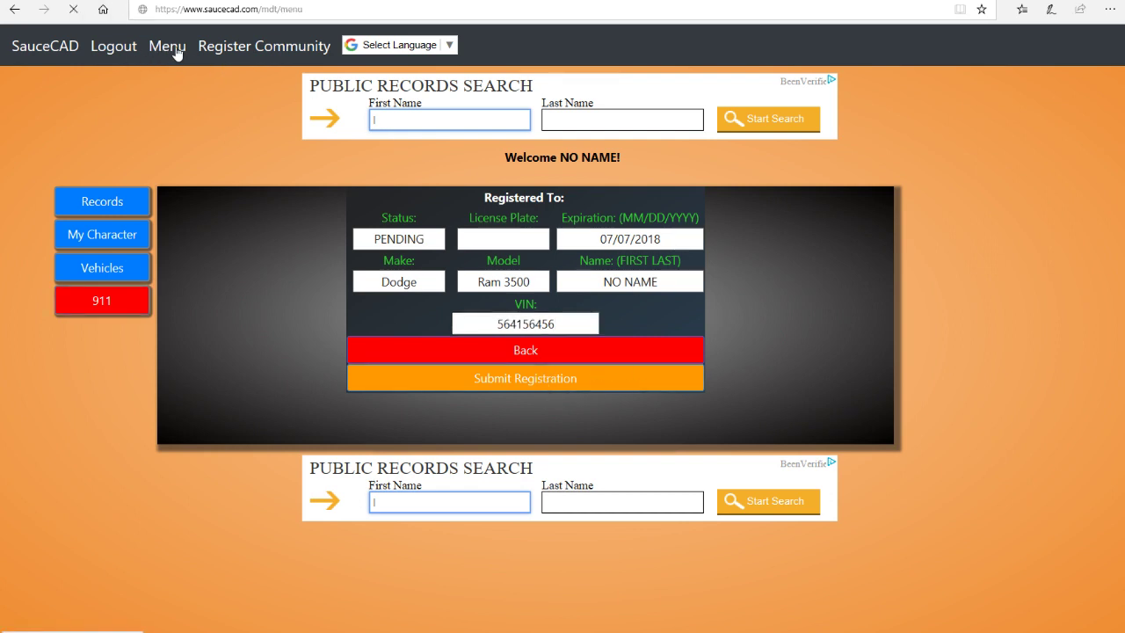
Step: From the main menu, open Licensing to view pending vehicle registrations
click(167, 45)
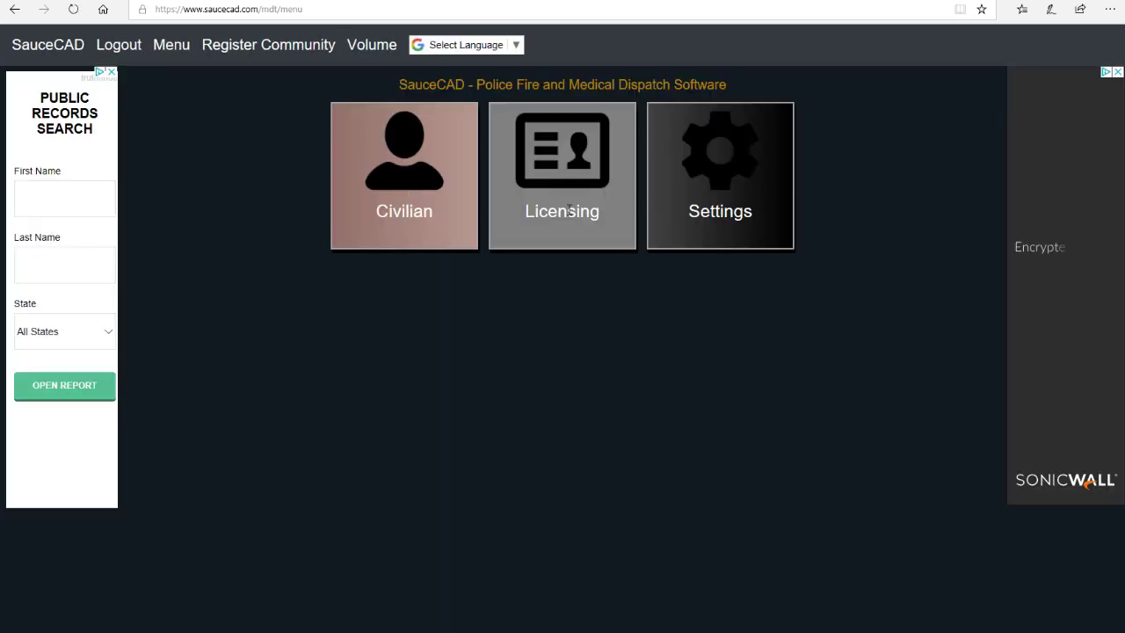
click(562, 174)
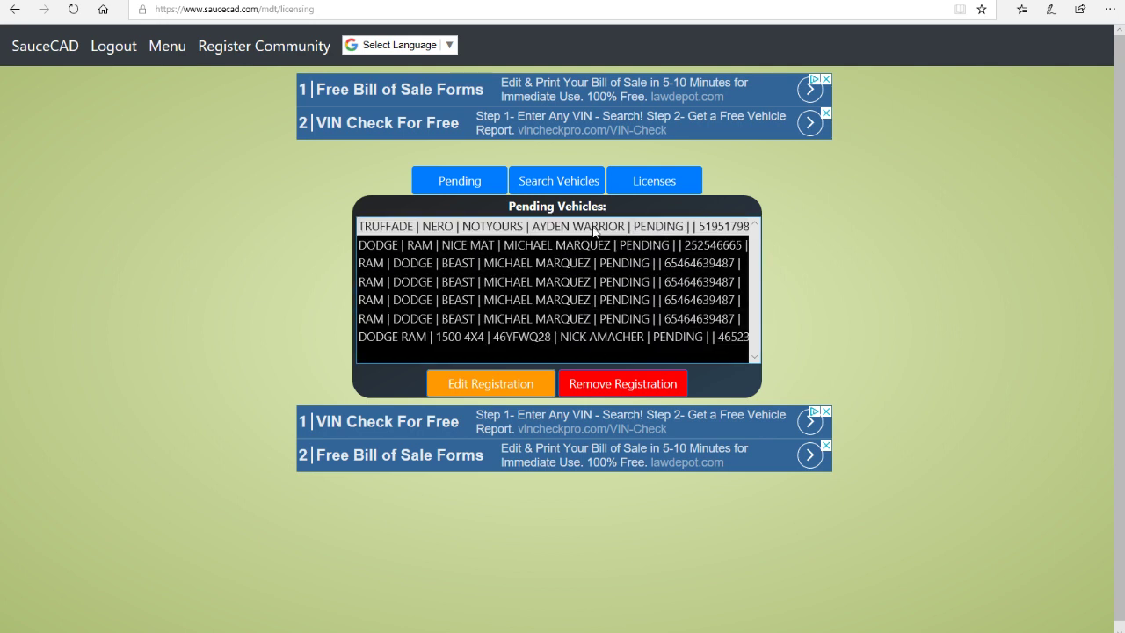
Step: Set the TRUFFADE NERO registration status to VALID with a 07/07/2023 expiration date
click(554, 226)
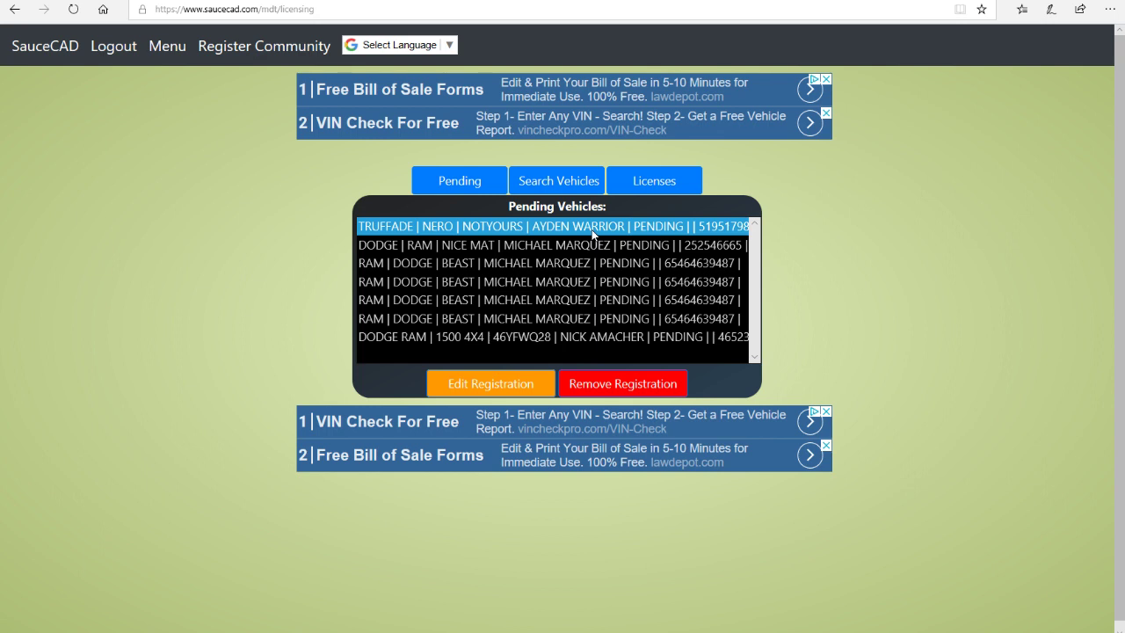
click(491, 383)
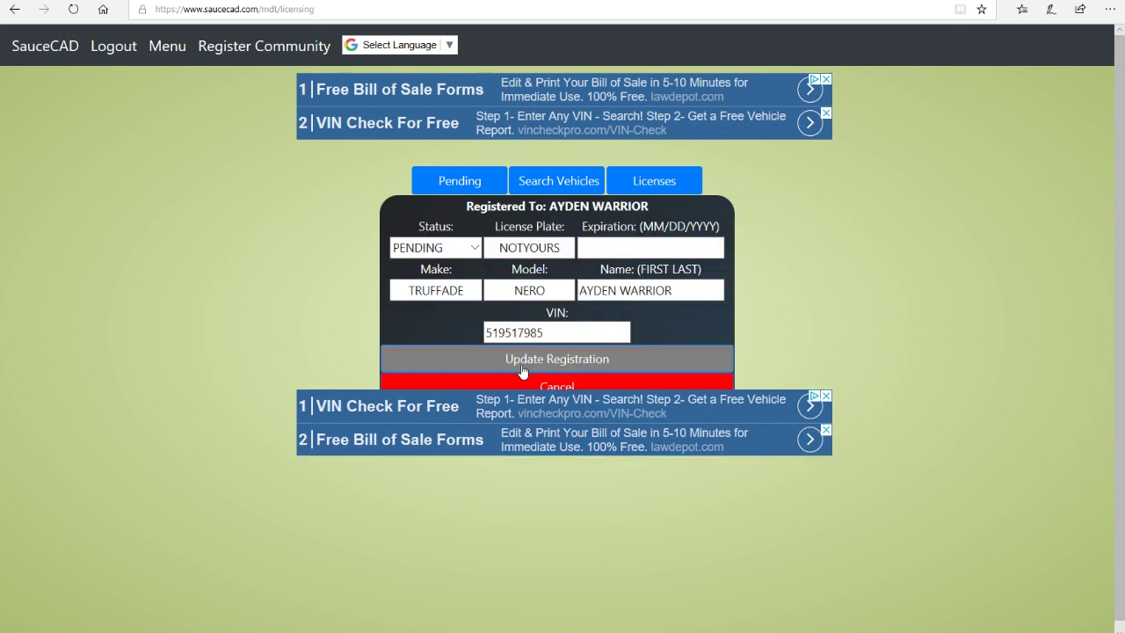
click(435, 247)
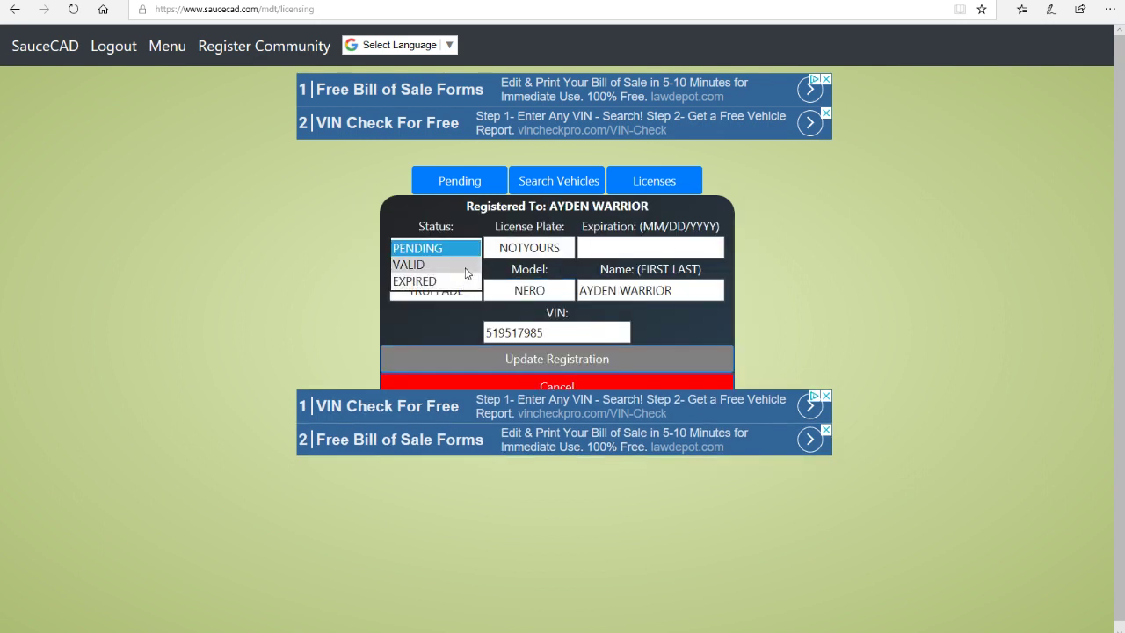
click(408, 265)
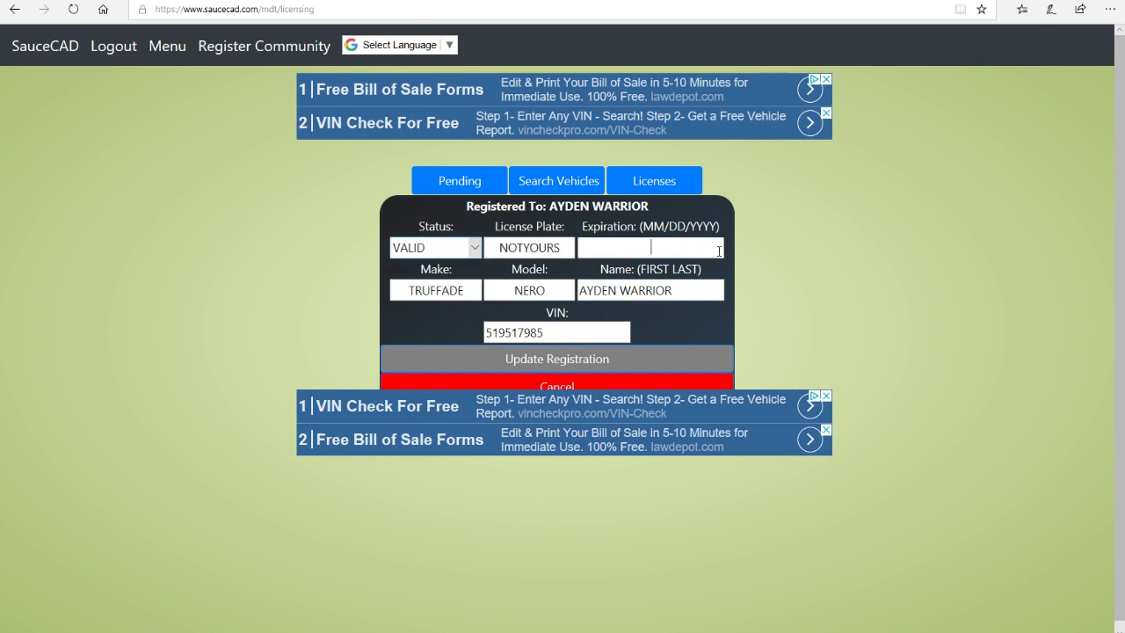
text(07/)
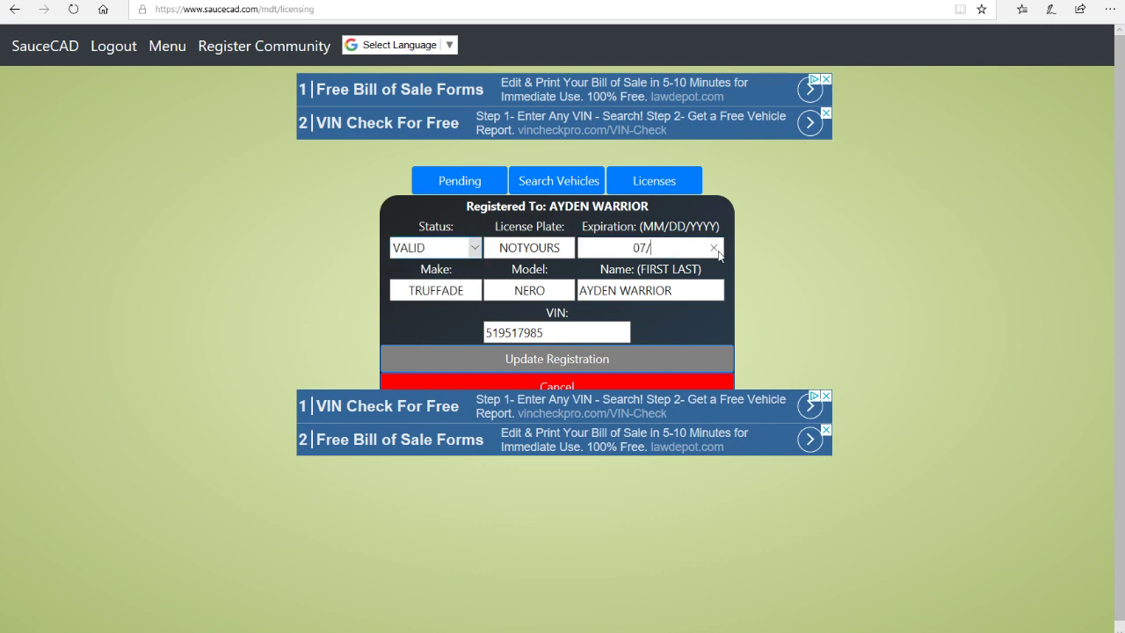
text(07/)
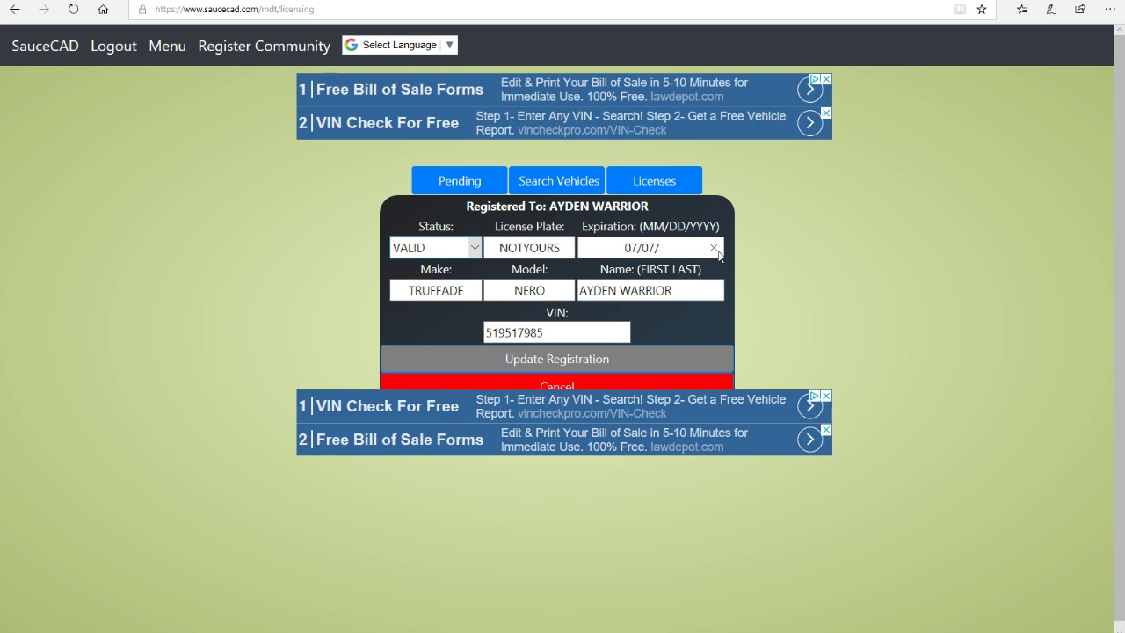
text(2023)
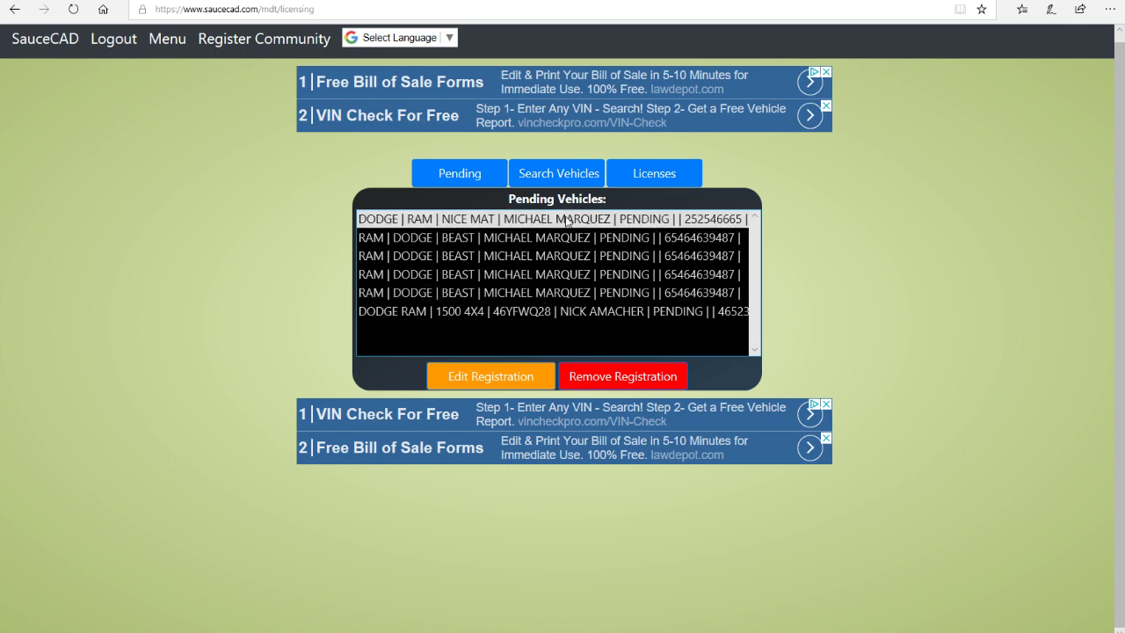
click(554, 219)
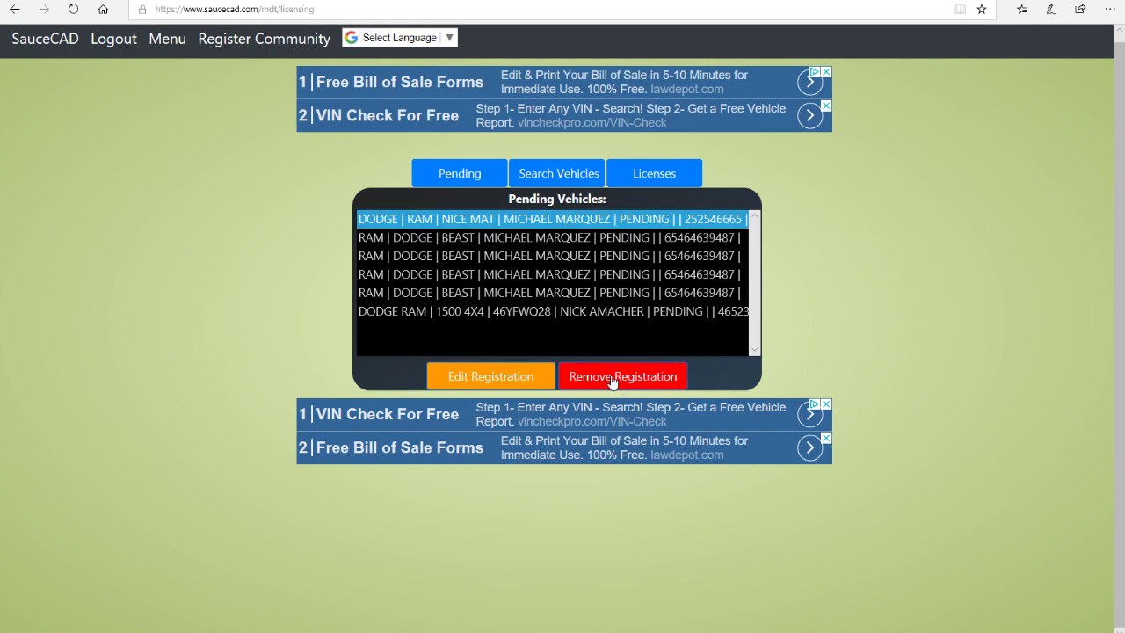
click(622, 376)
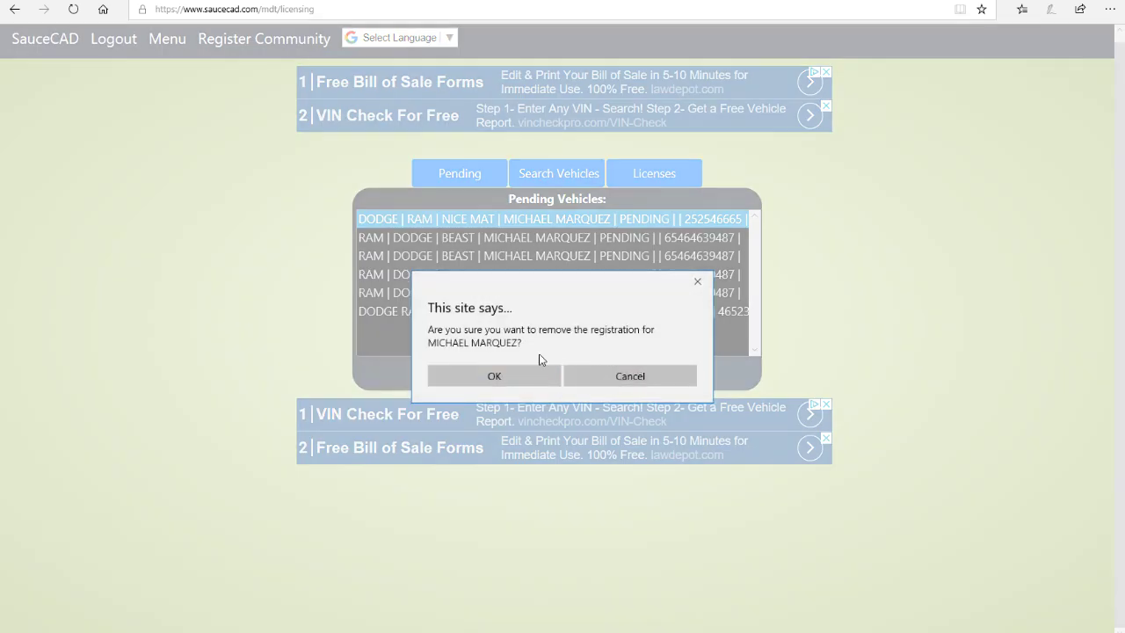
click(494, 375)
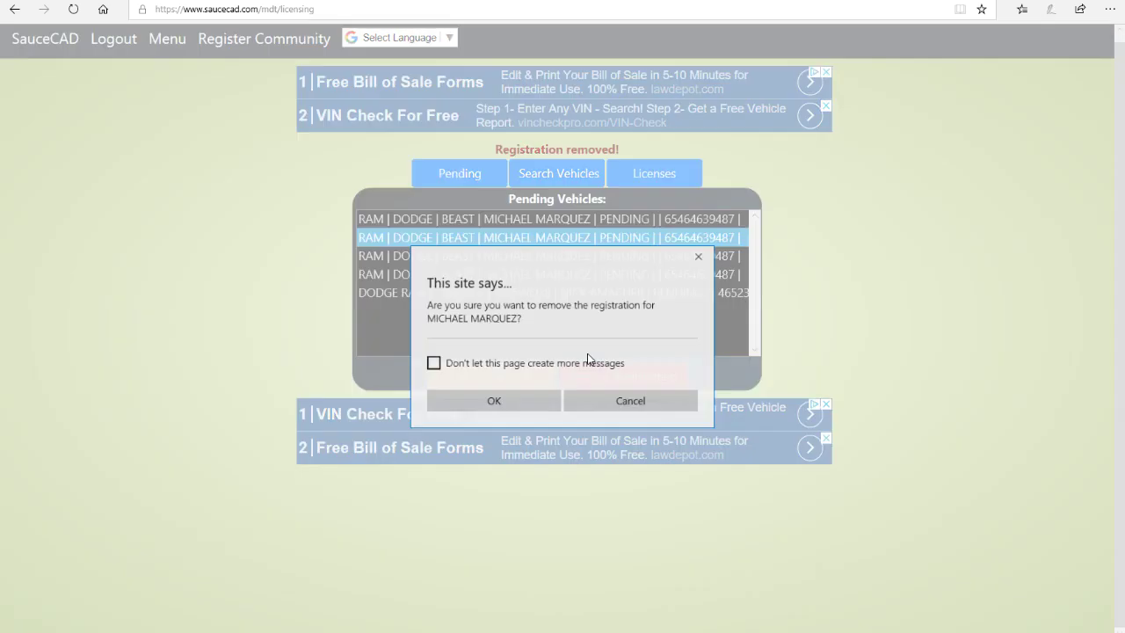
click(494, 400)
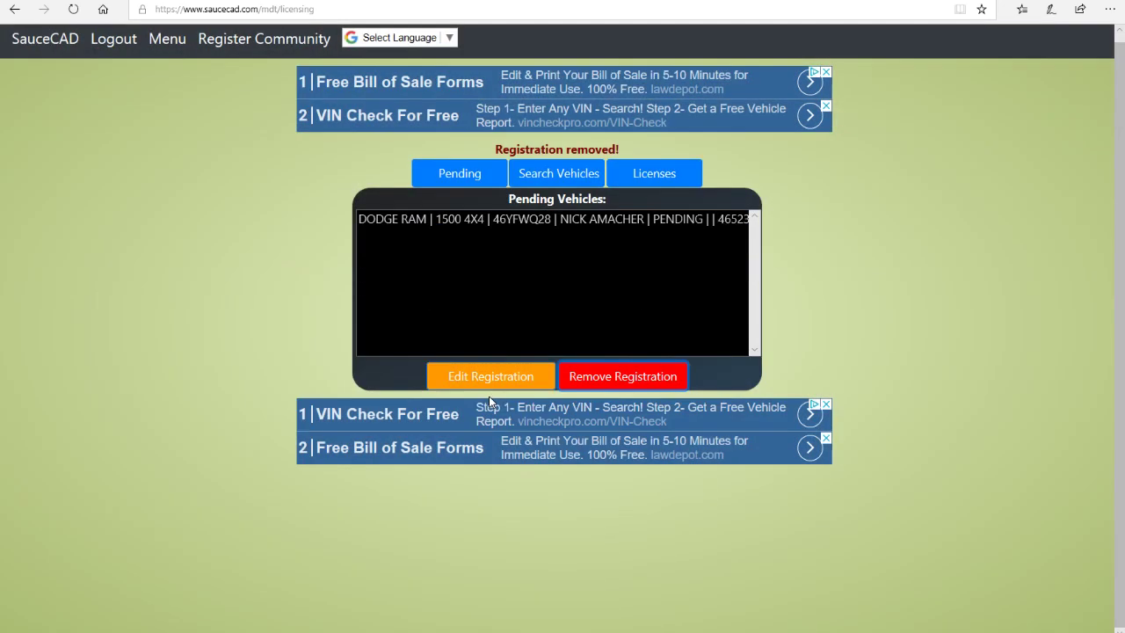
click(552, 219)
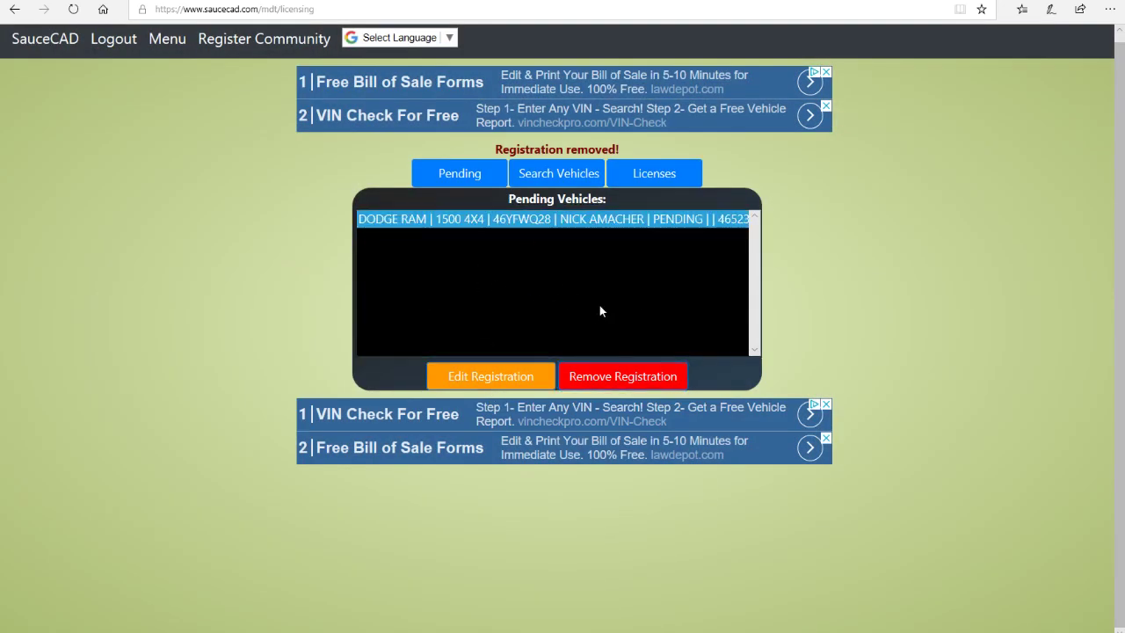
click(490, 377)
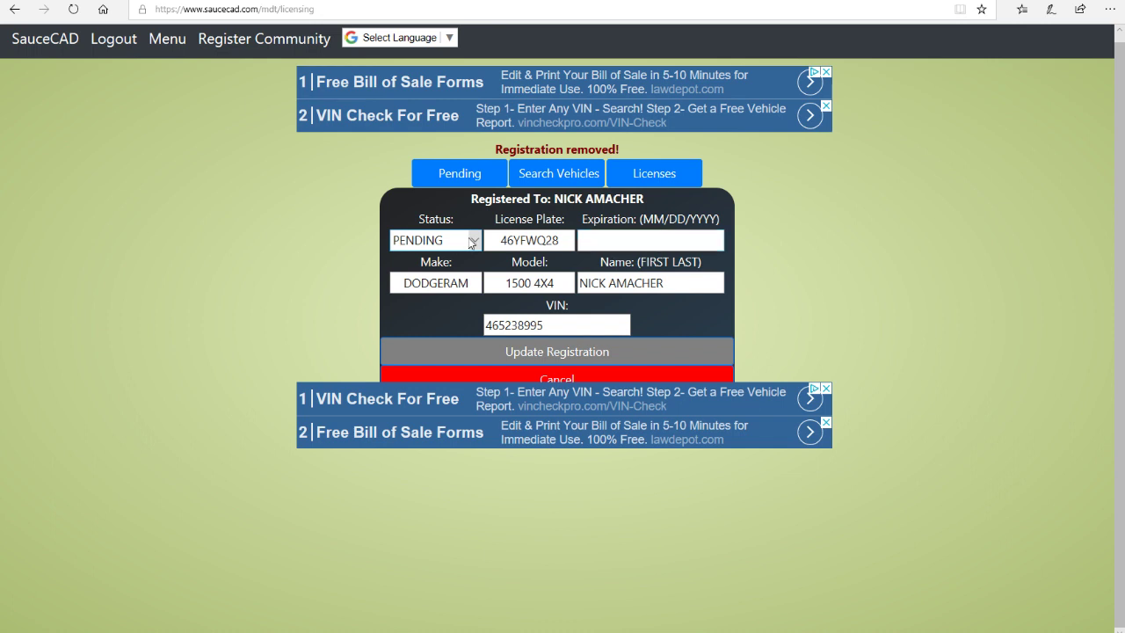
click(435, 240)
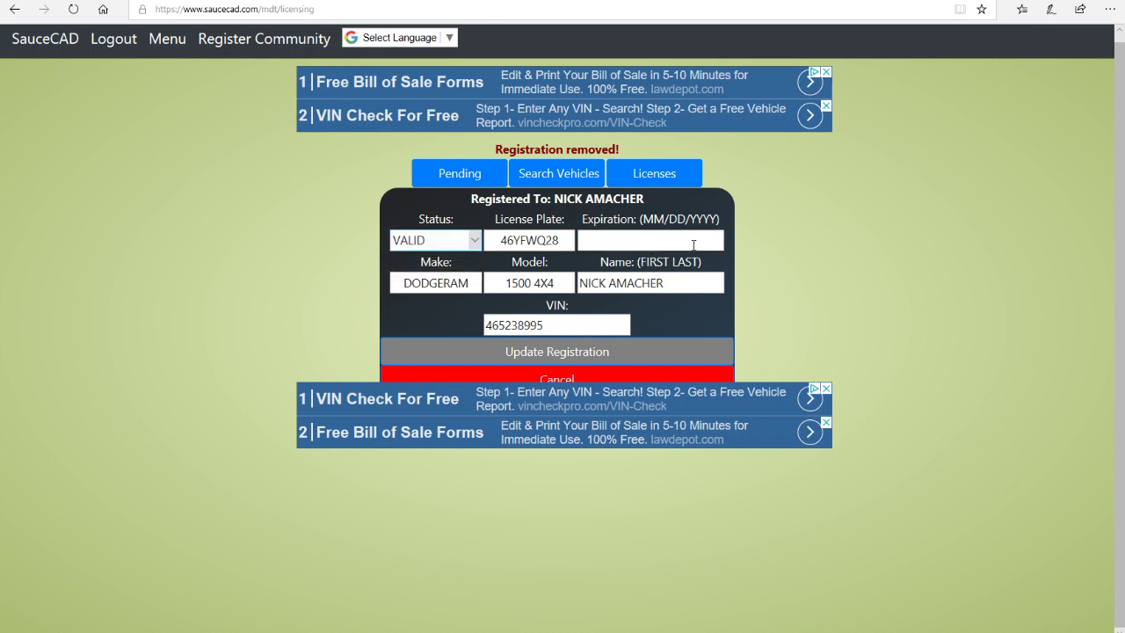
text(07/)
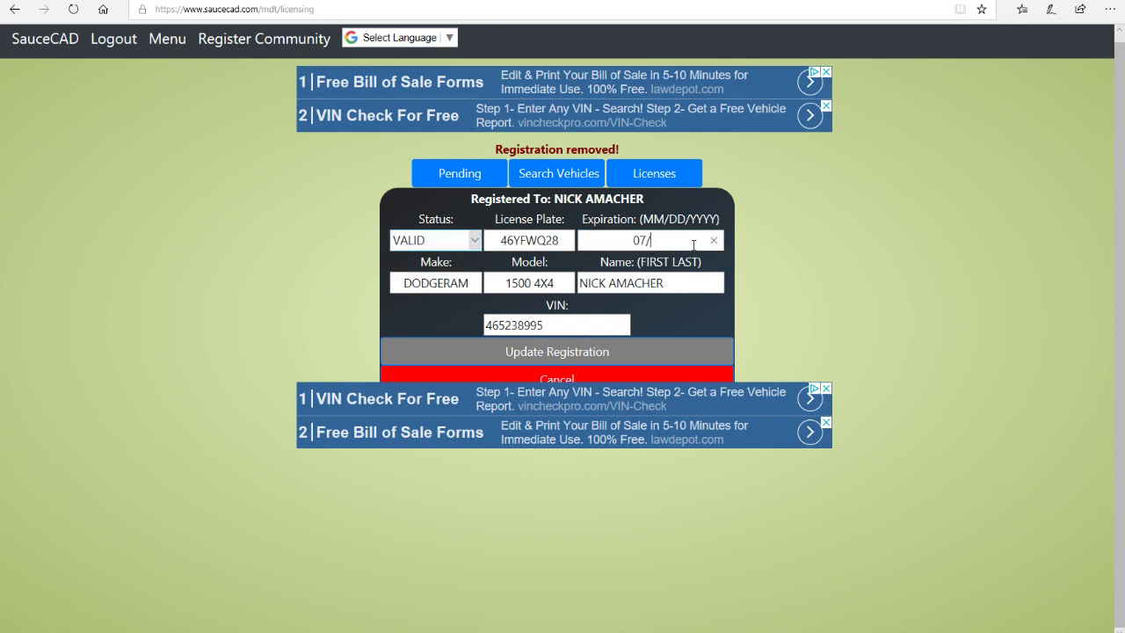
text(07/)
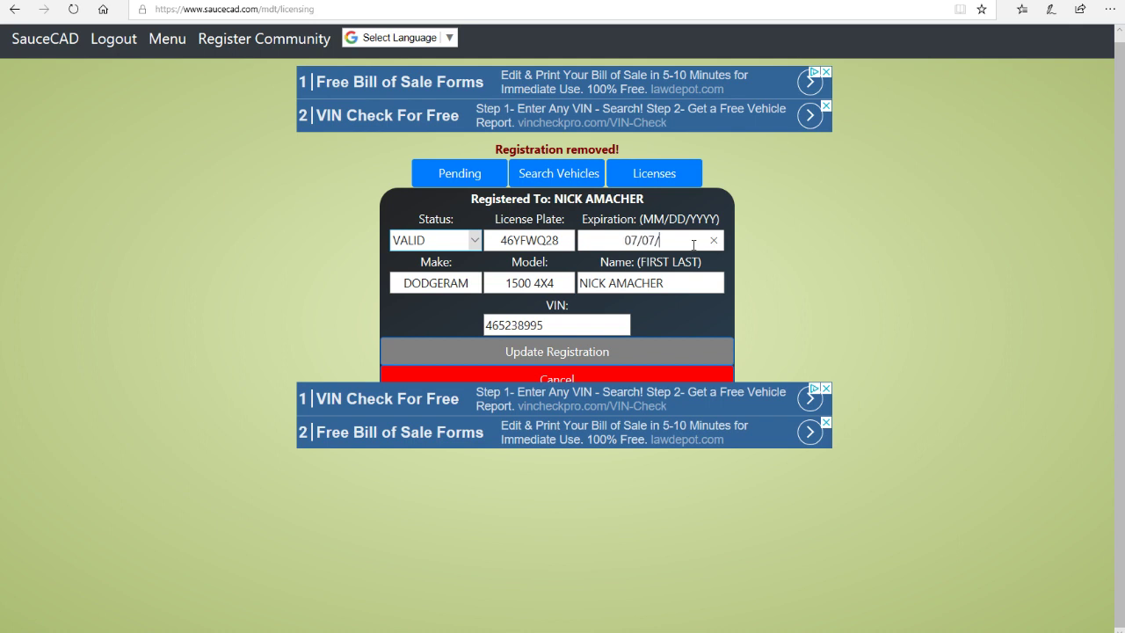
text(2023)
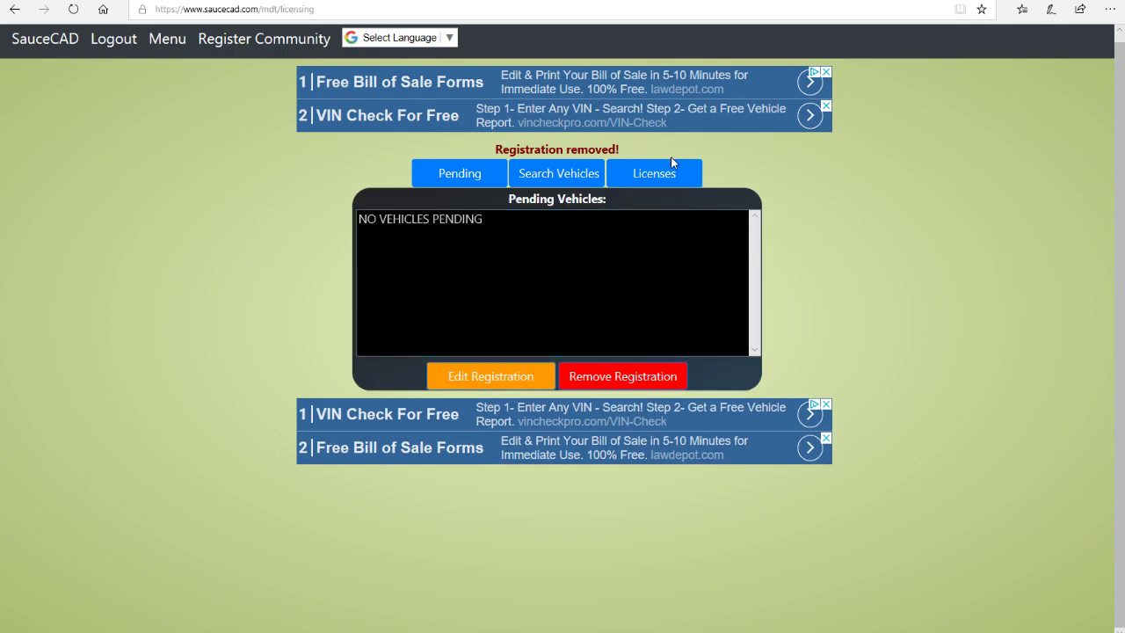
Step: Begin a 'drivers' license entry in Licenses, then abandon it and return to the main menu
click(654, 173)
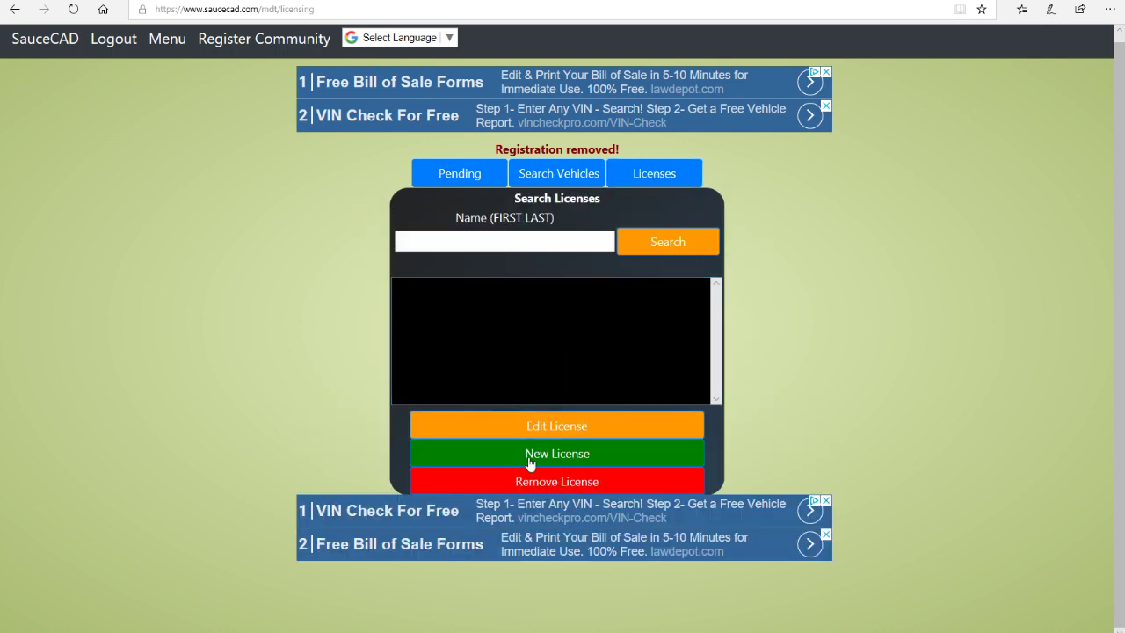
click(556, 453)
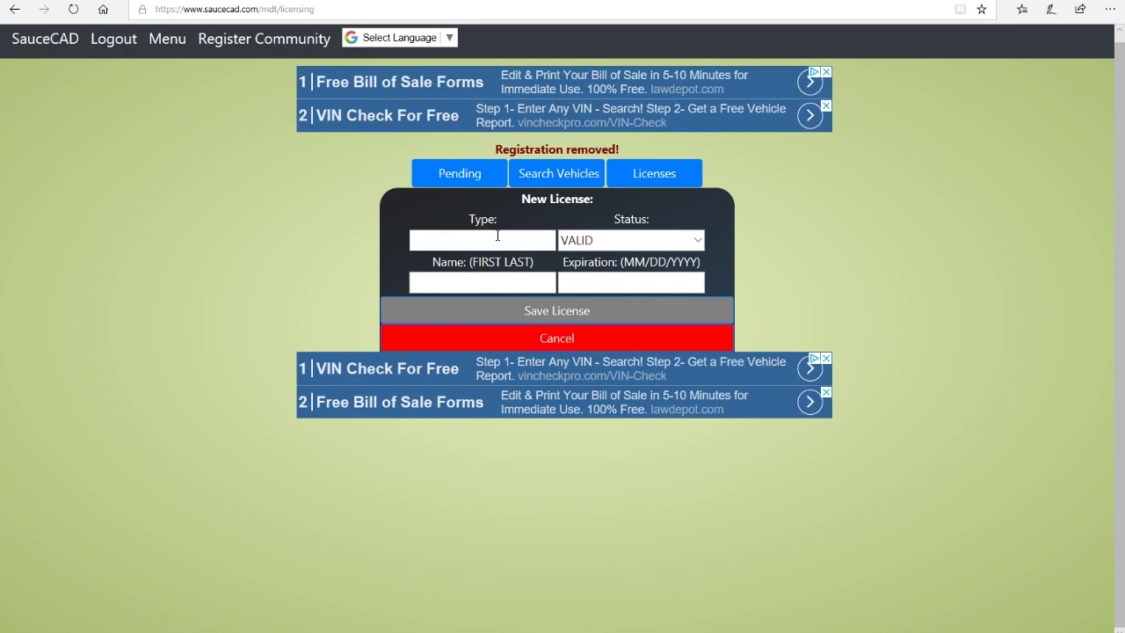
text(drivers)
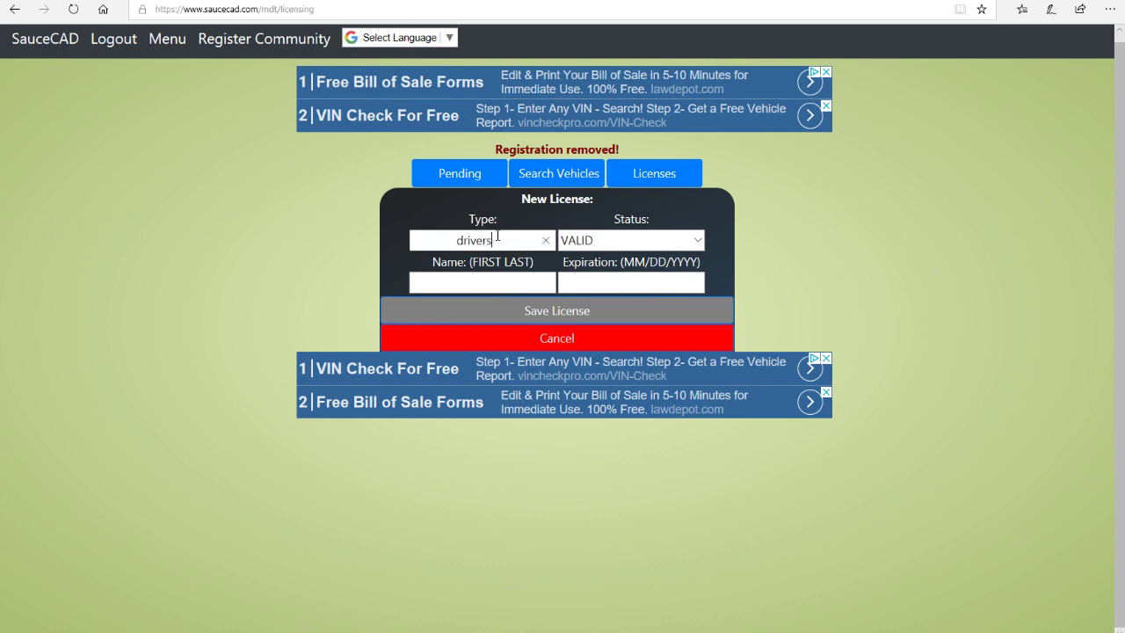
click(629, 240)
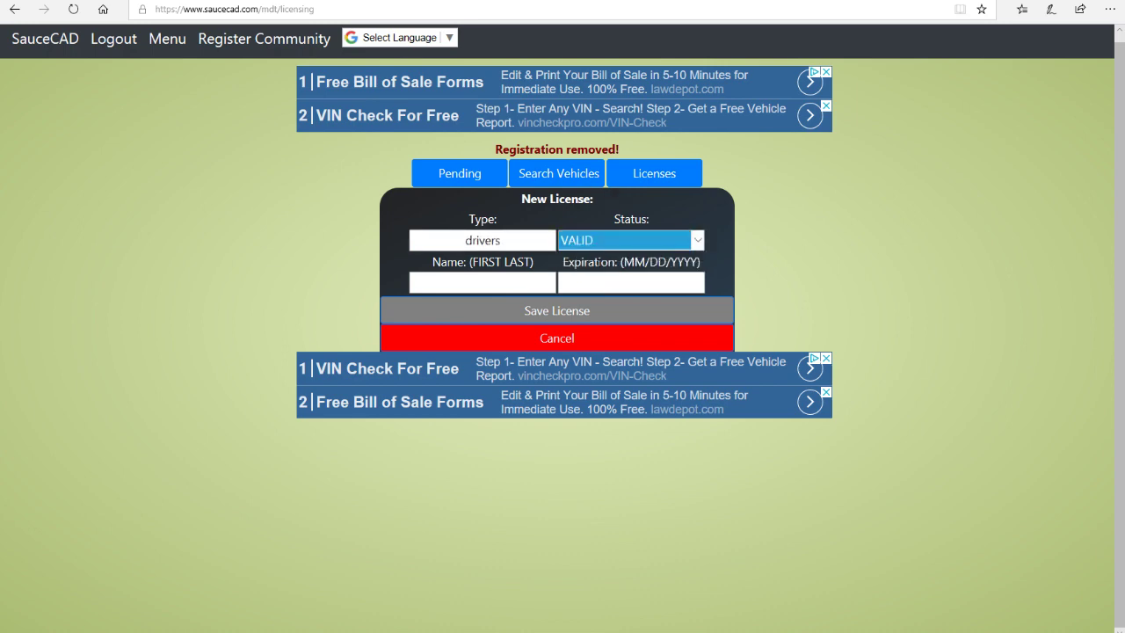
click(631, 282)
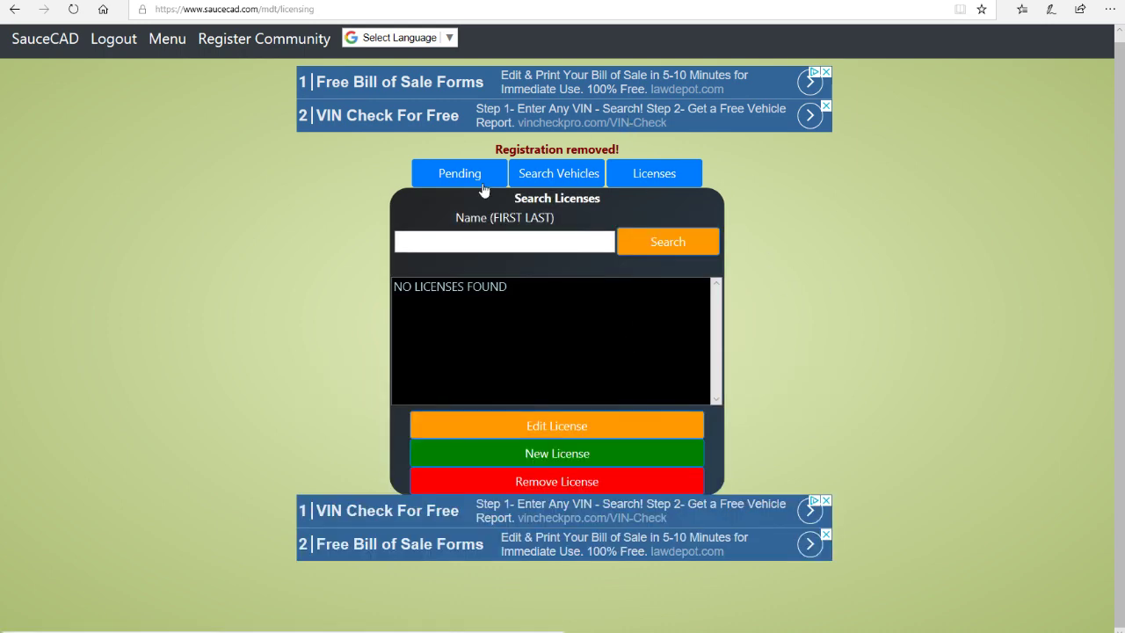
mouse_move(457, 161)
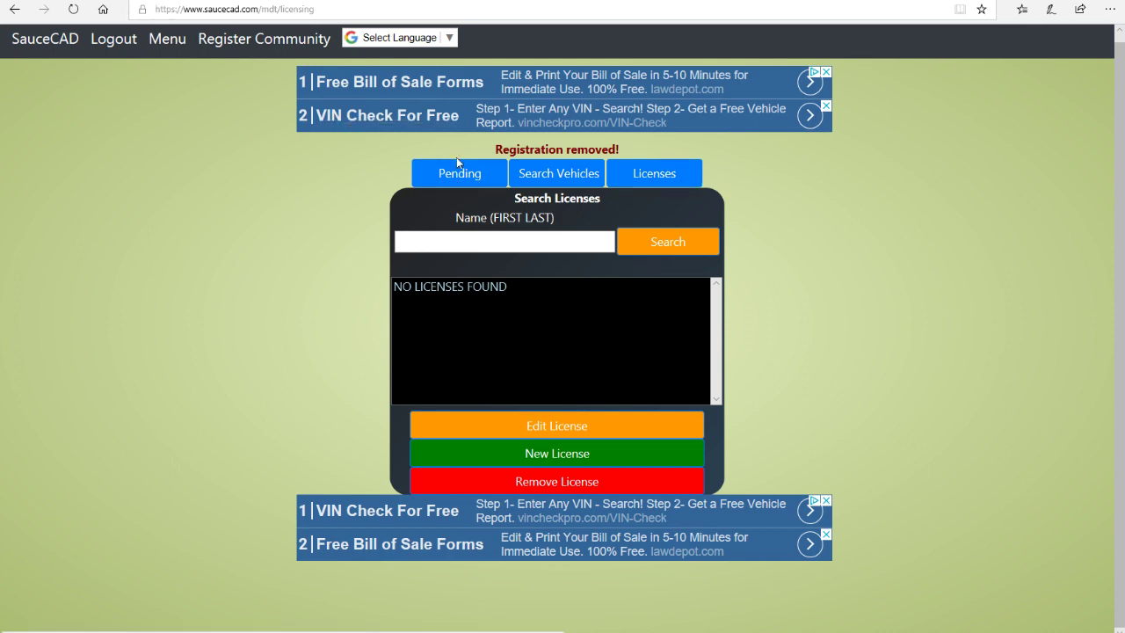
click(167, 39)
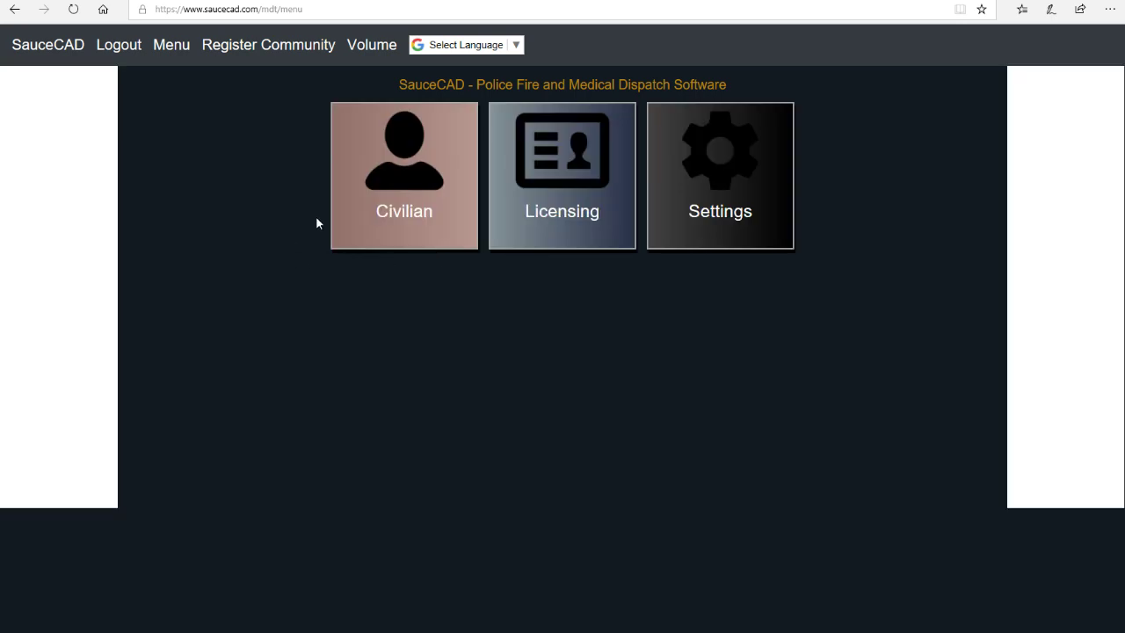
click(403, 175)
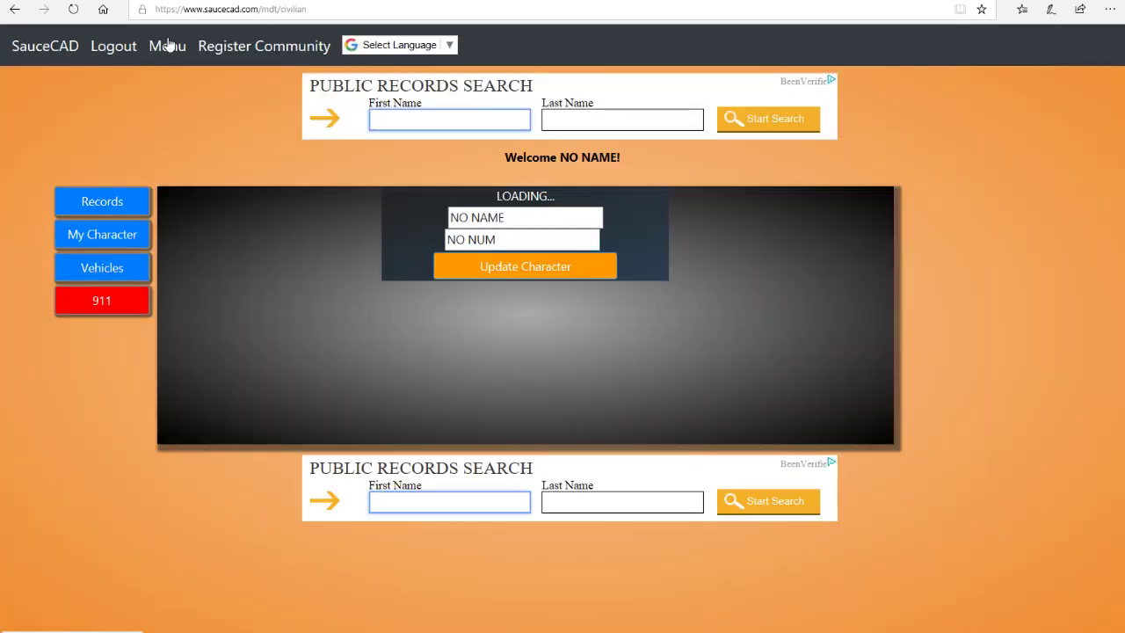
click(166, 46)
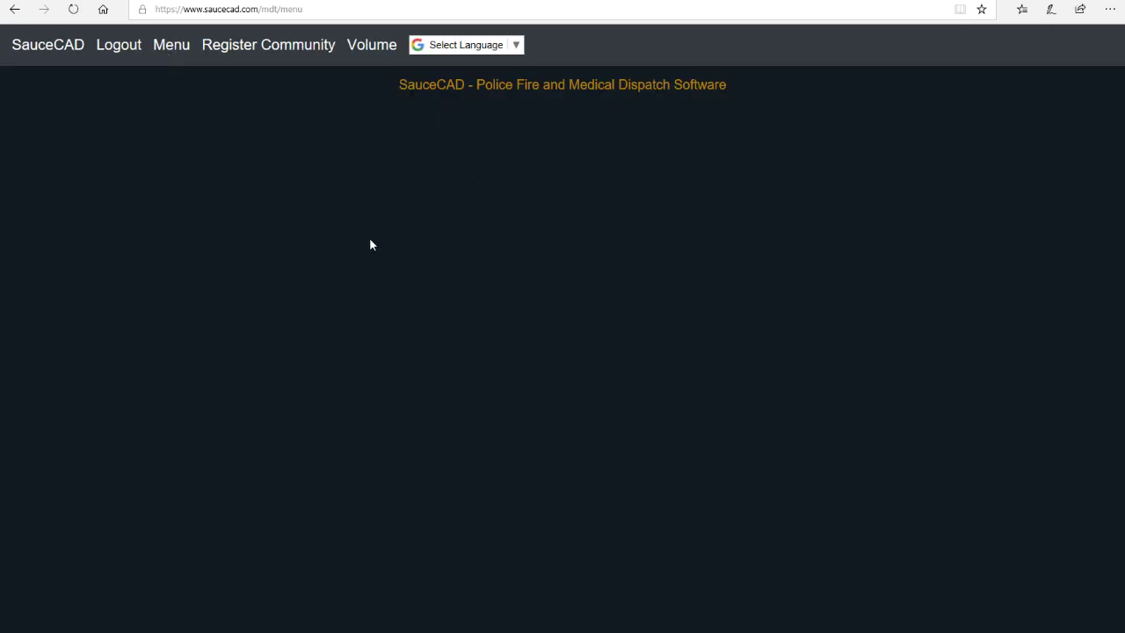
click(171, 45)
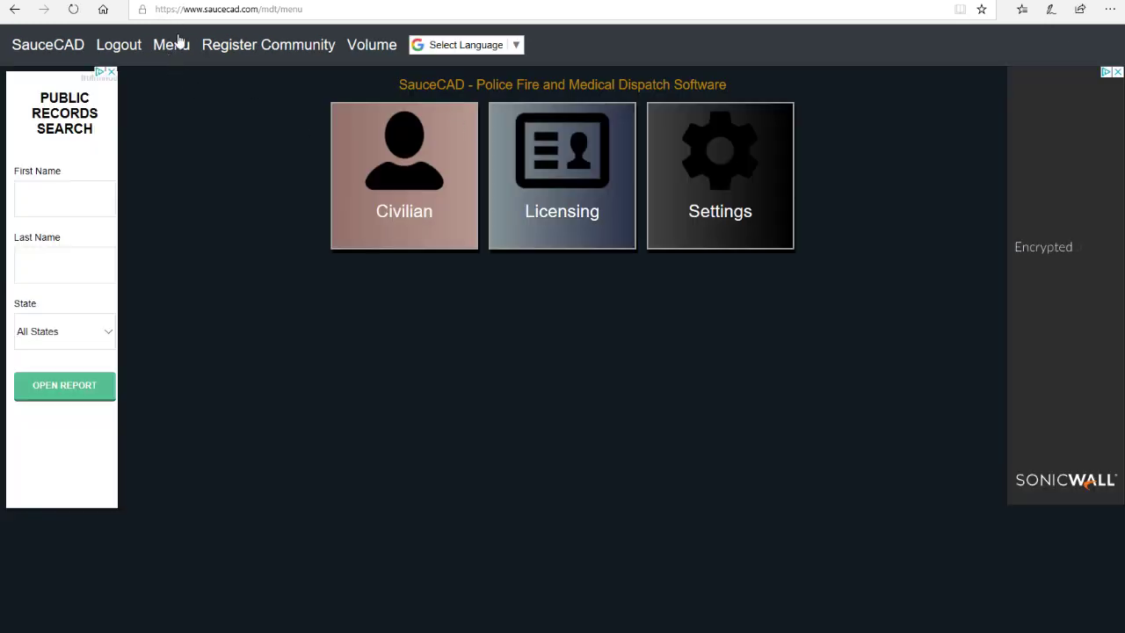
Step: Log out and sign back in to community GMBS as user Shane
click(119, 45)
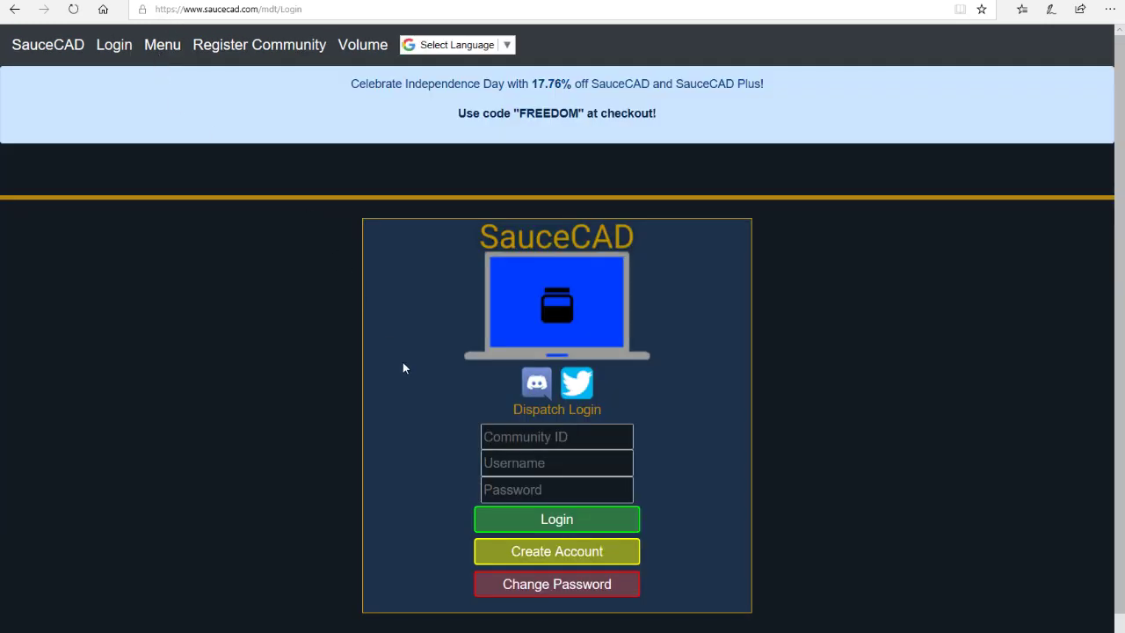
click(557, 436)
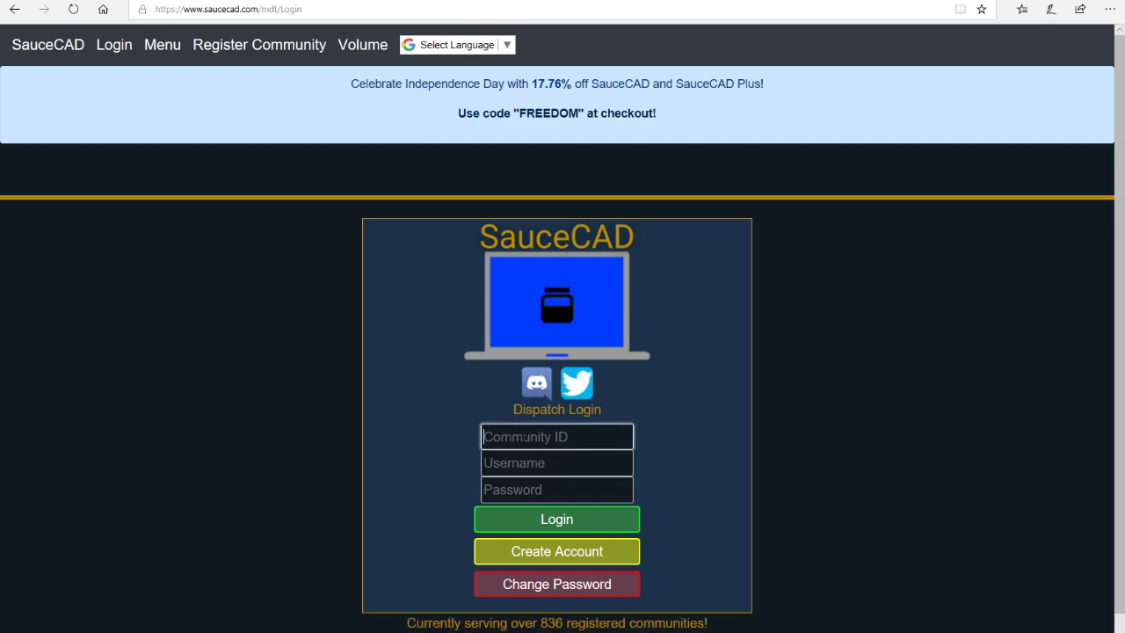
text(GMBS)
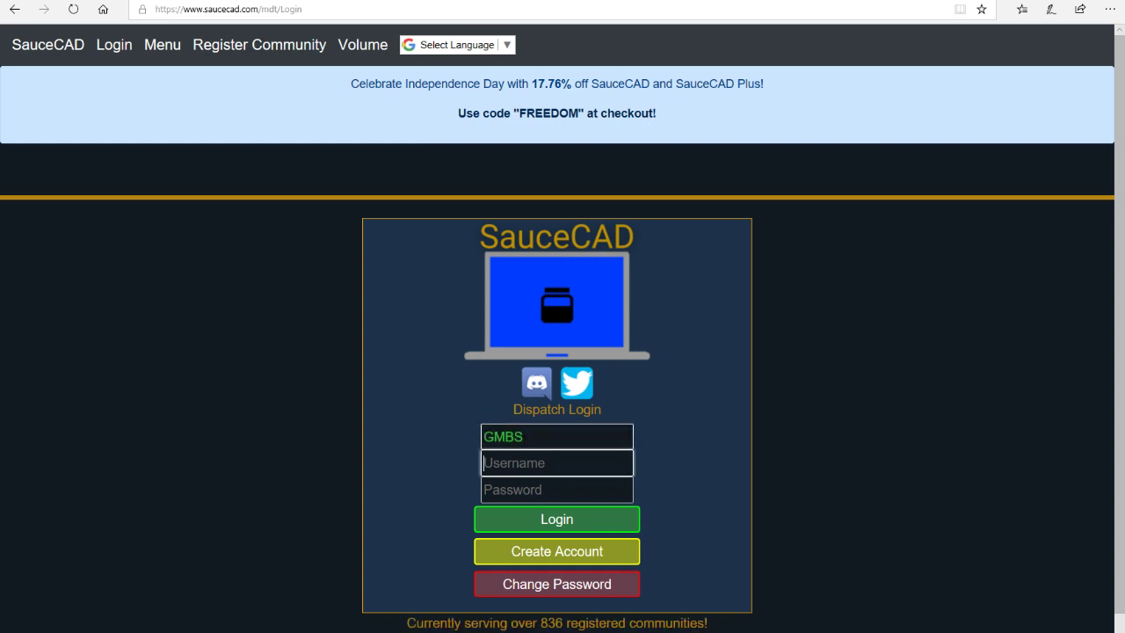
text(Shane)
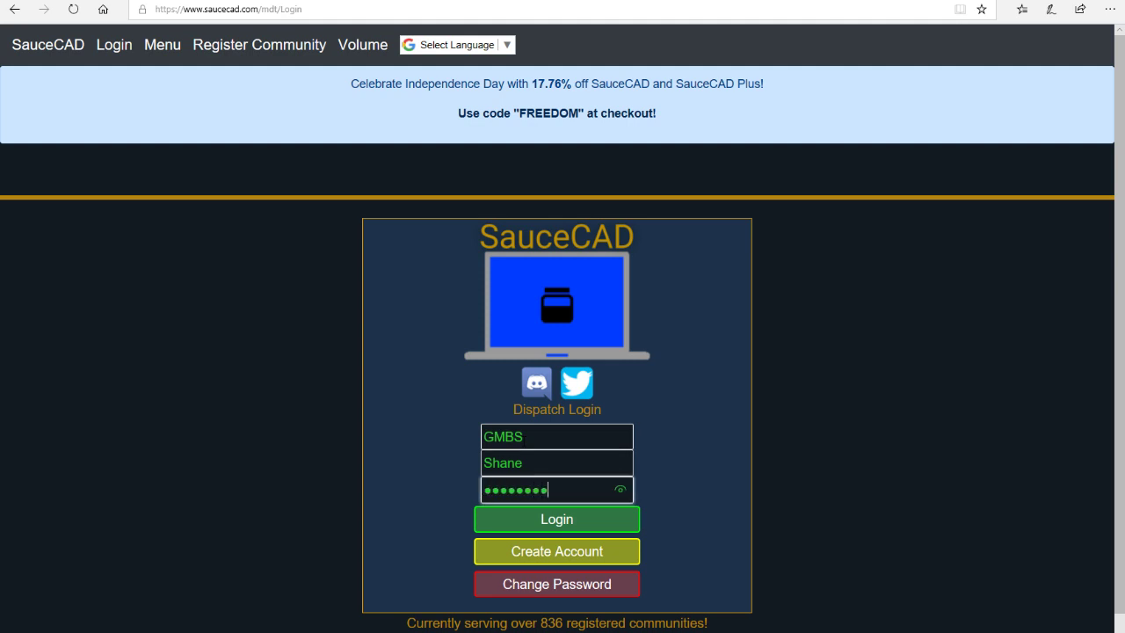
click(556, 519)
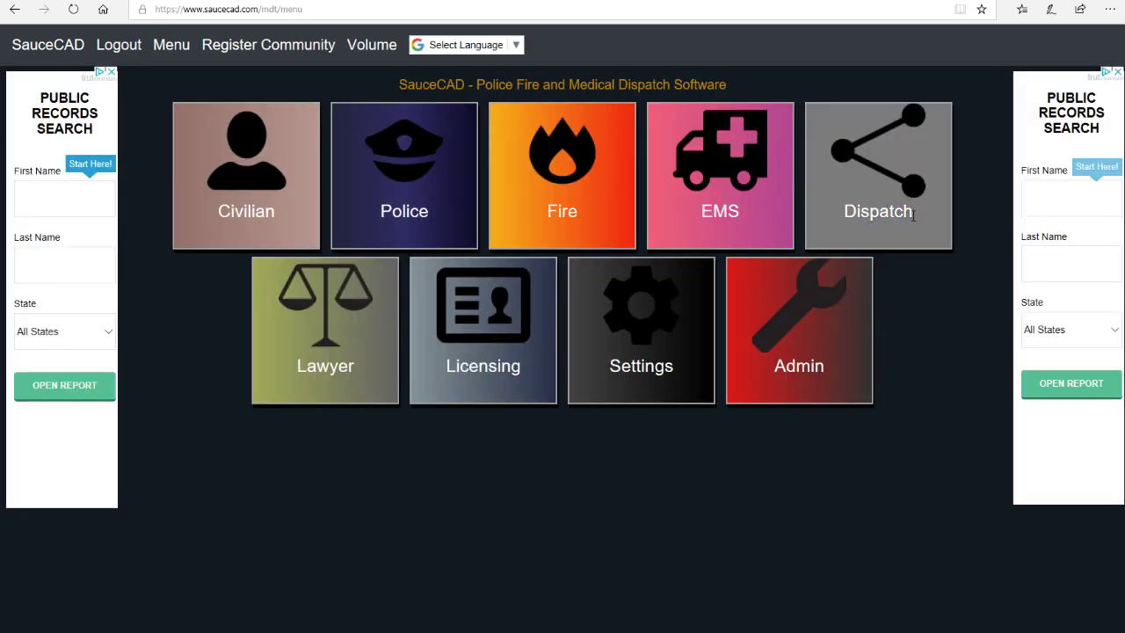
Step: Open the Dispatch console and set the unit status to 10-8
click(878, 175)
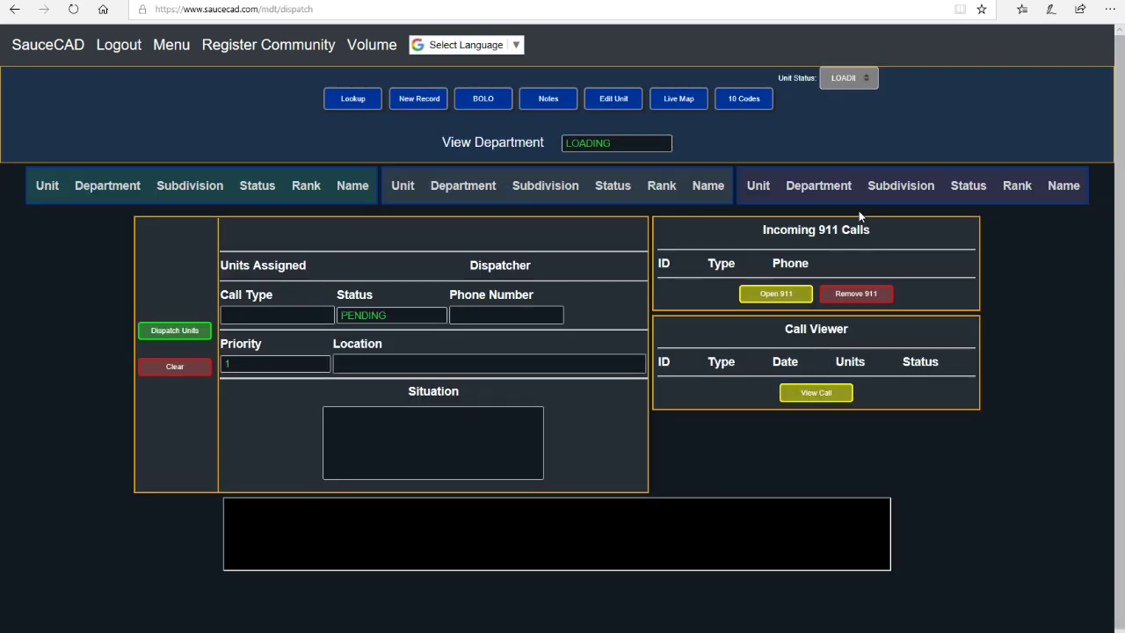
mouse_move(849, 77)
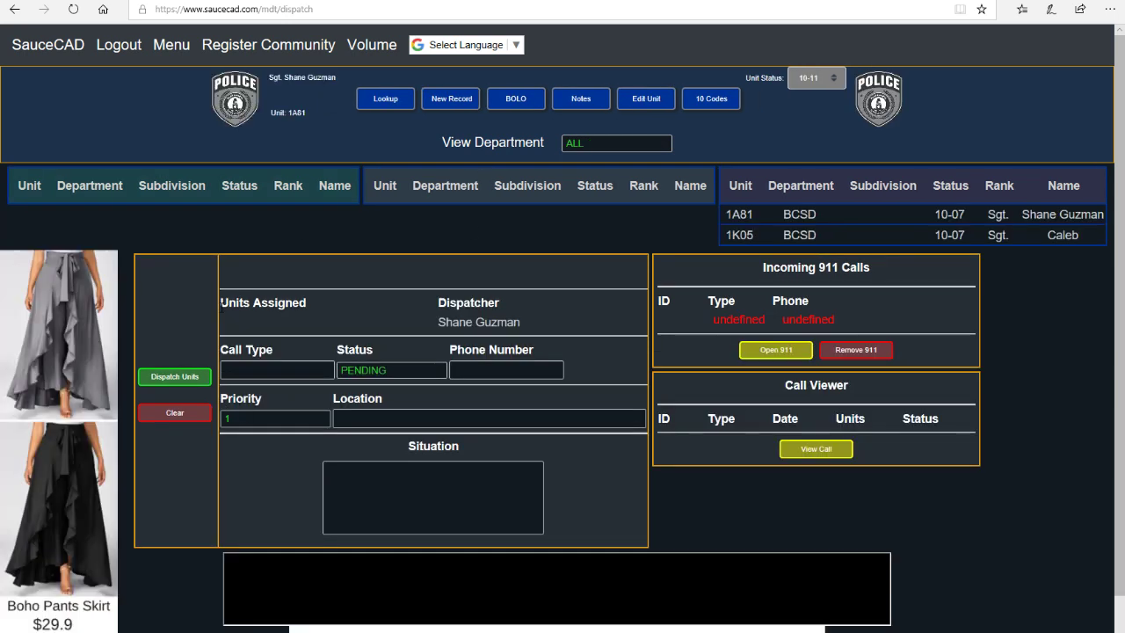
click(815, 78)
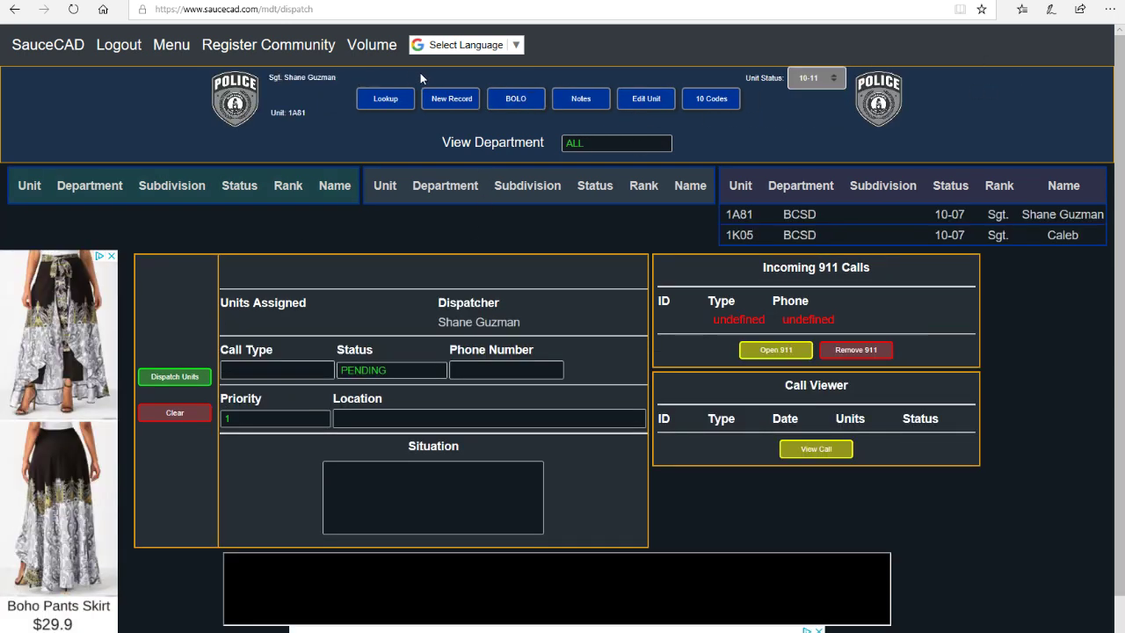
click(816, 78)
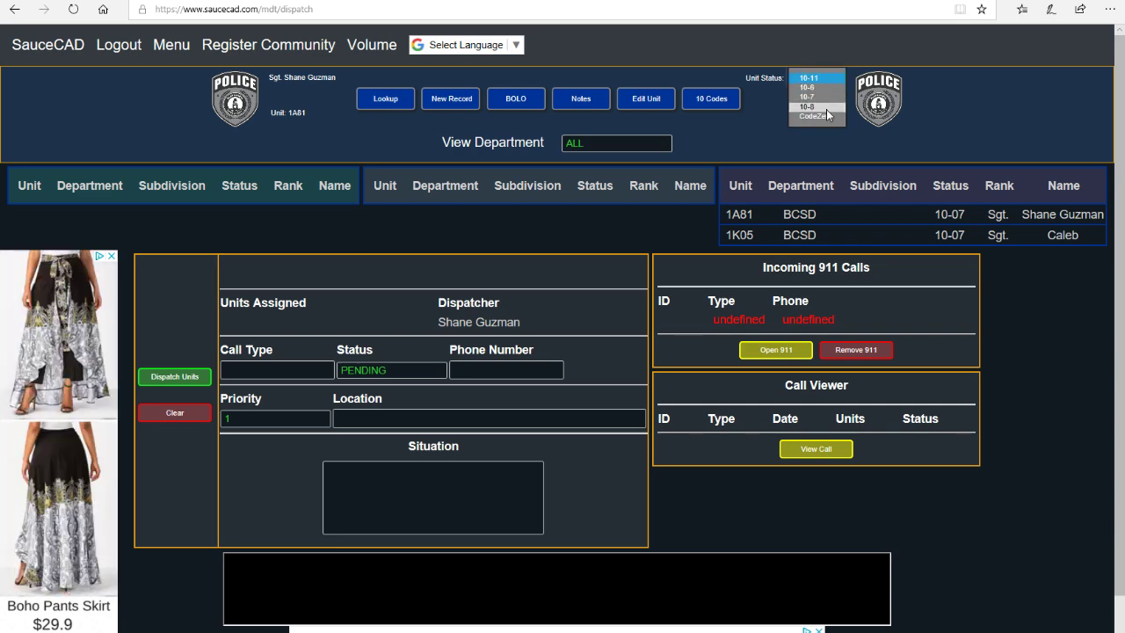
click(807, 106)
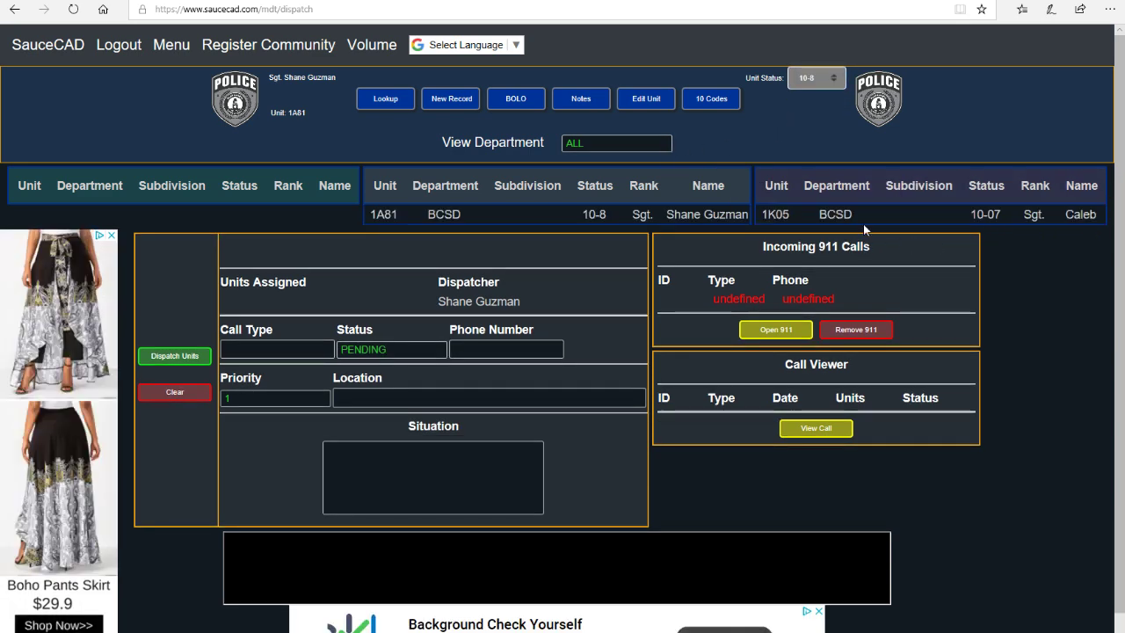
mouse_move(791, 202)
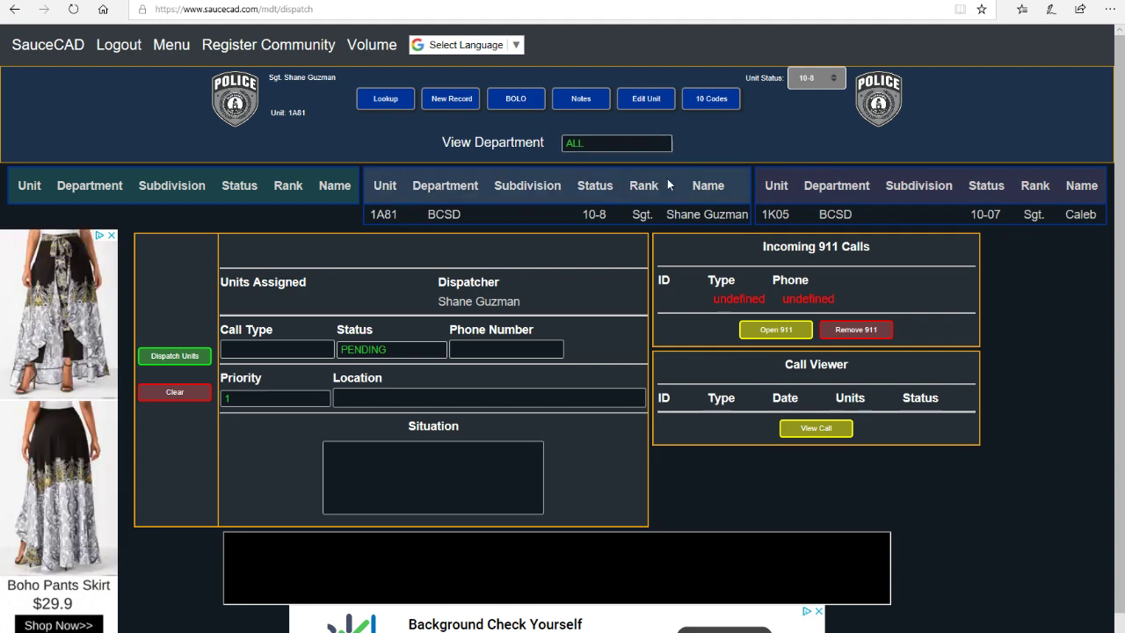
mouse_move(761, 147)
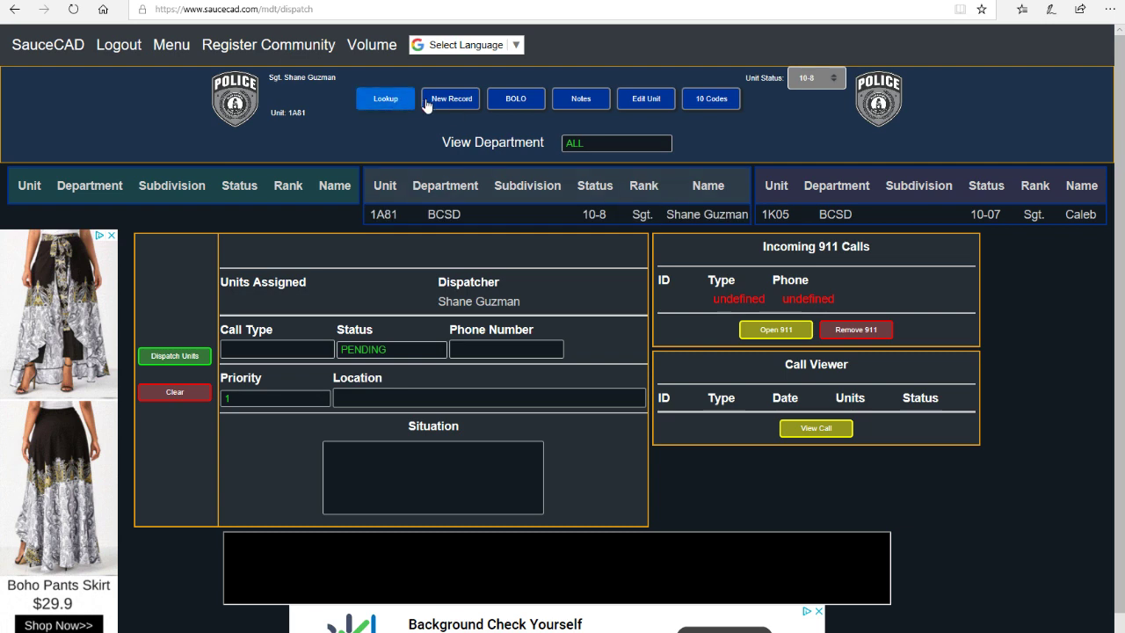
Step: Run a Lookup search for plate SIERRA, review the GMC Sierra result, then clear the field
click(385, 98)
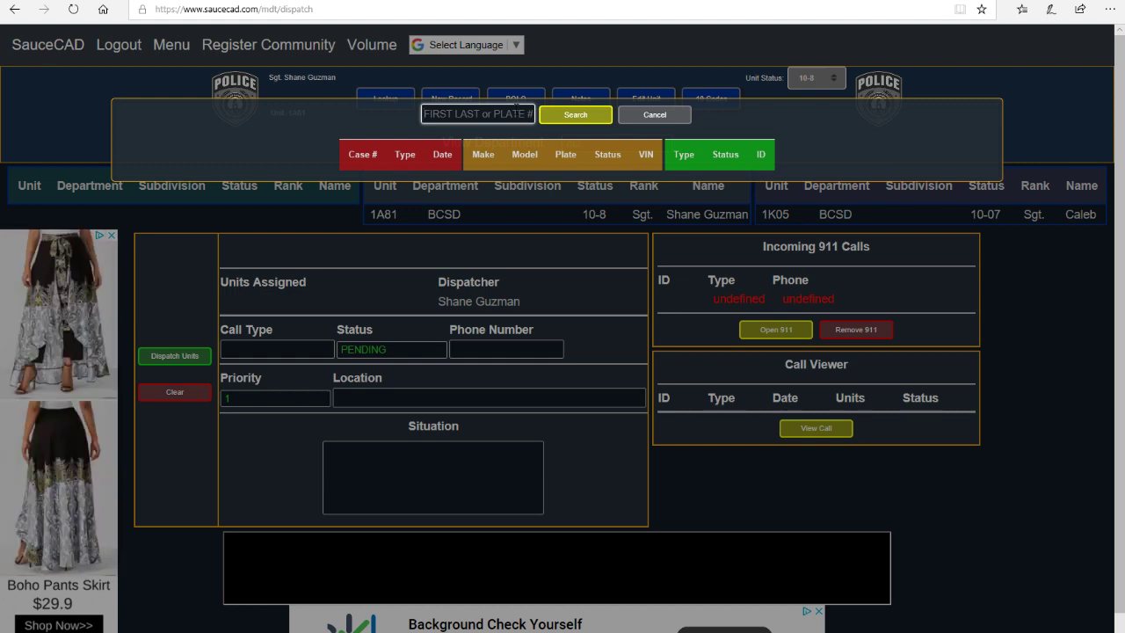
text(S)
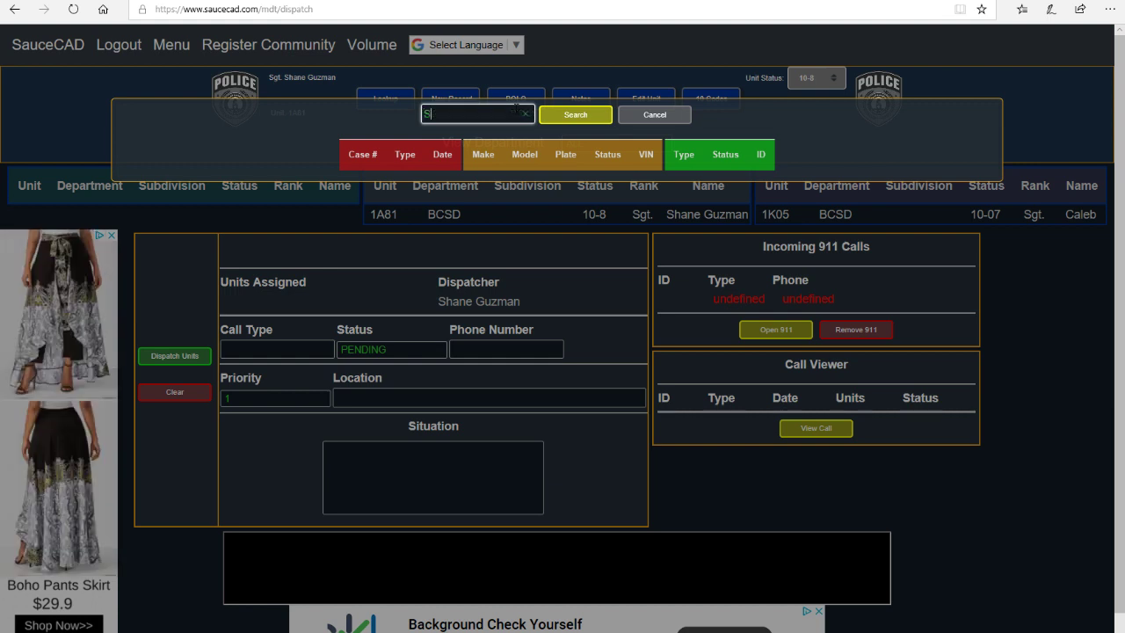
text(IERRA)
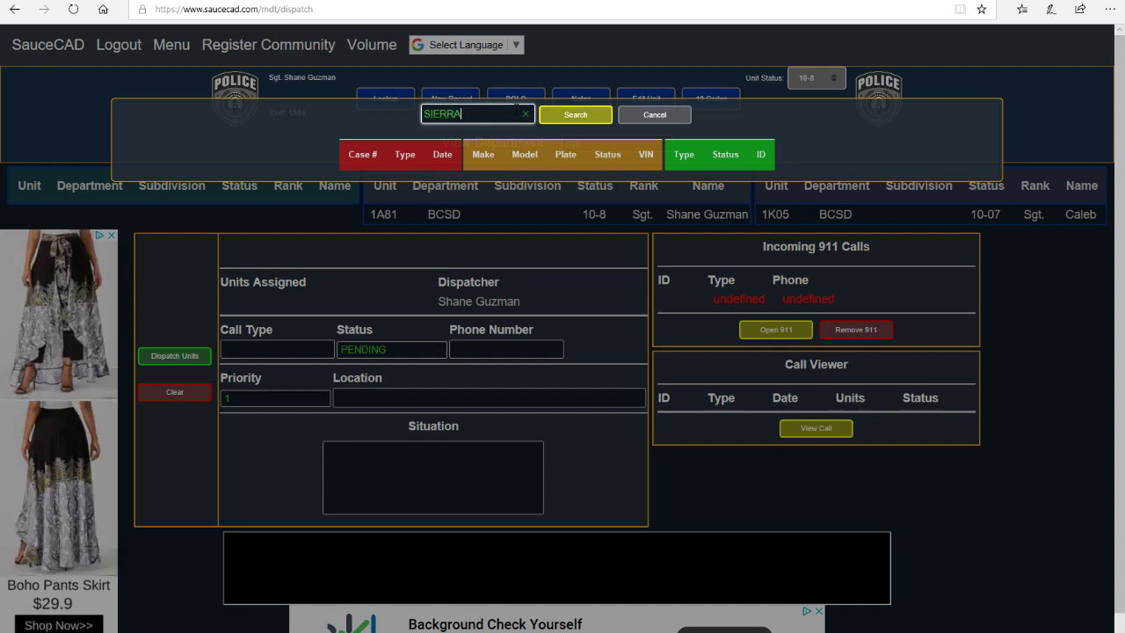
click(575, 115)
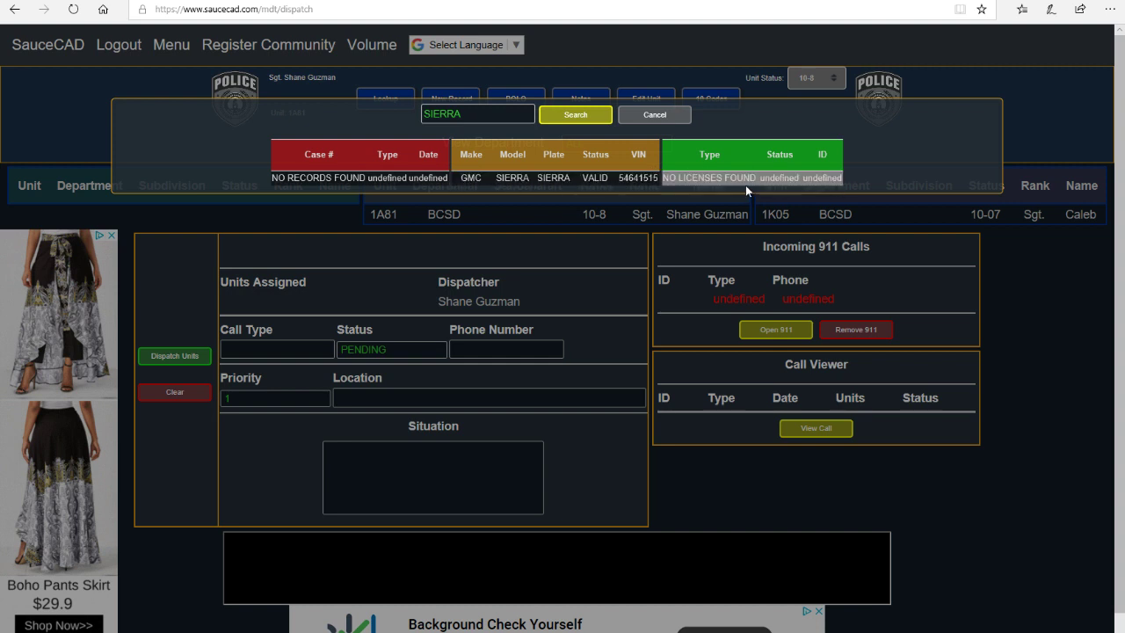
click(654, 114)
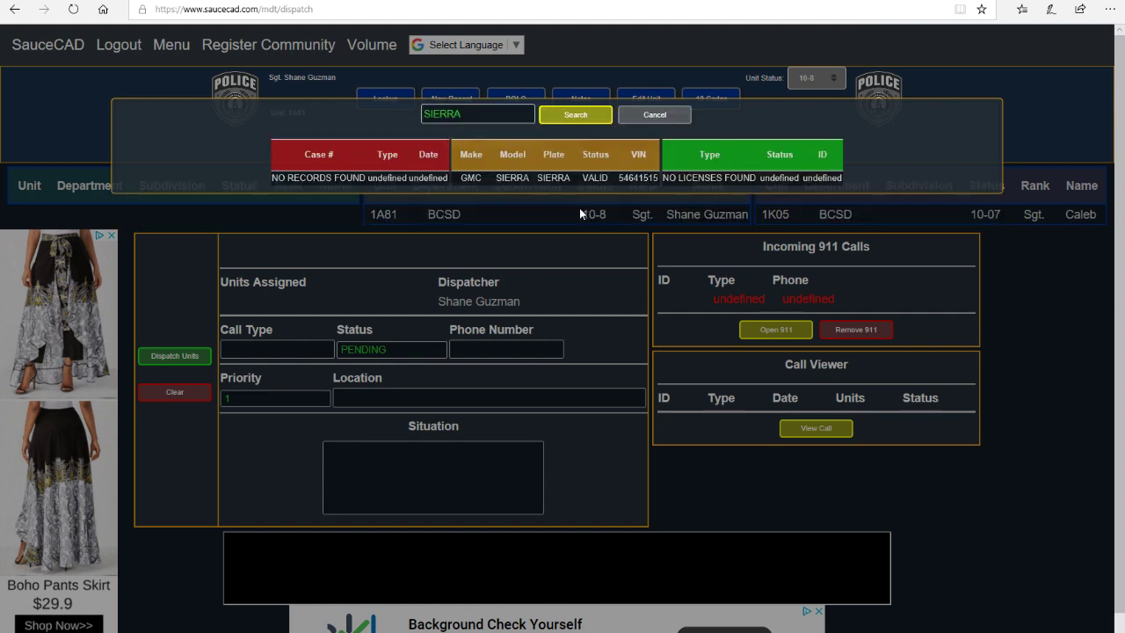
click(478, 115)
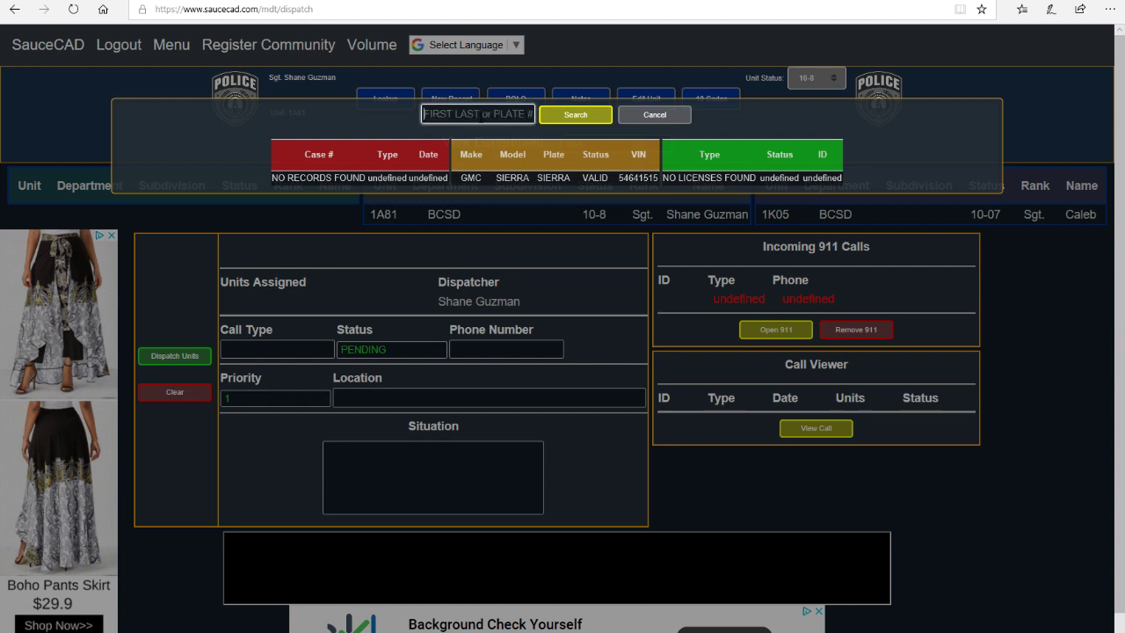
text(Shane D)
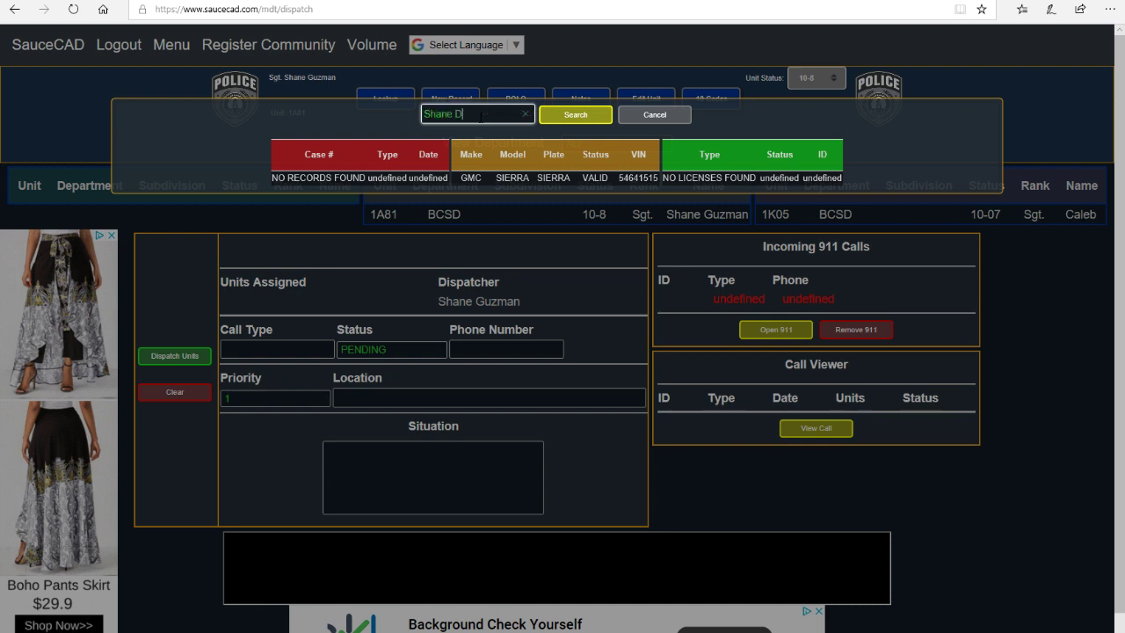
text(G)
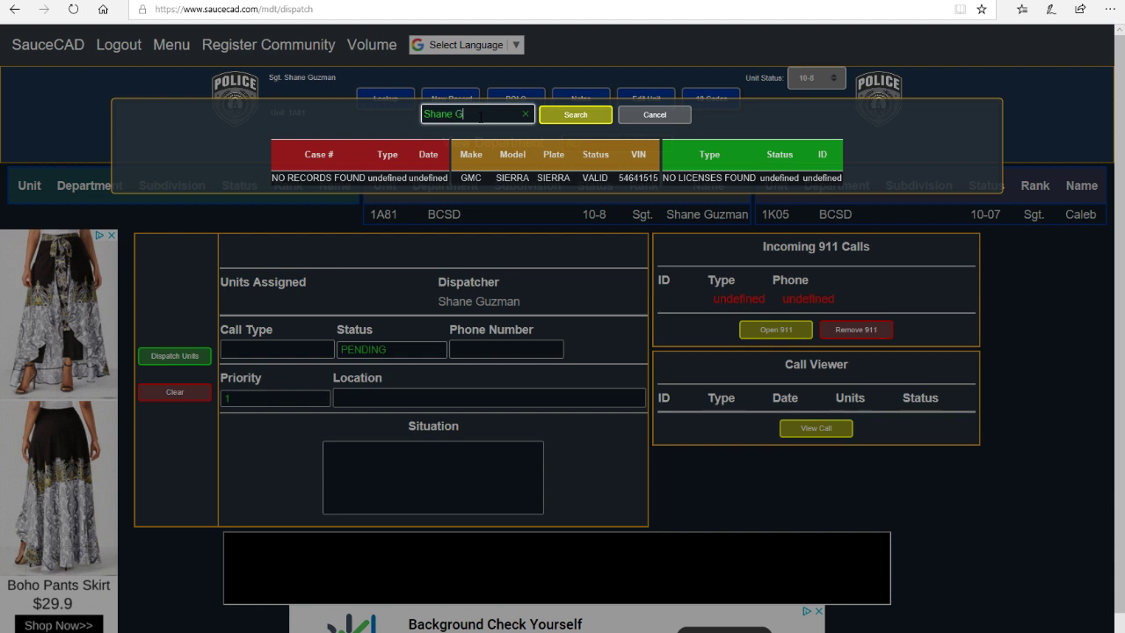
text(uzman)
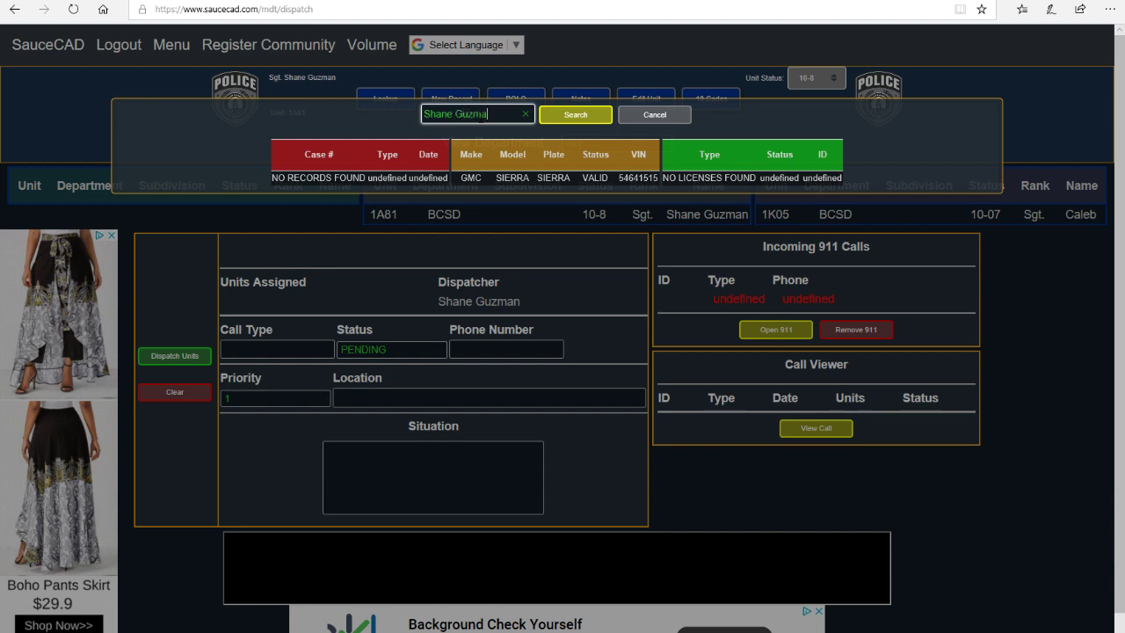
click(575, 114)
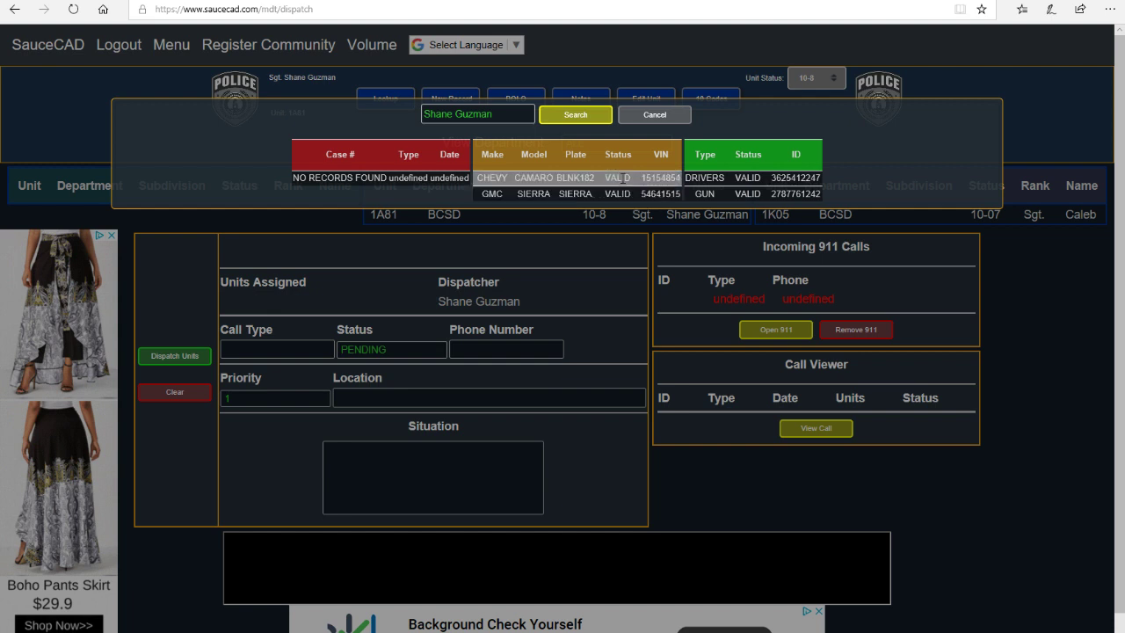
click(554, 194)
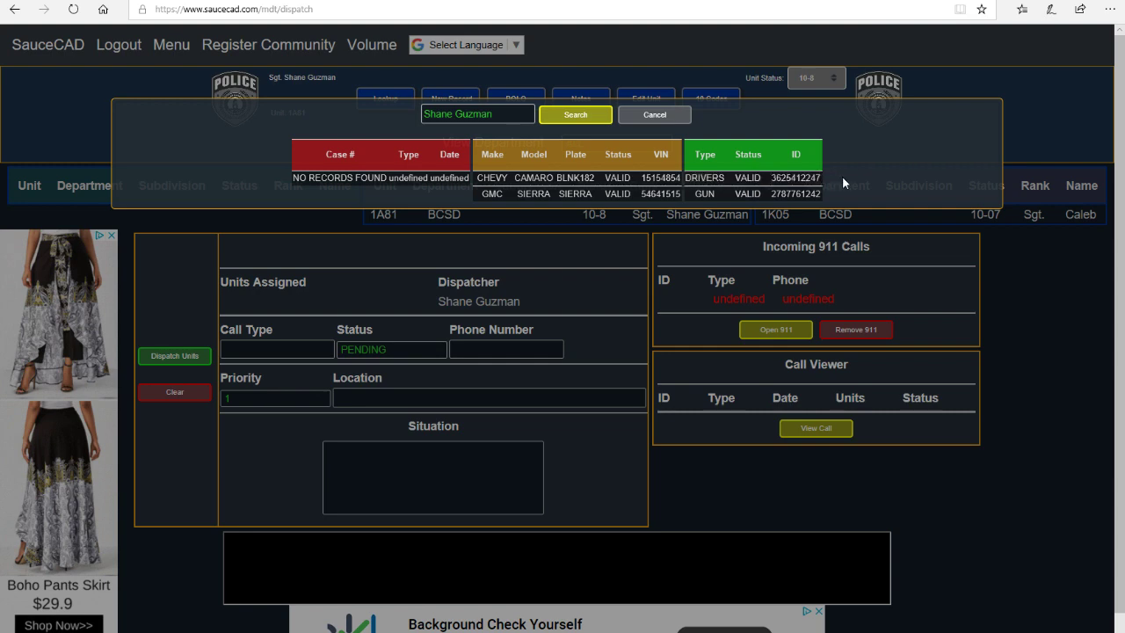
mouse_move(481, 94)
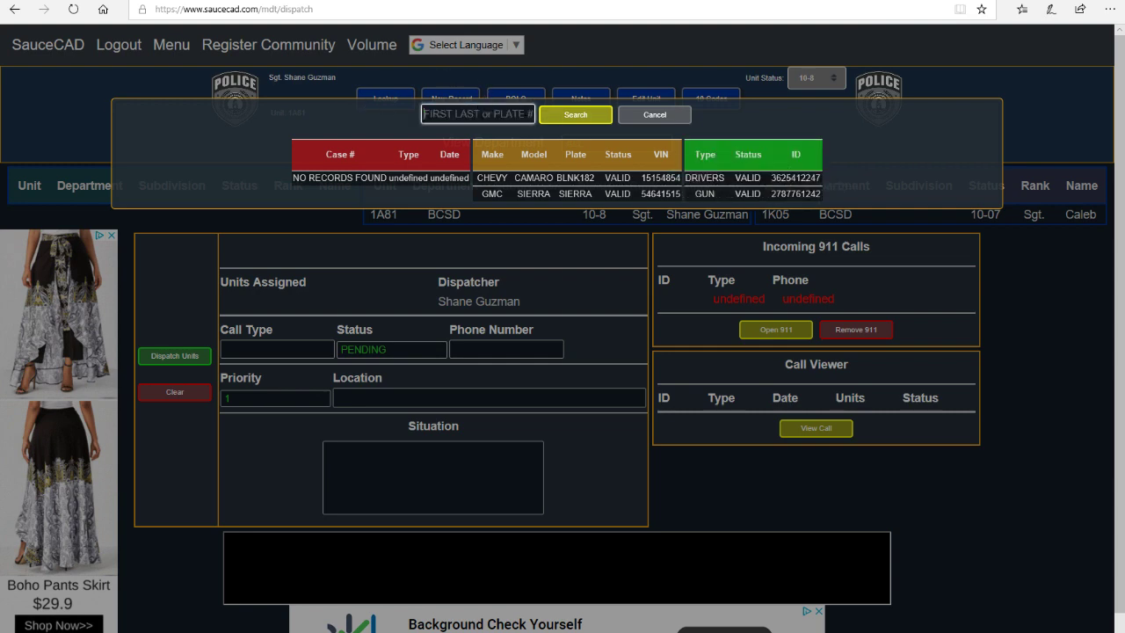
text(C)
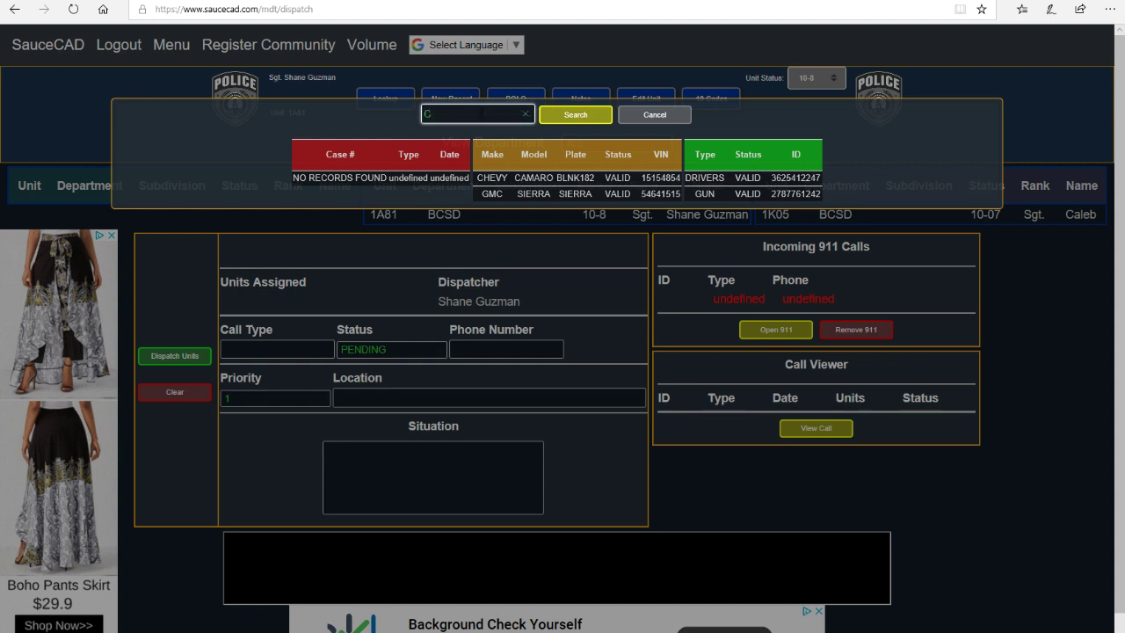
text(leatus Mc)
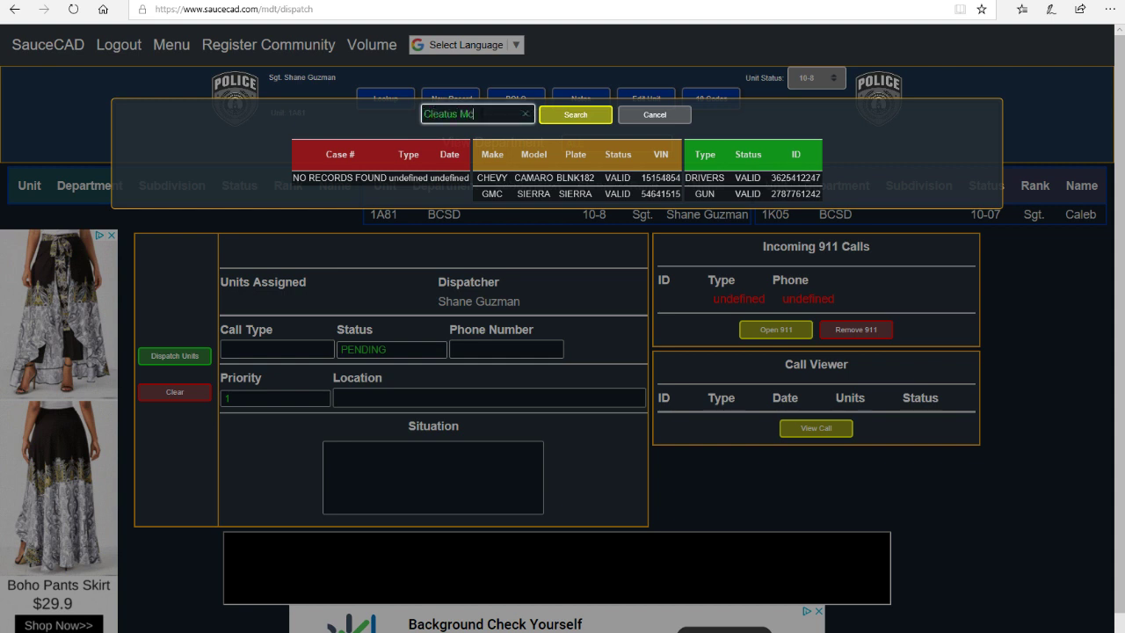
text(Fields)
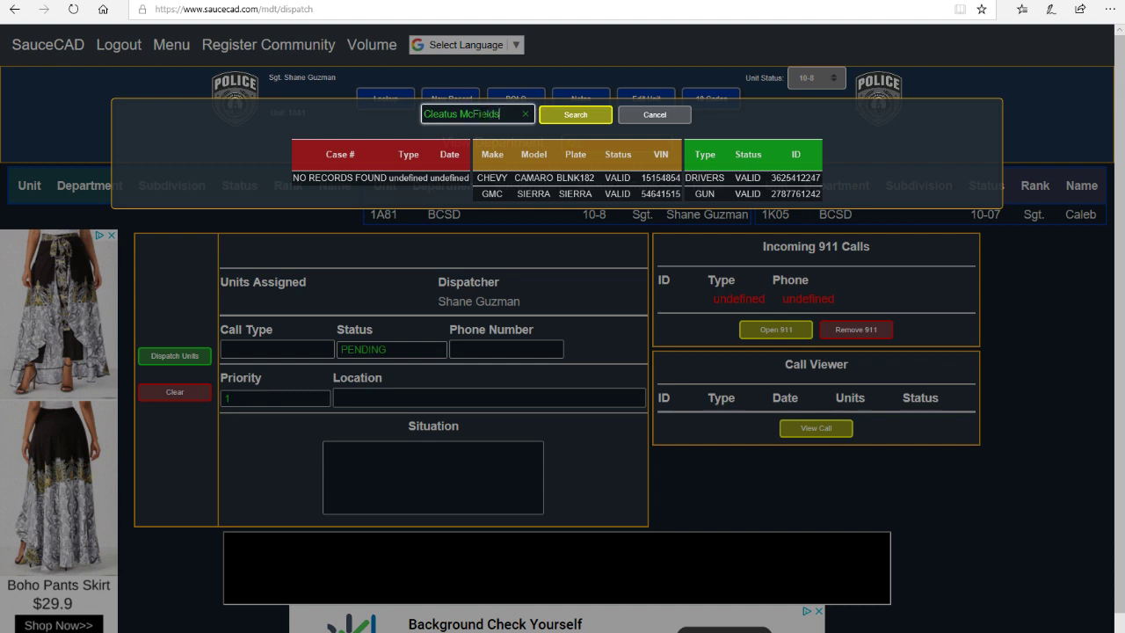
click(575, 114)
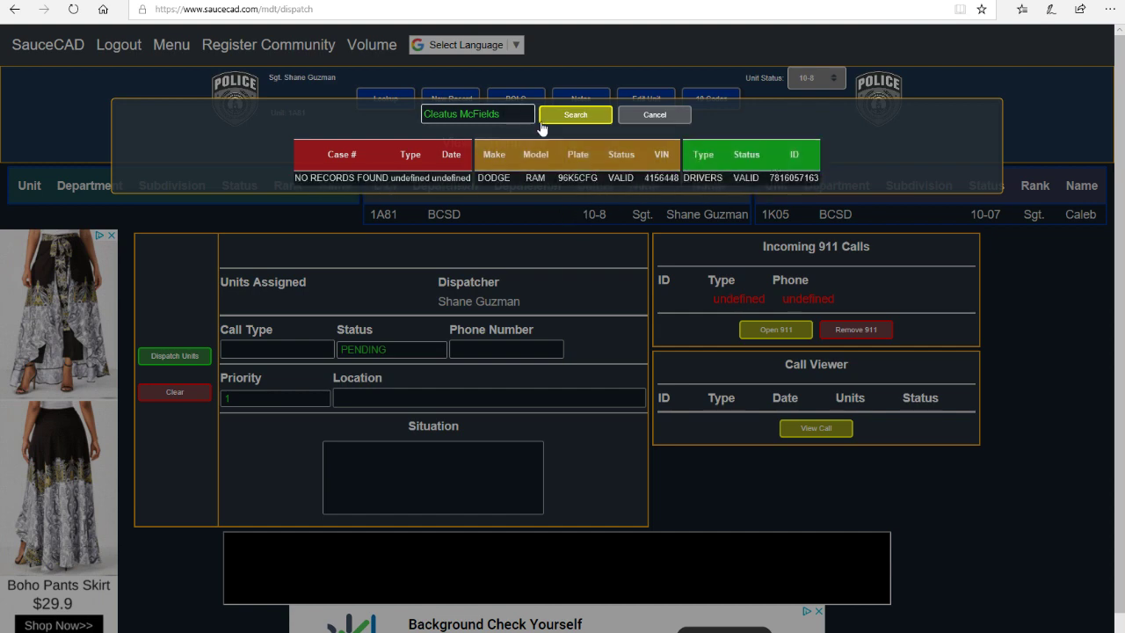
click(654, 115)
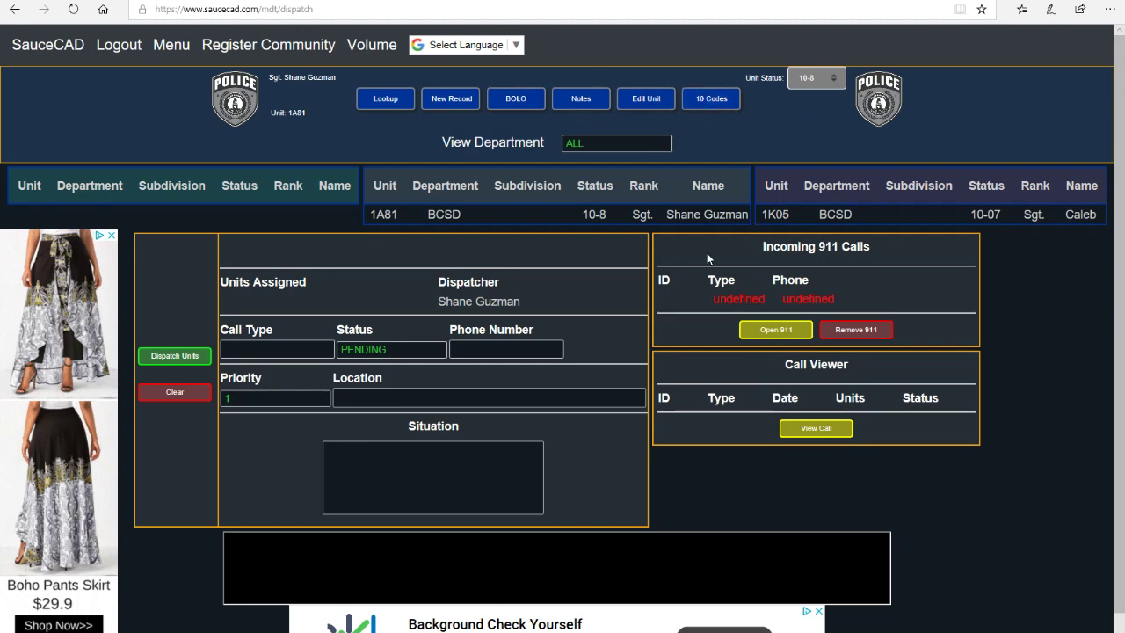
mouse_move(171, 45)
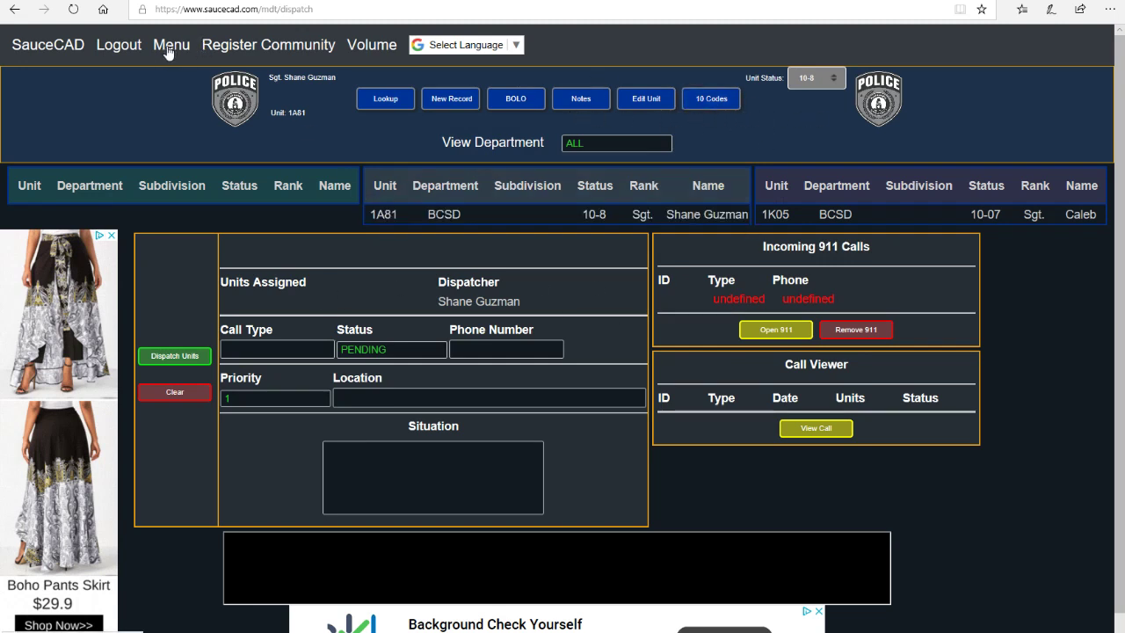
Step: In the Admin page, select the TEST account, remove it, and acknowledge the confirmation
click(171, 45)
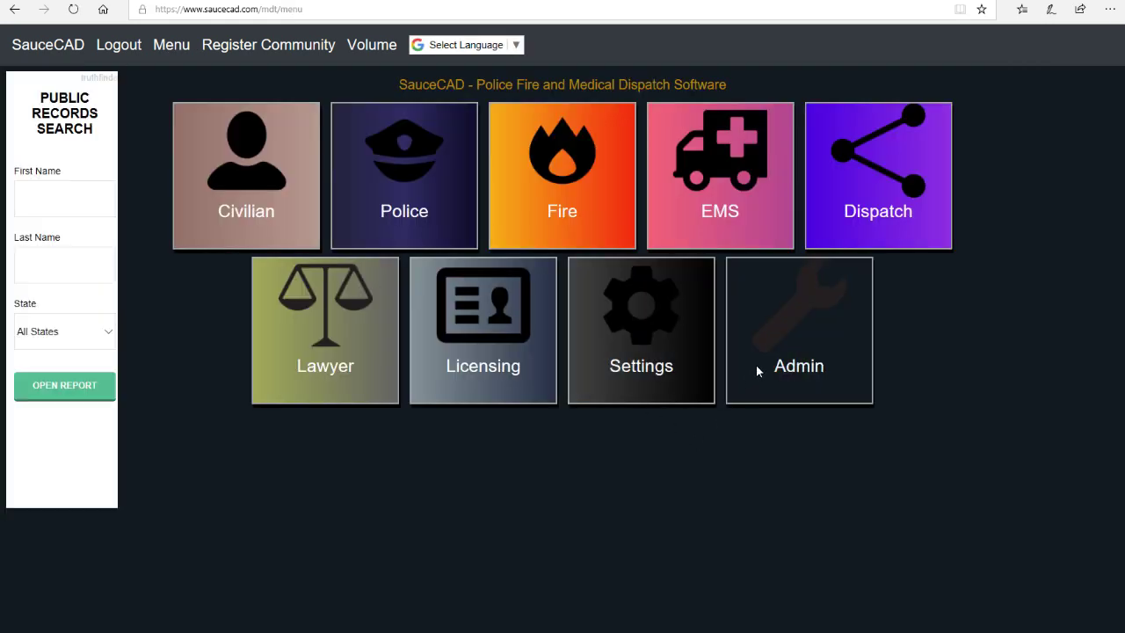
click(798, 330)
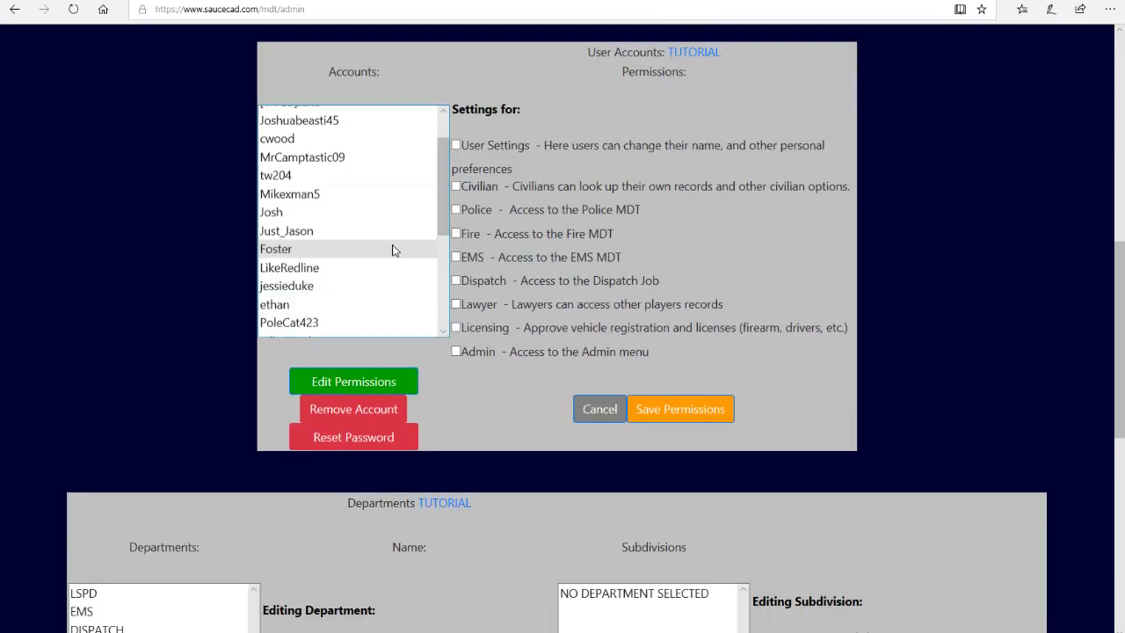
scroll(down, 3)
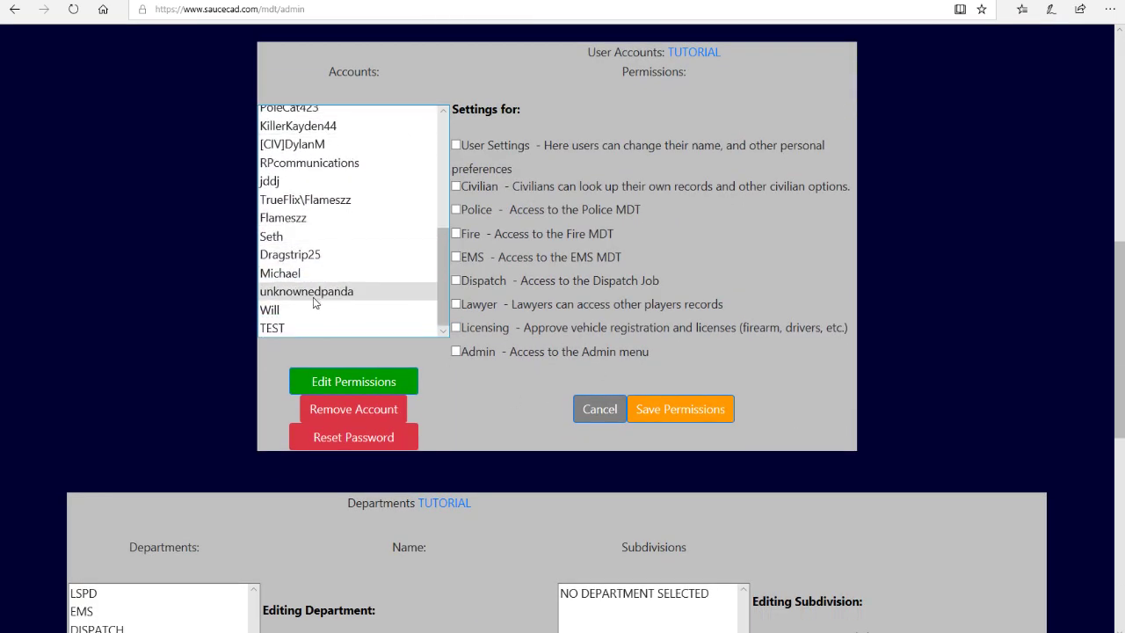
click(273, 328)
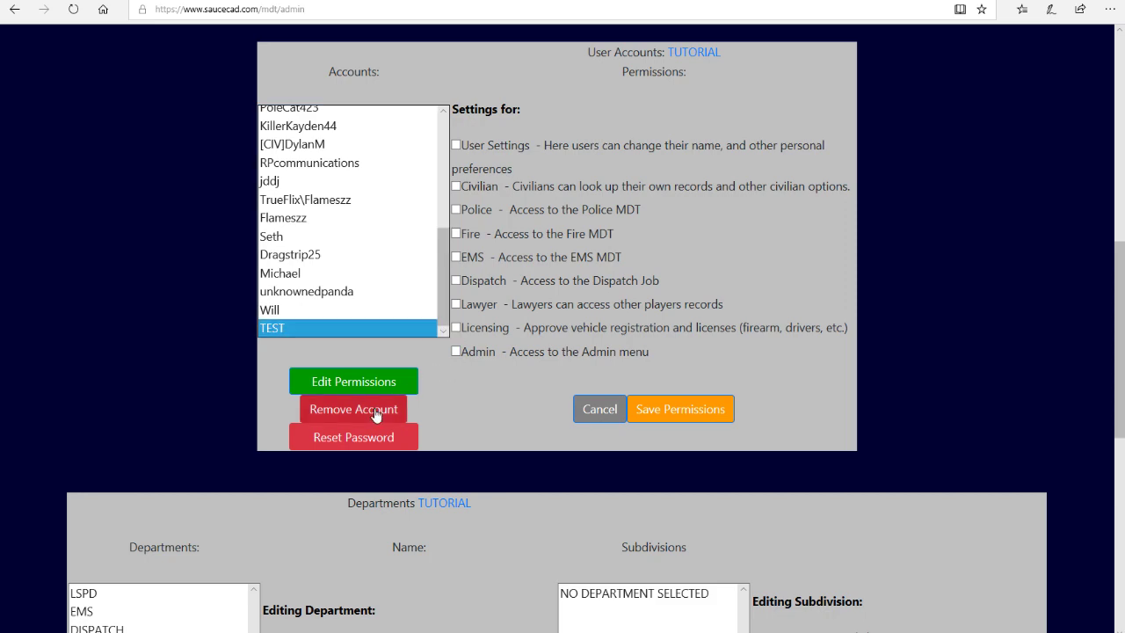
click(353, 409)
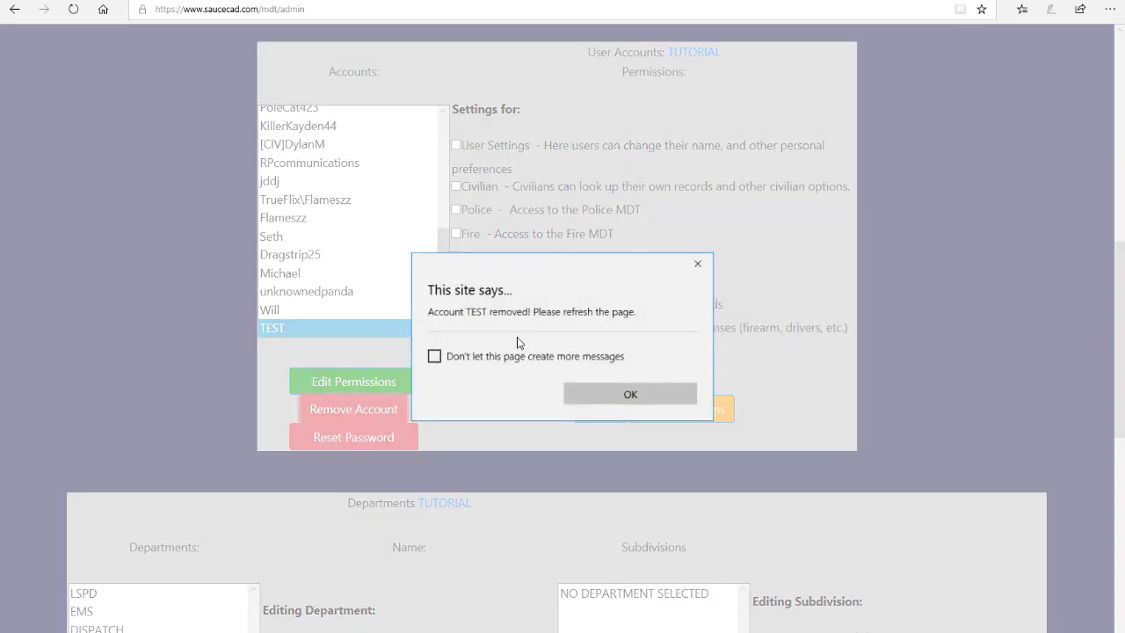
click(629, 393)
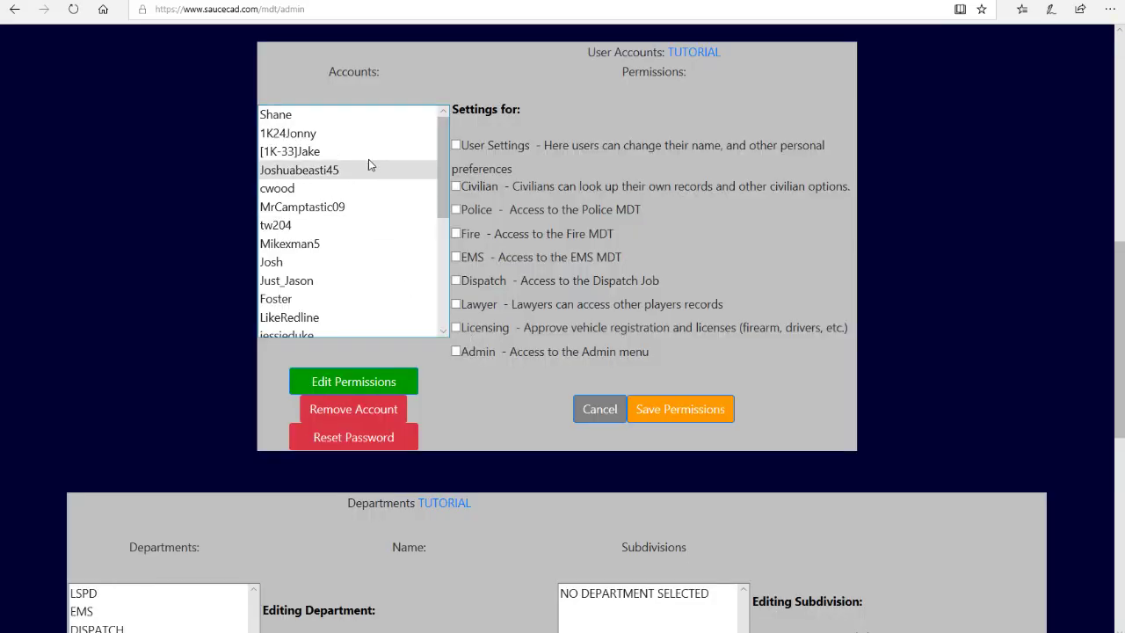
Step: Scroll through the Admin page, then log out of SauceCAD to the empty Dispatch Login form
scroll(down, 3)
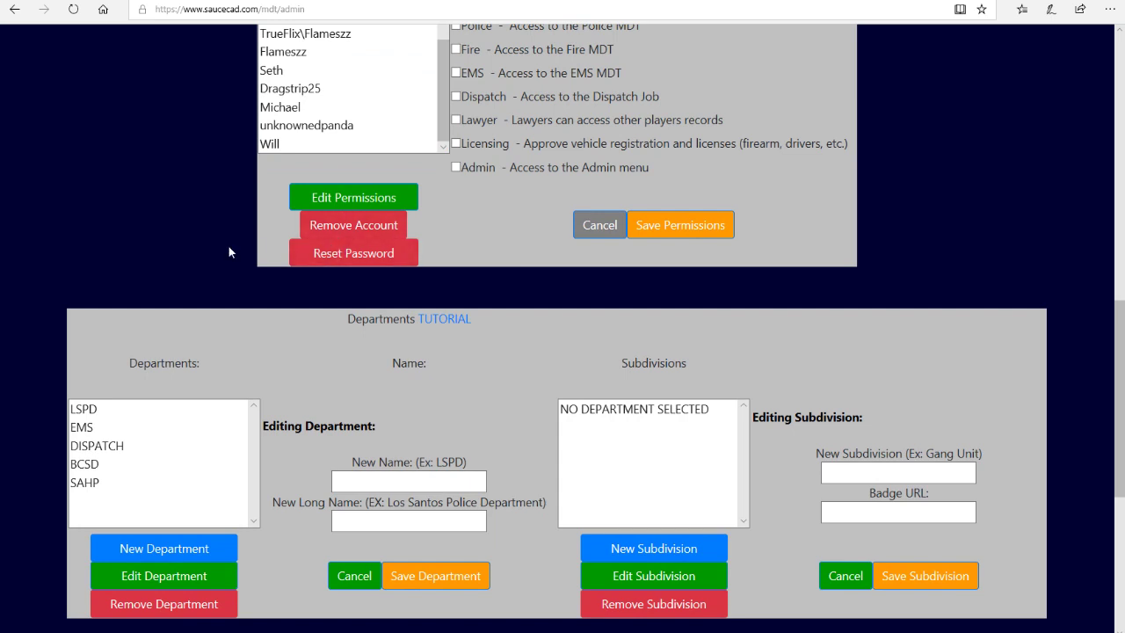
scroll(down, 3)
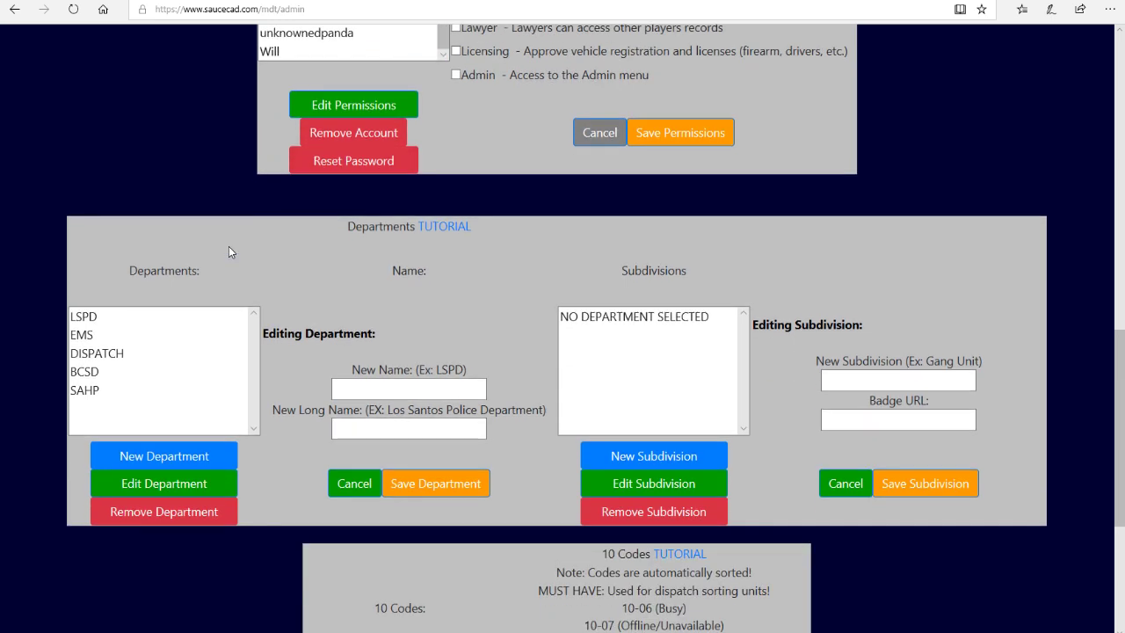
scroll(down, 3)
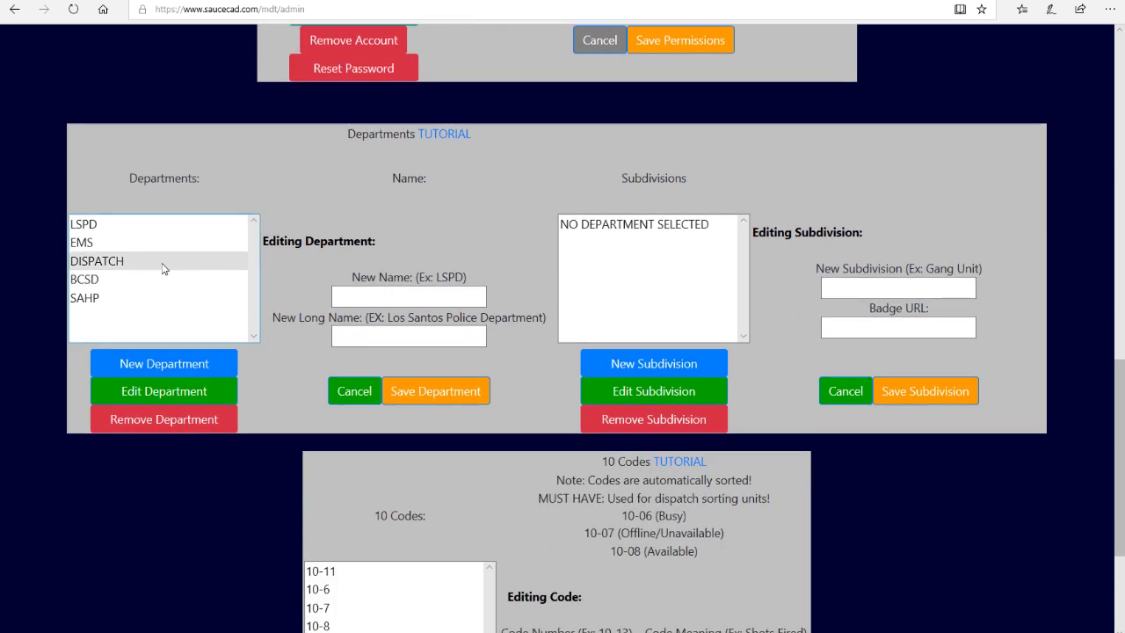
click(407, 335)
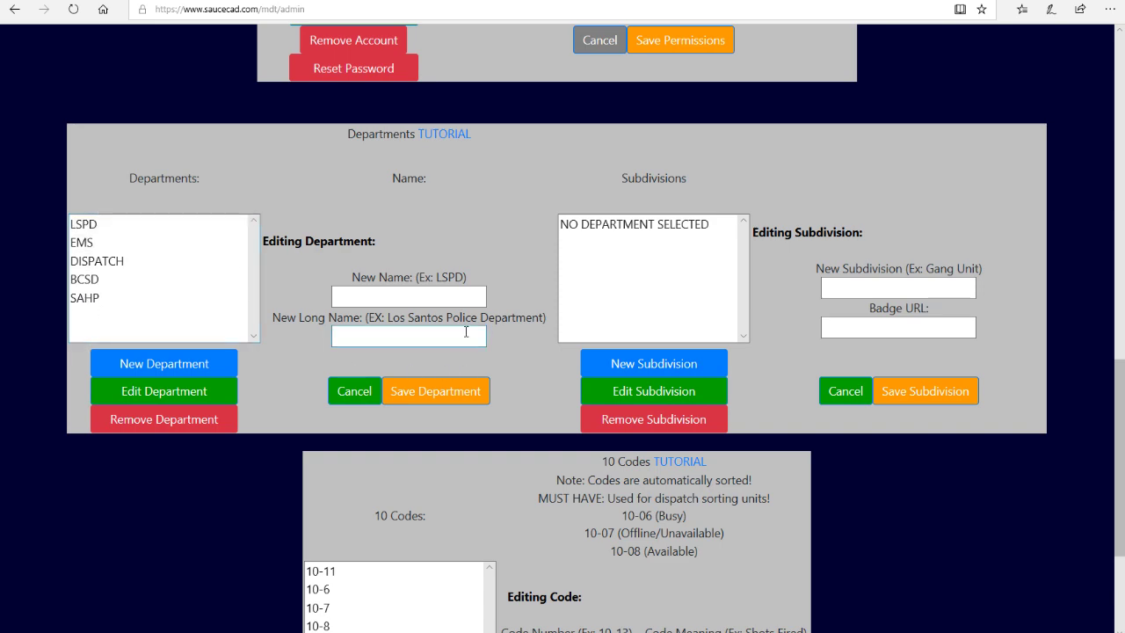
scroll(down, 3)
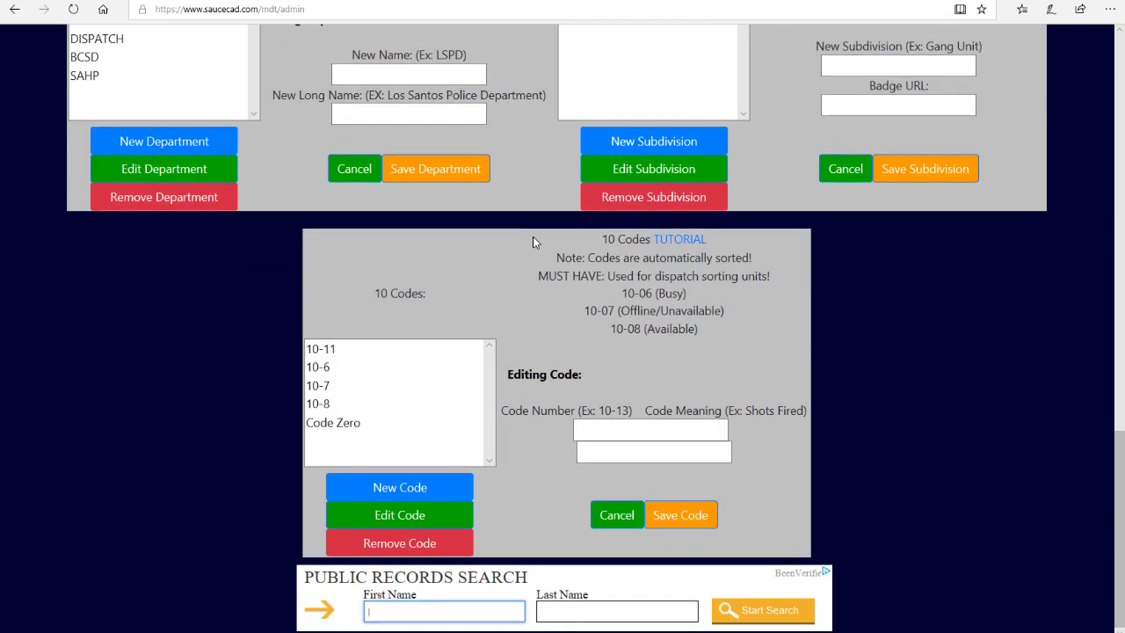
scroll(up, 3)
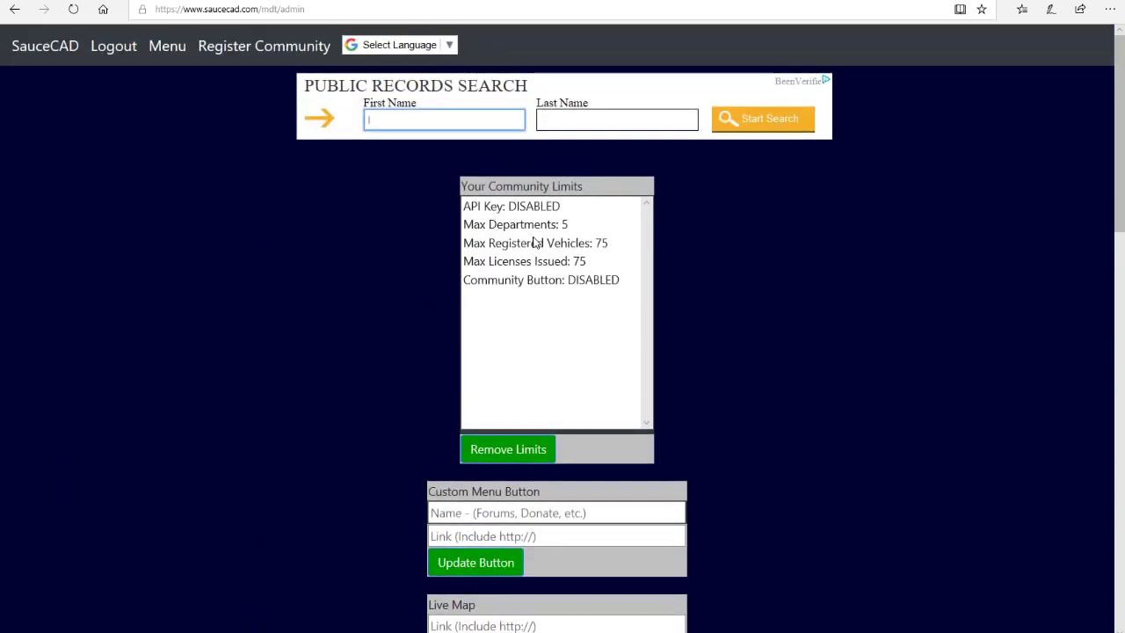
click(113, 45)
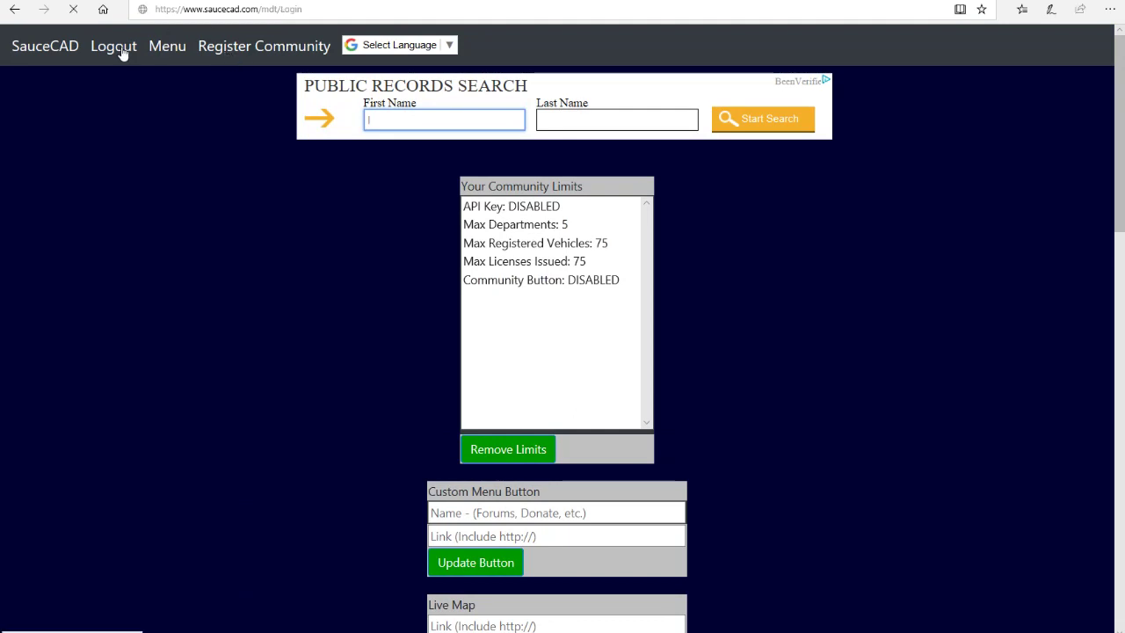
click(112, 45)
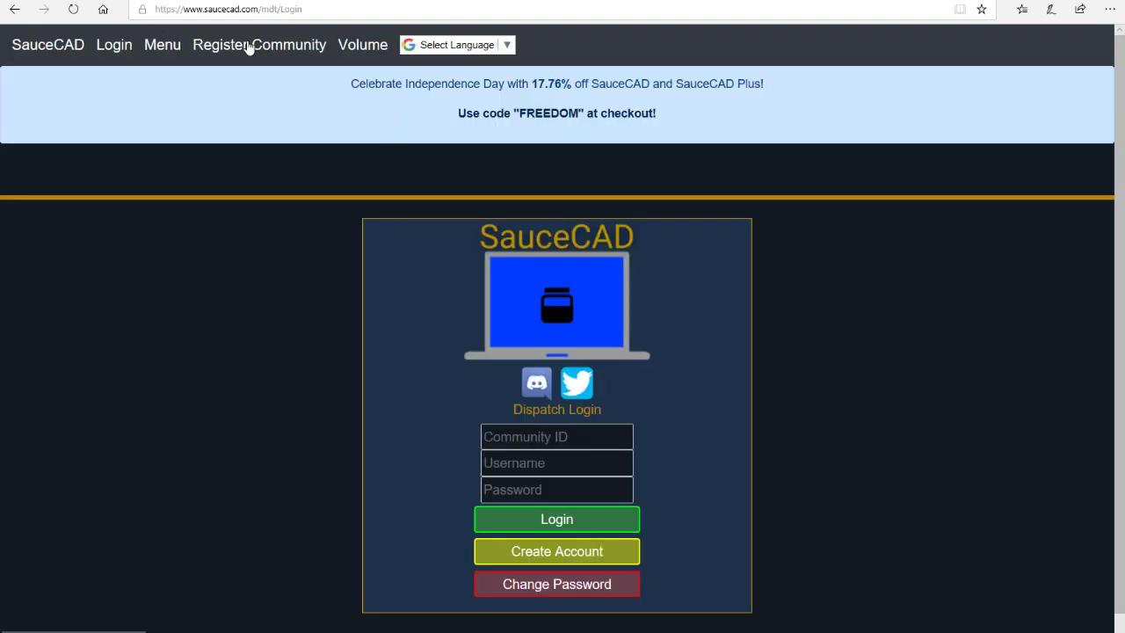